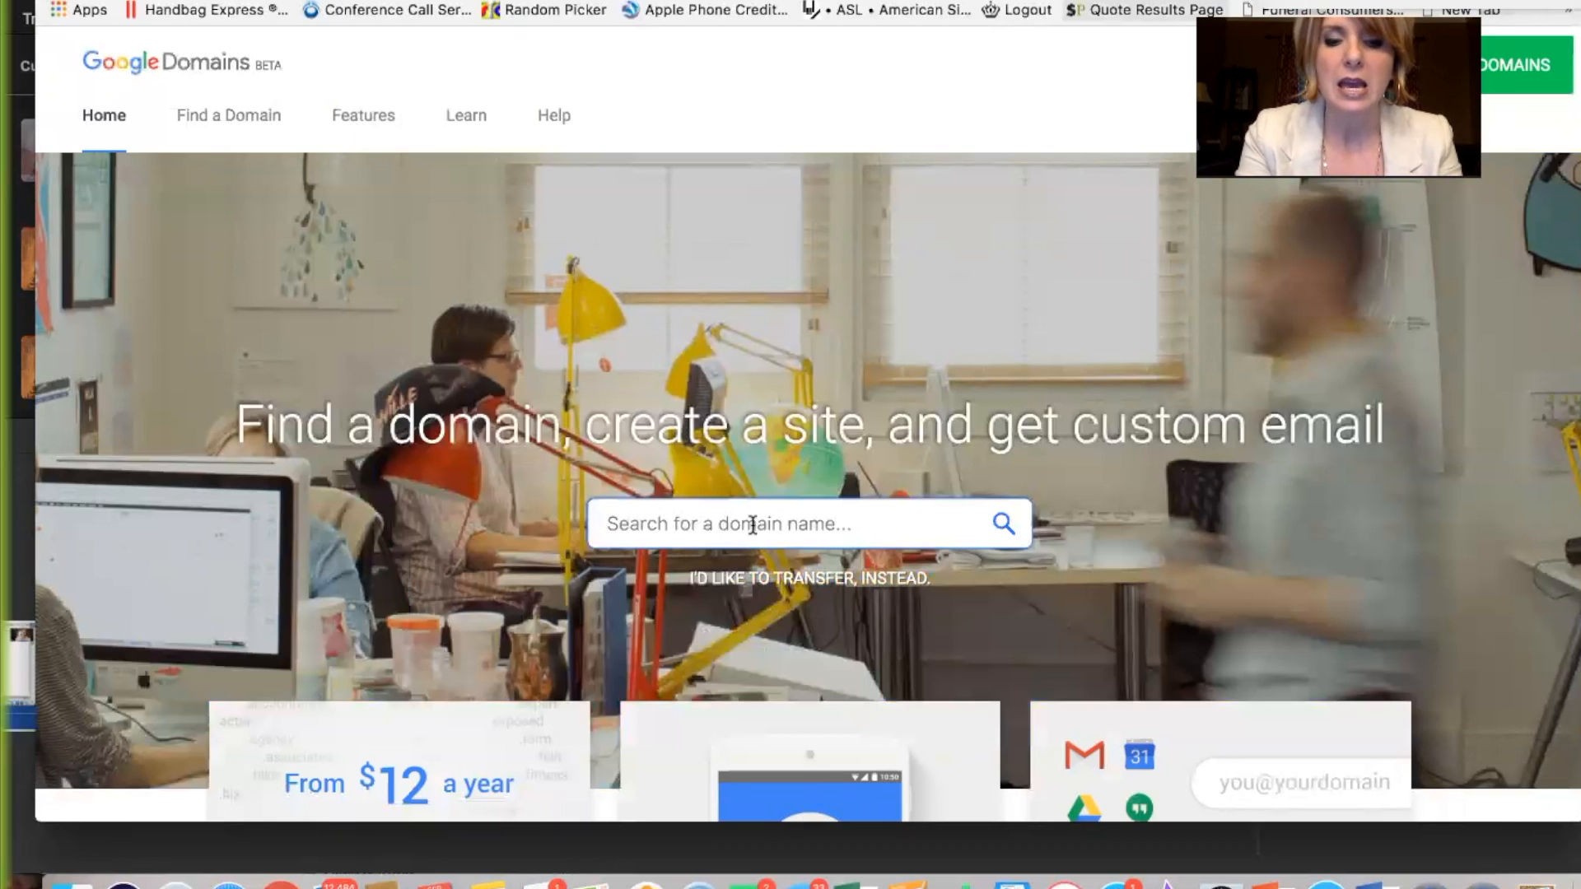
# Search Google Domains for the suggested name styleyourlife.
pyautogui.write('styleyourli')
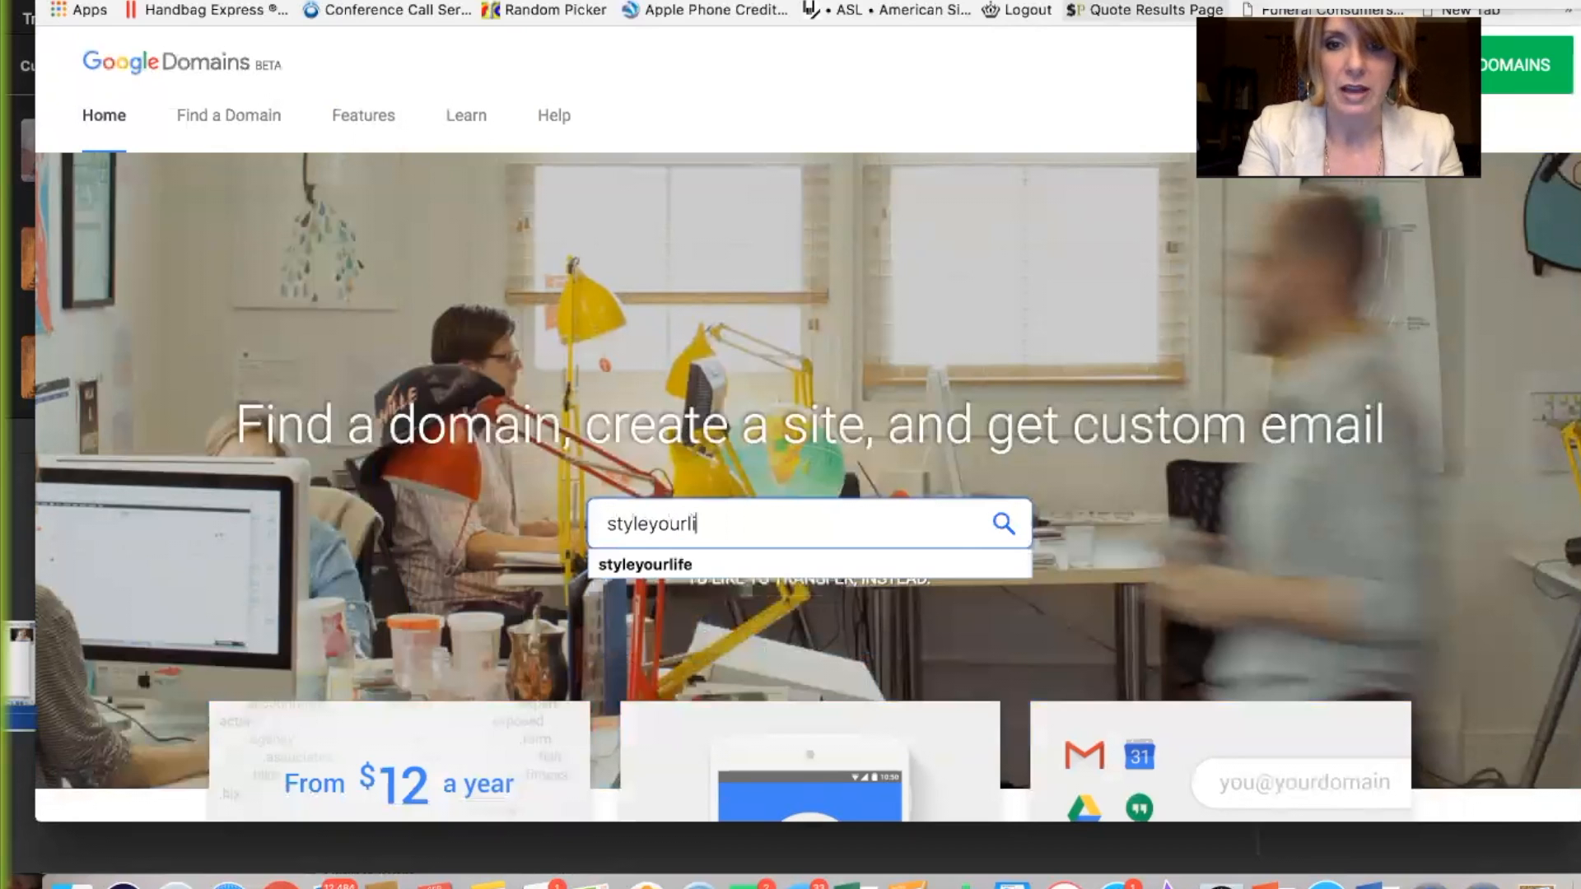
pyautogui.click(655, 564)
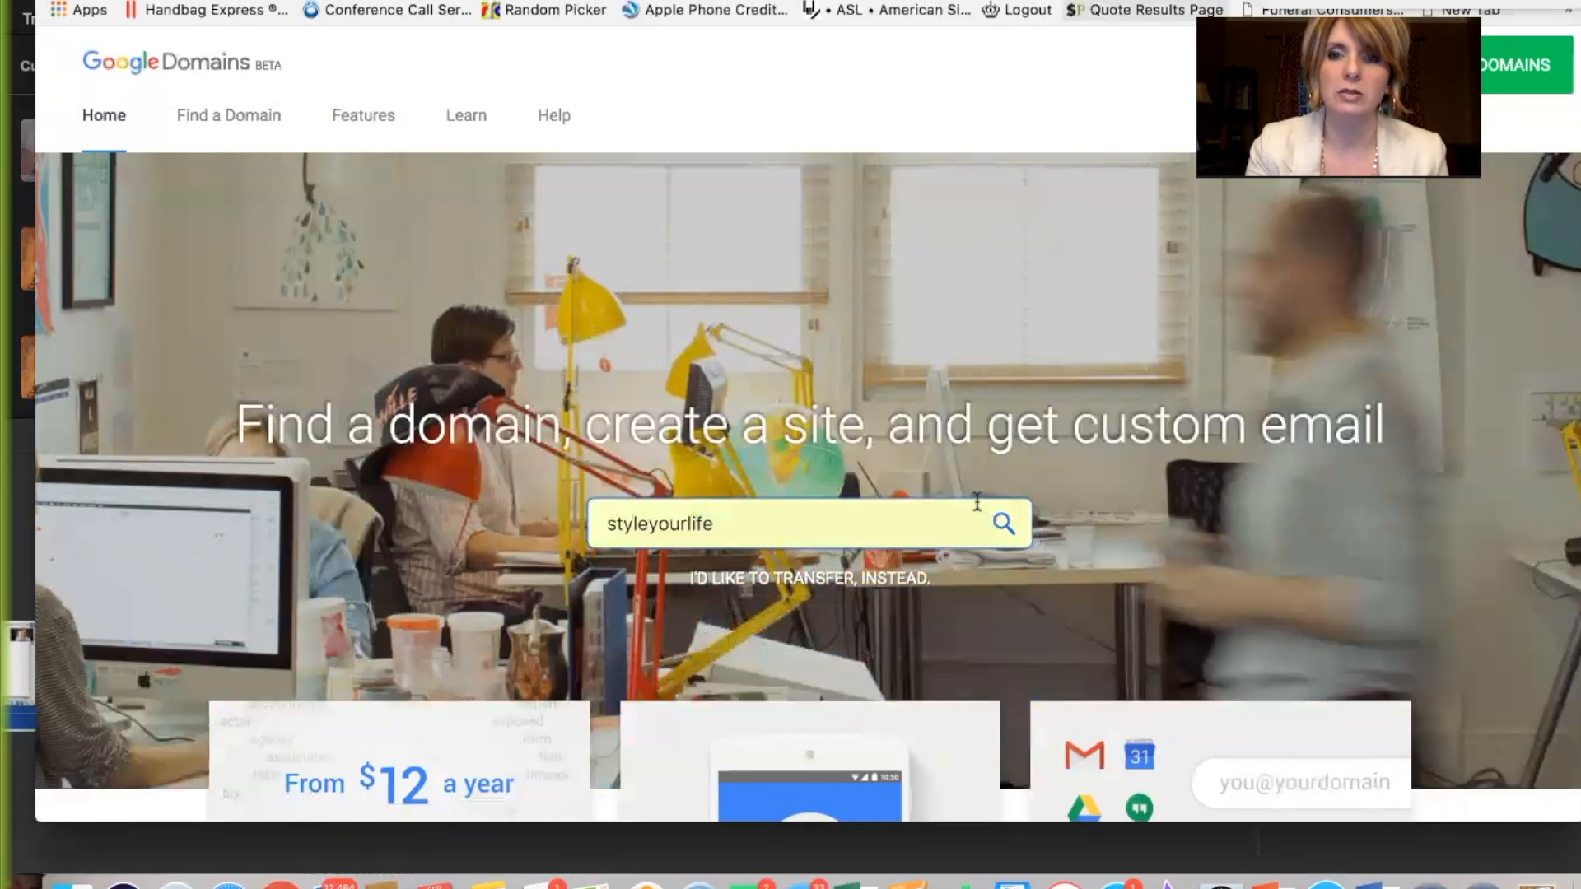
pyautogui.click(1004, 543)
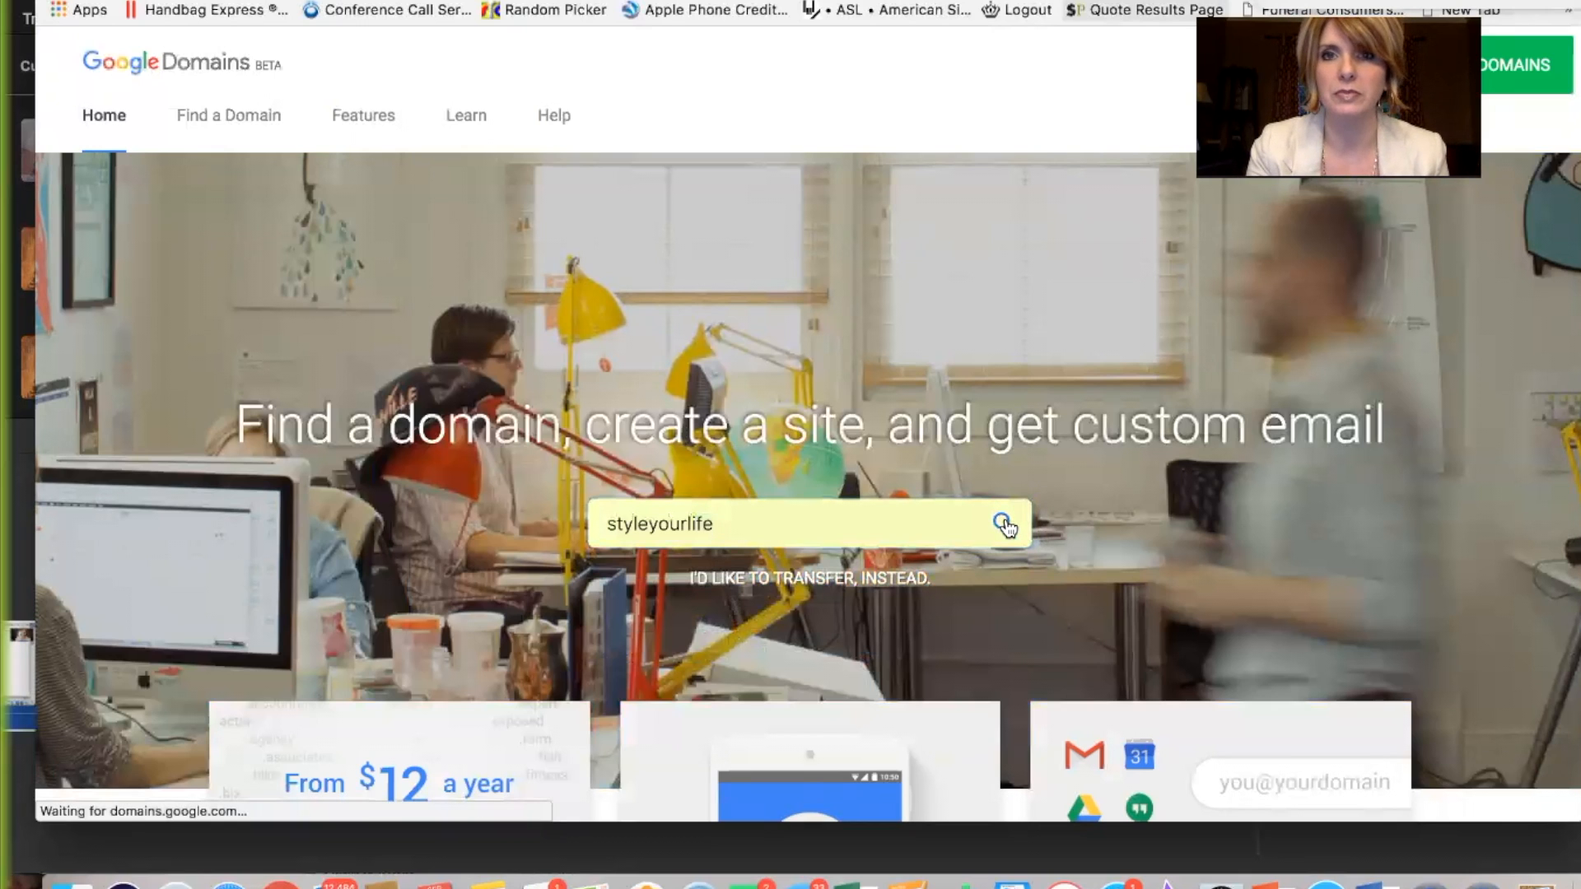
# Search a new name and add stylewithjuliesmith.com to the cart, totalling $24 plus tax.
pyautogui.click(1001, 526)
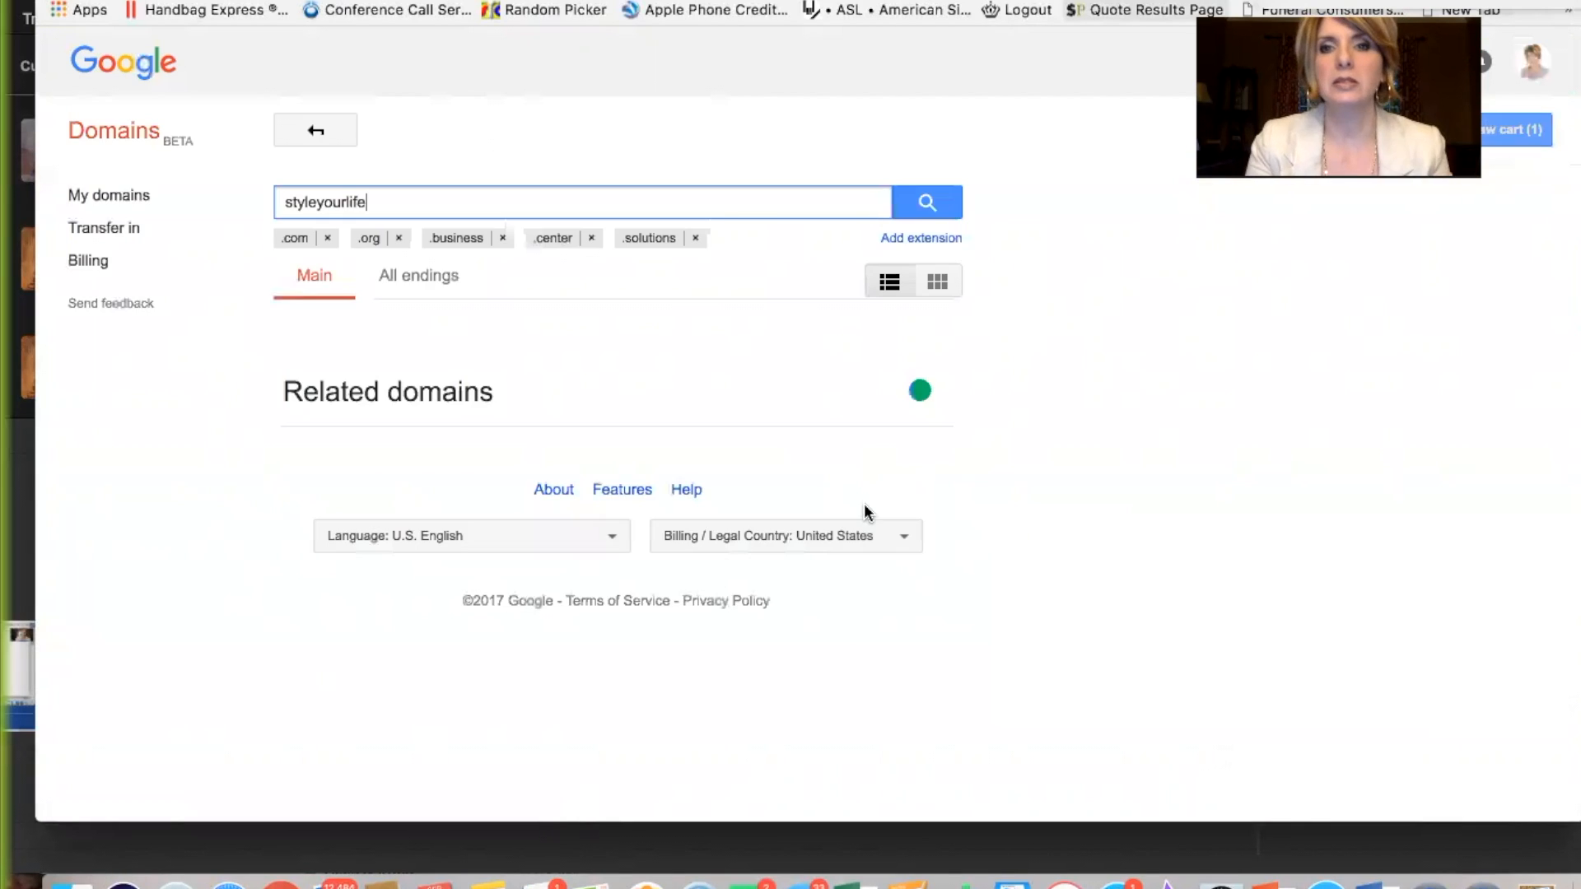
pyautogui.click(927, 202)
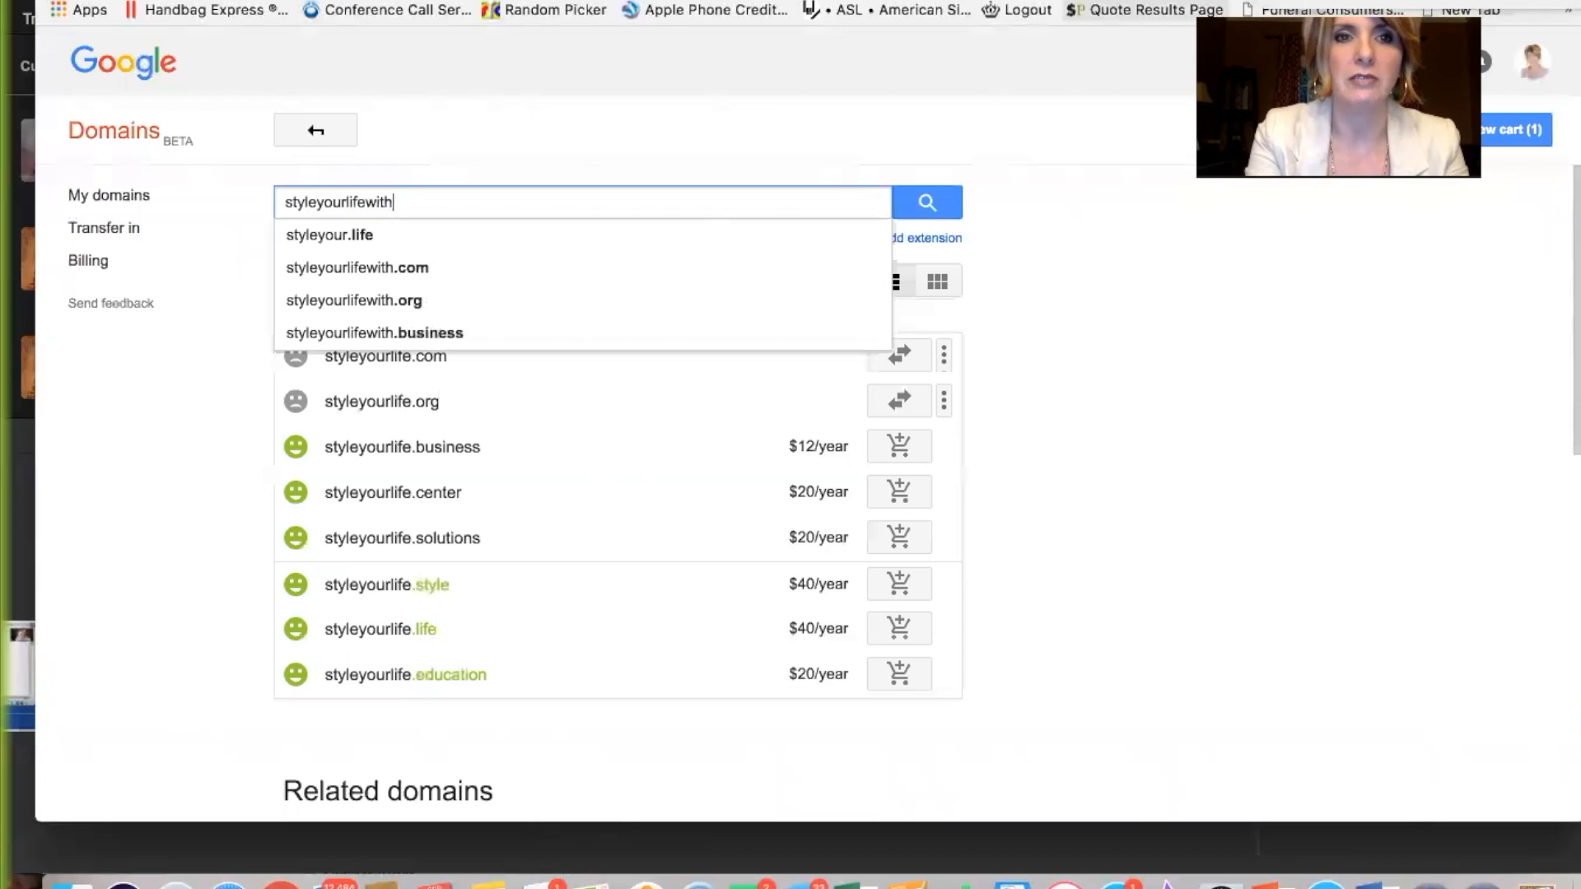
pyautogui.press('Backspace')
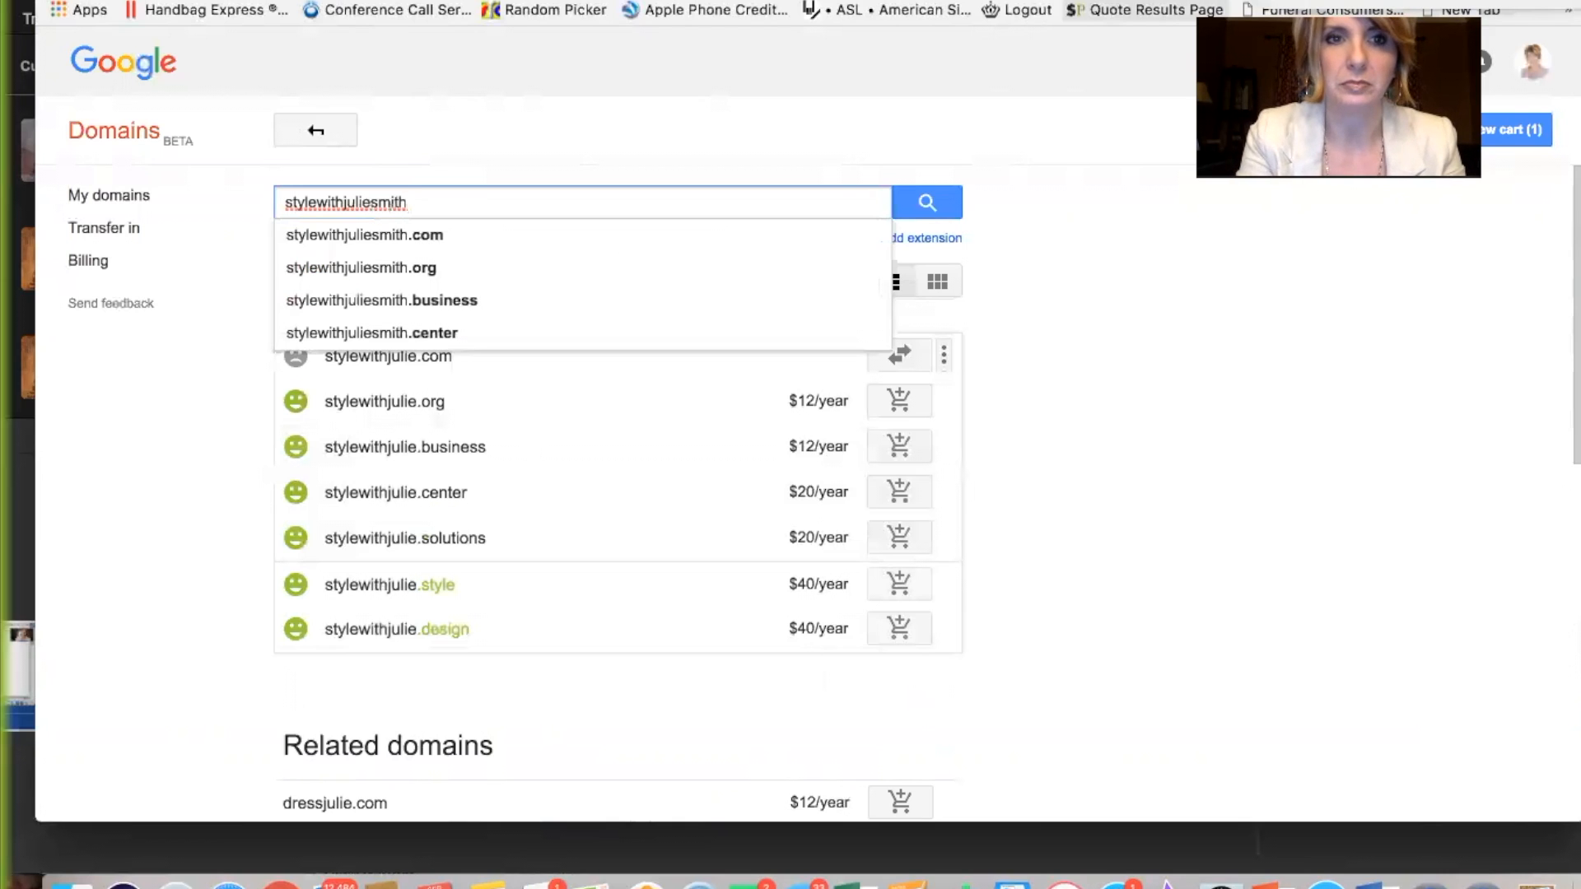
pyautogui.click(926, 202)
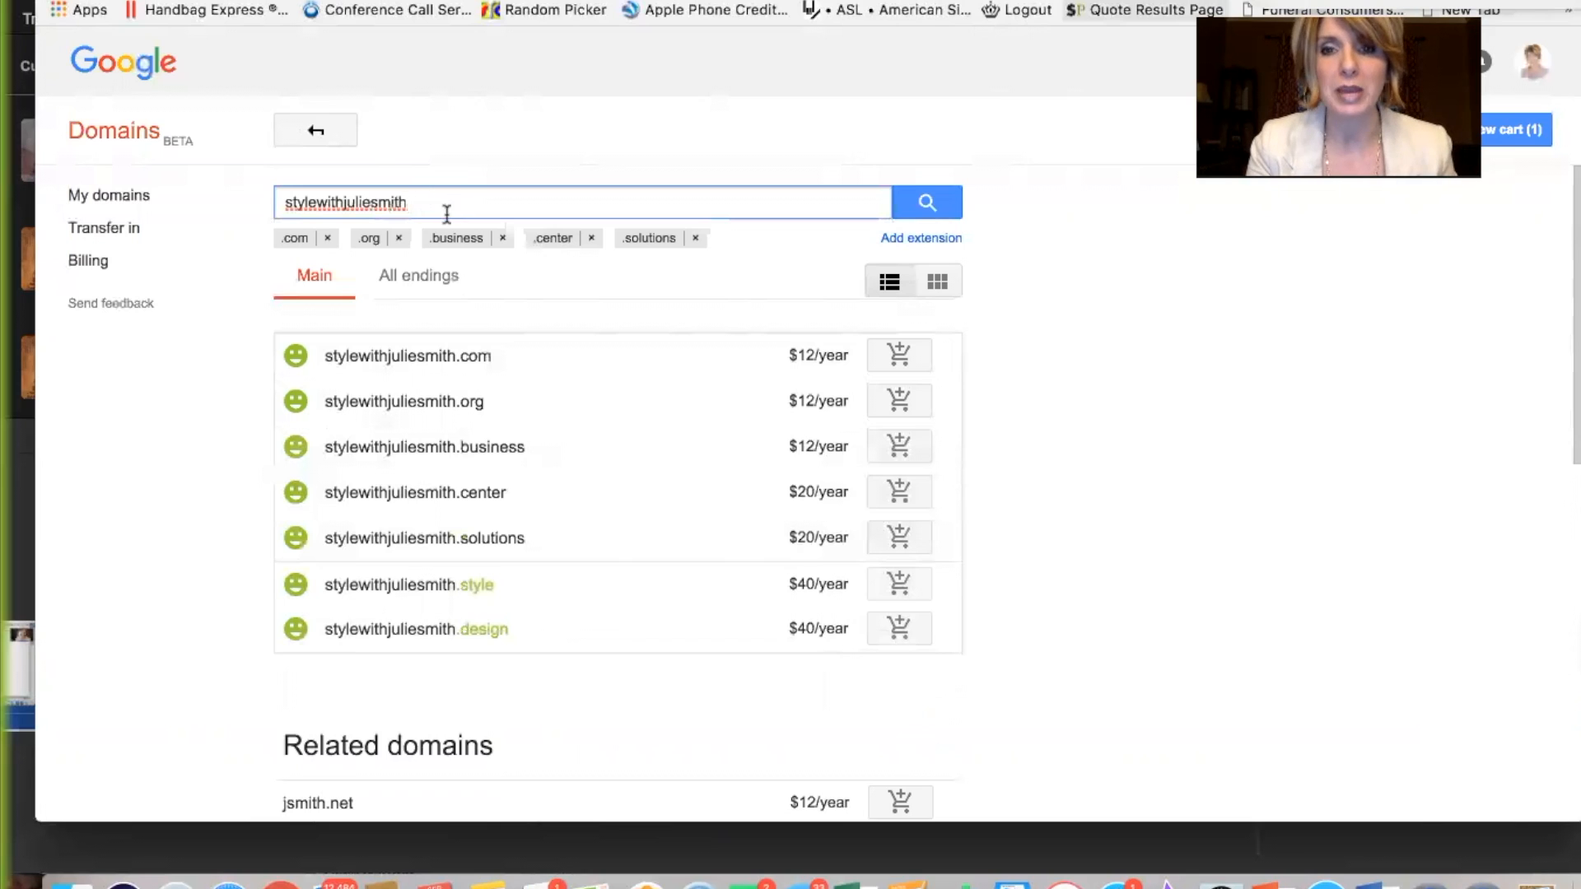
pyautogui.moveTo(898, 355)
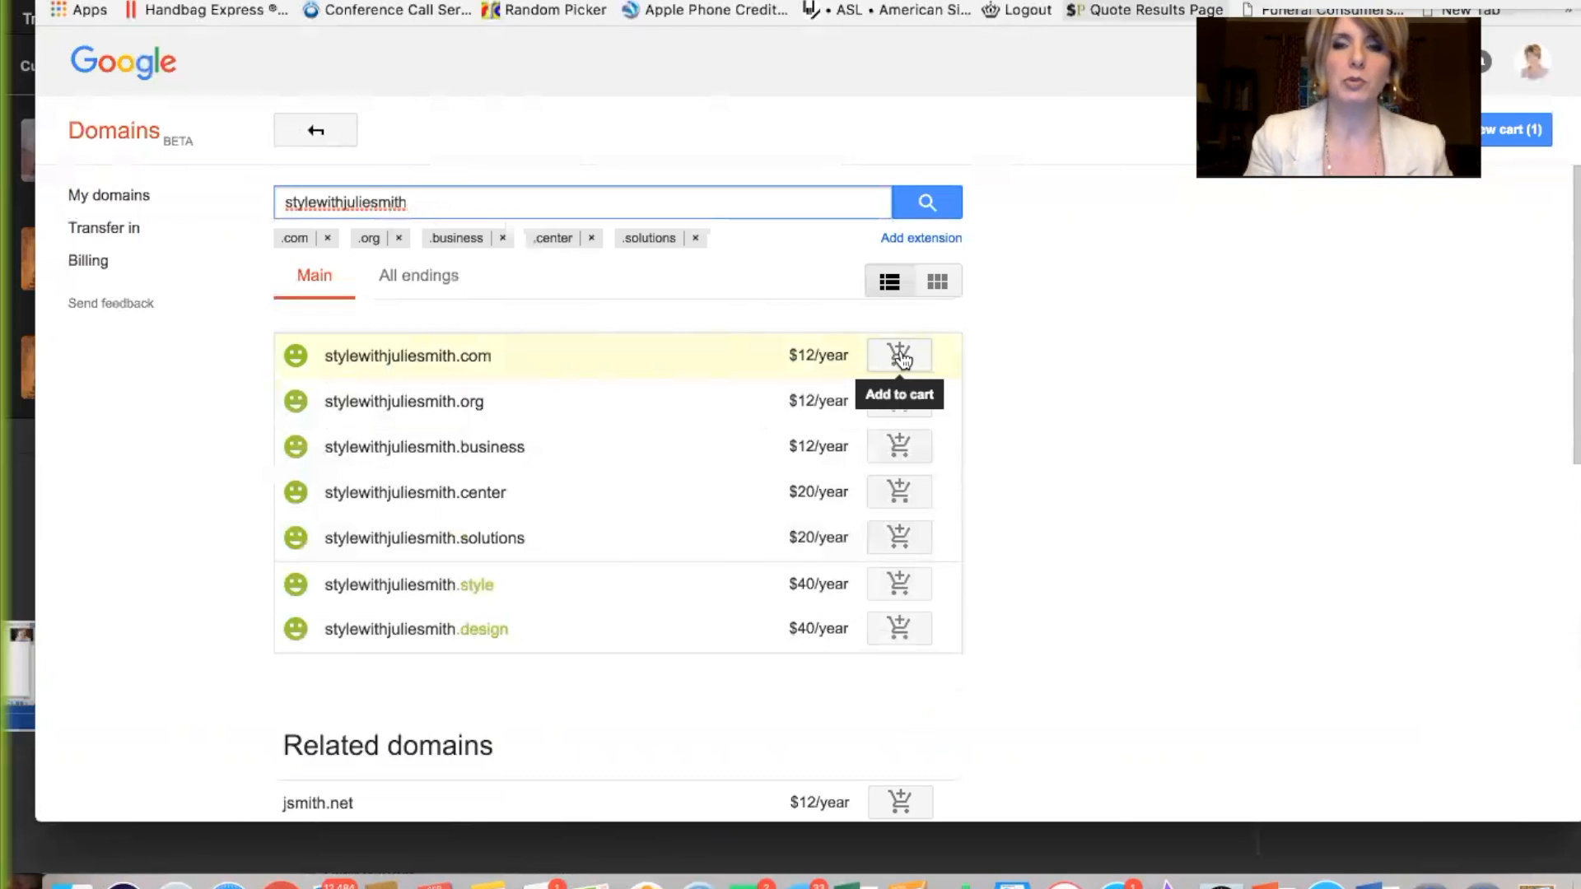
pyautogui.click(898, 355)
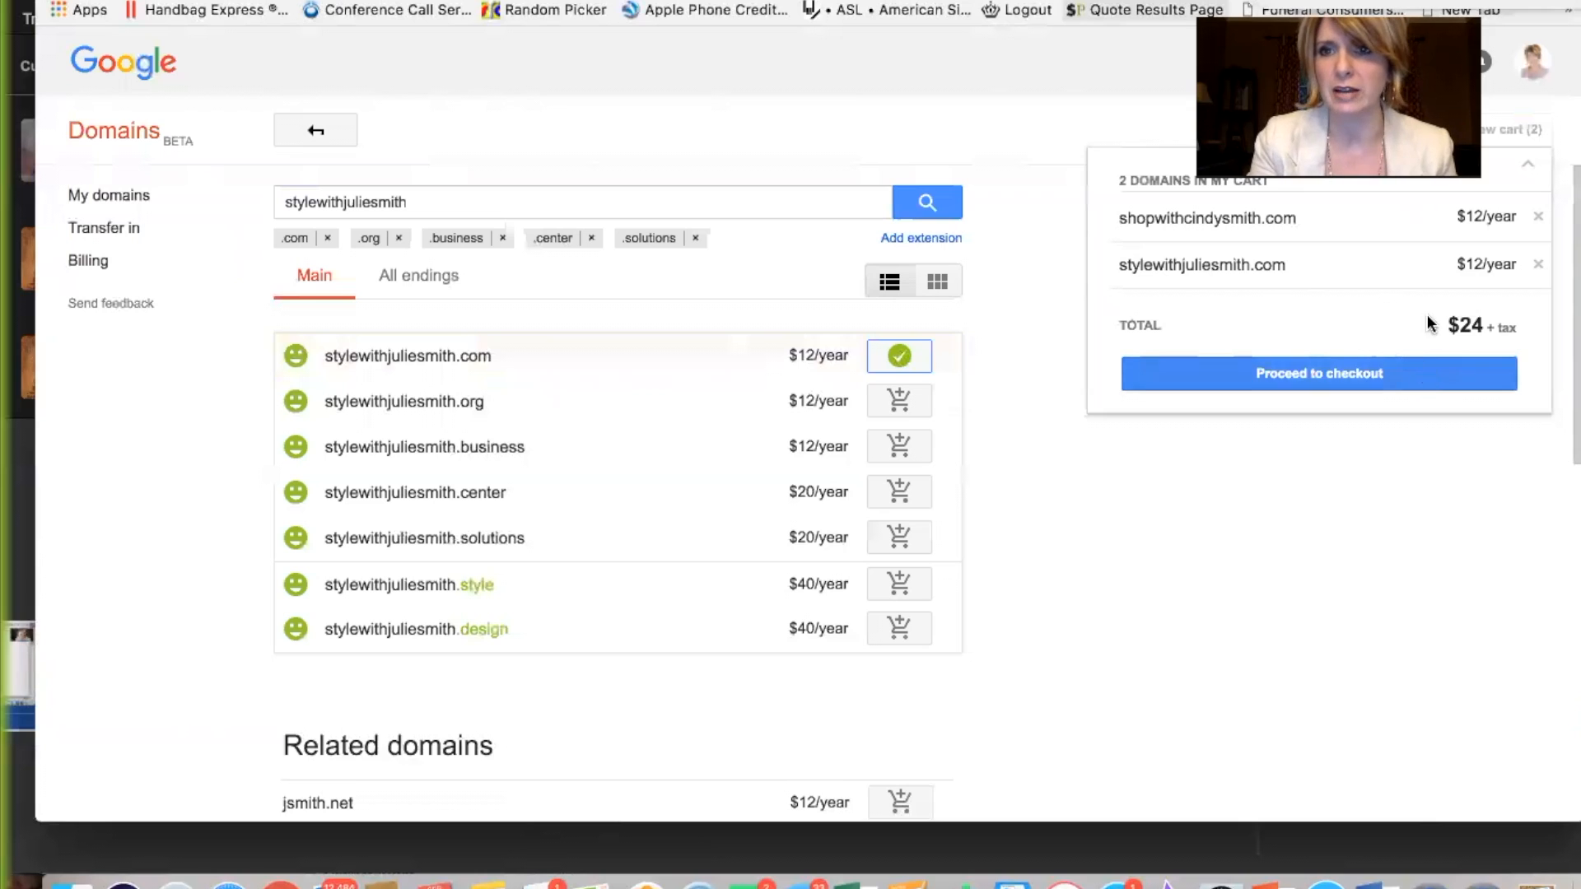
pyautogui.moveTo(495, 360)
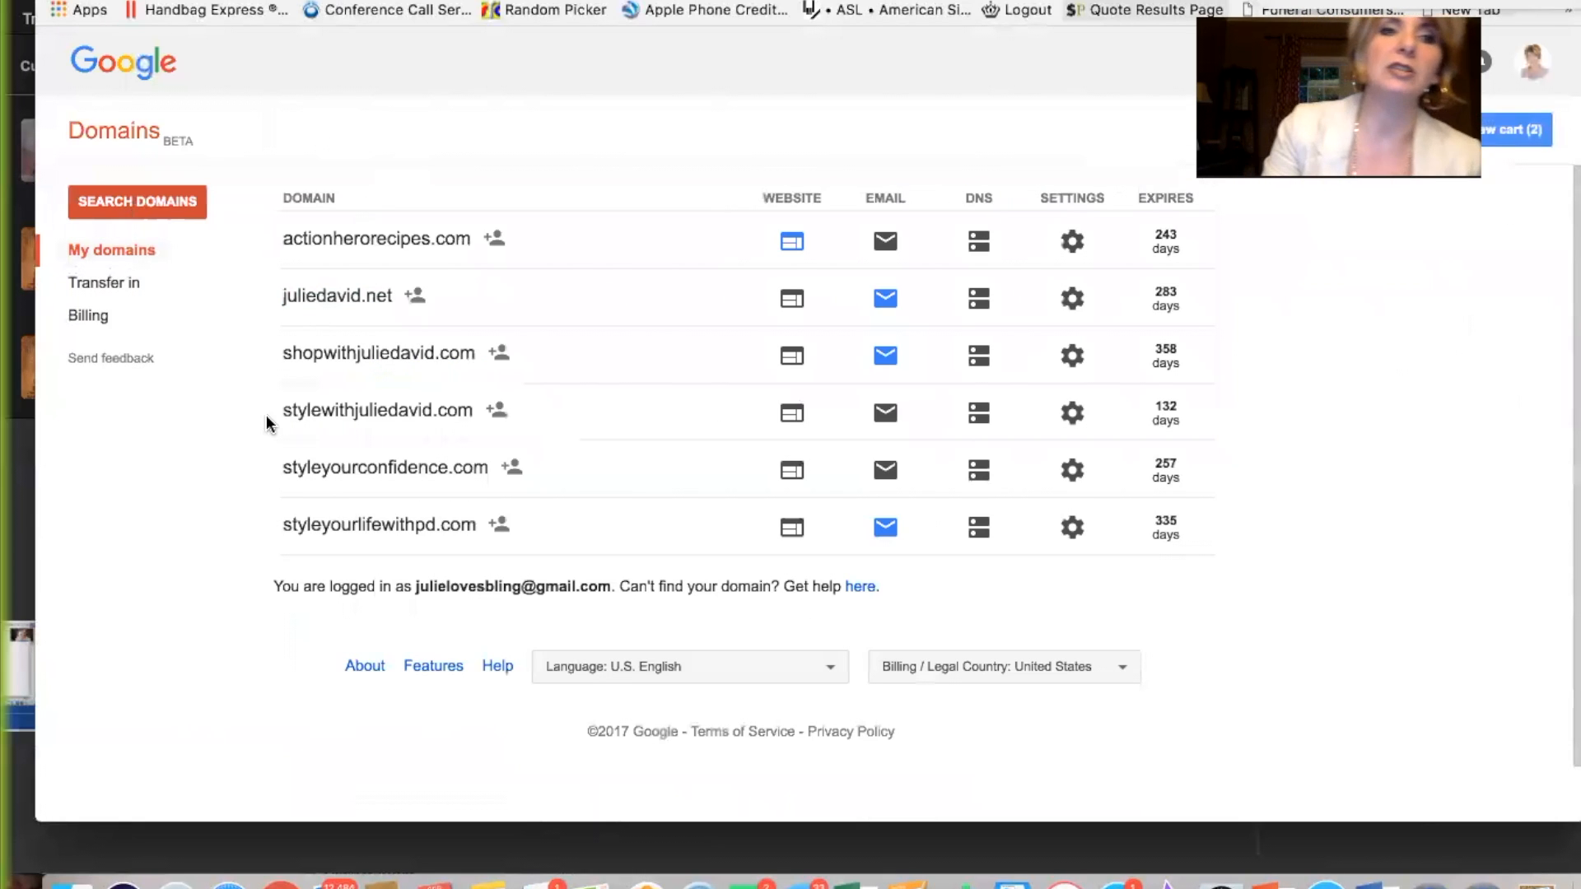
pyautogui.moveTo(587, 430)
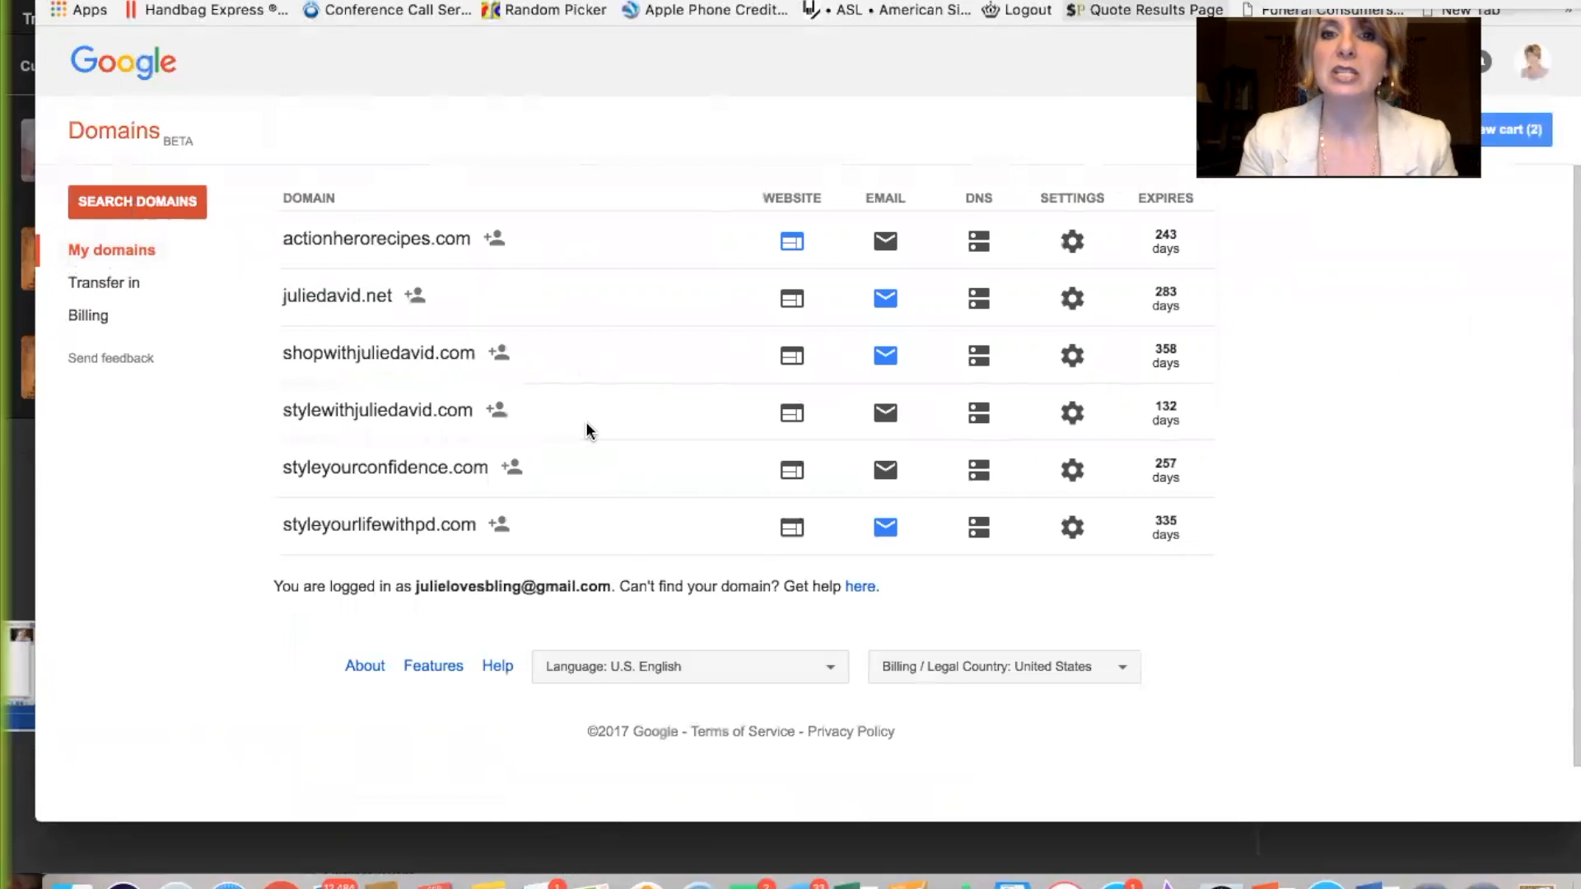
pyautogui.moveTo(647, 459)
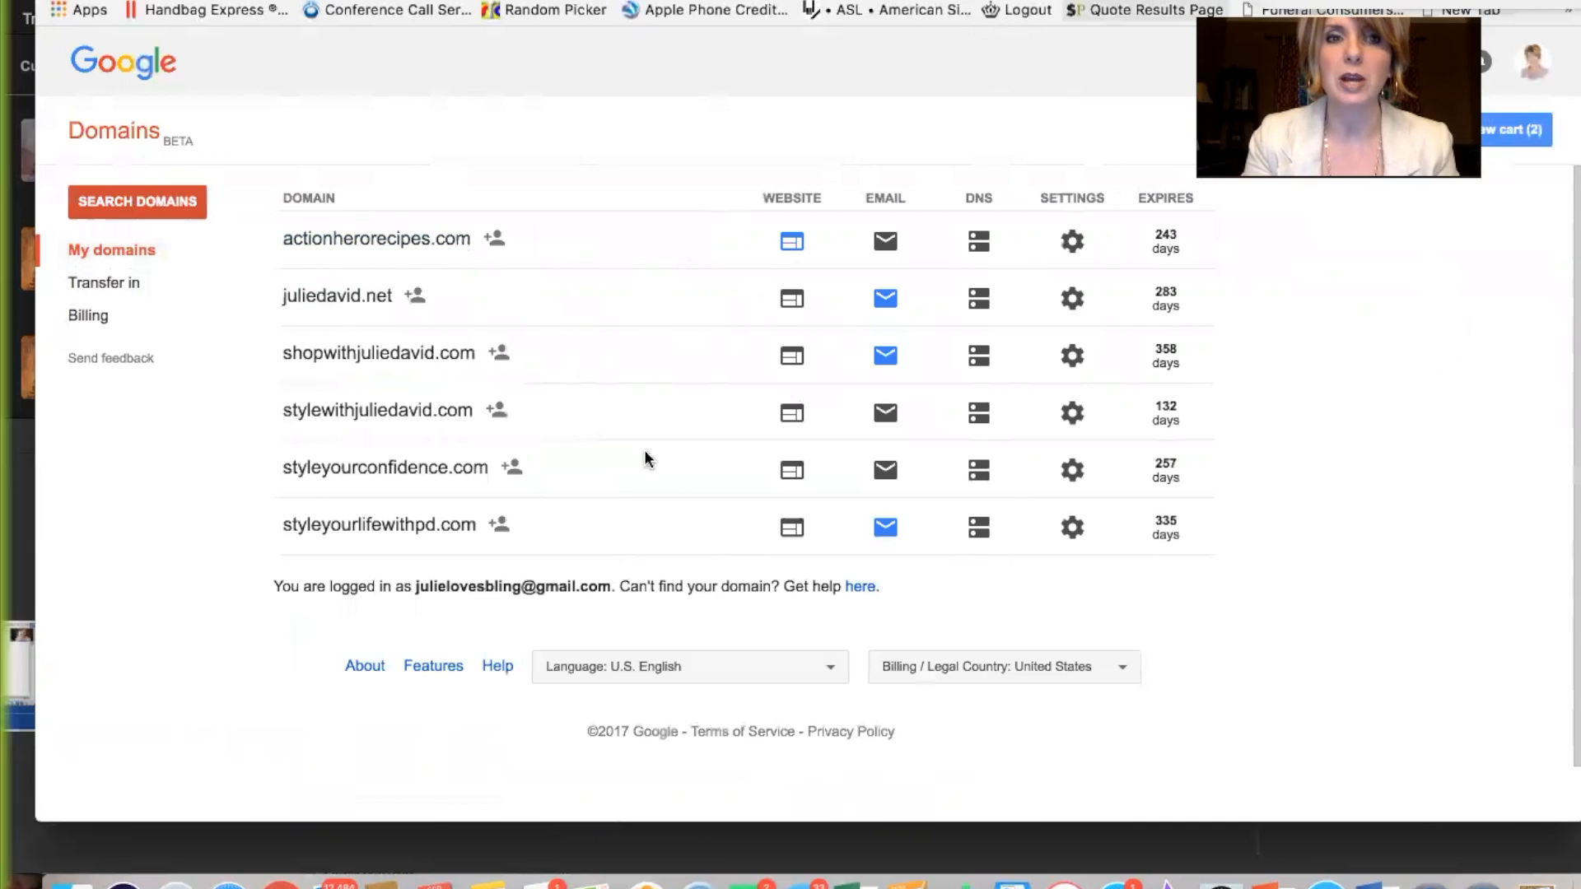
pyautogui.moveTo(557, 460)
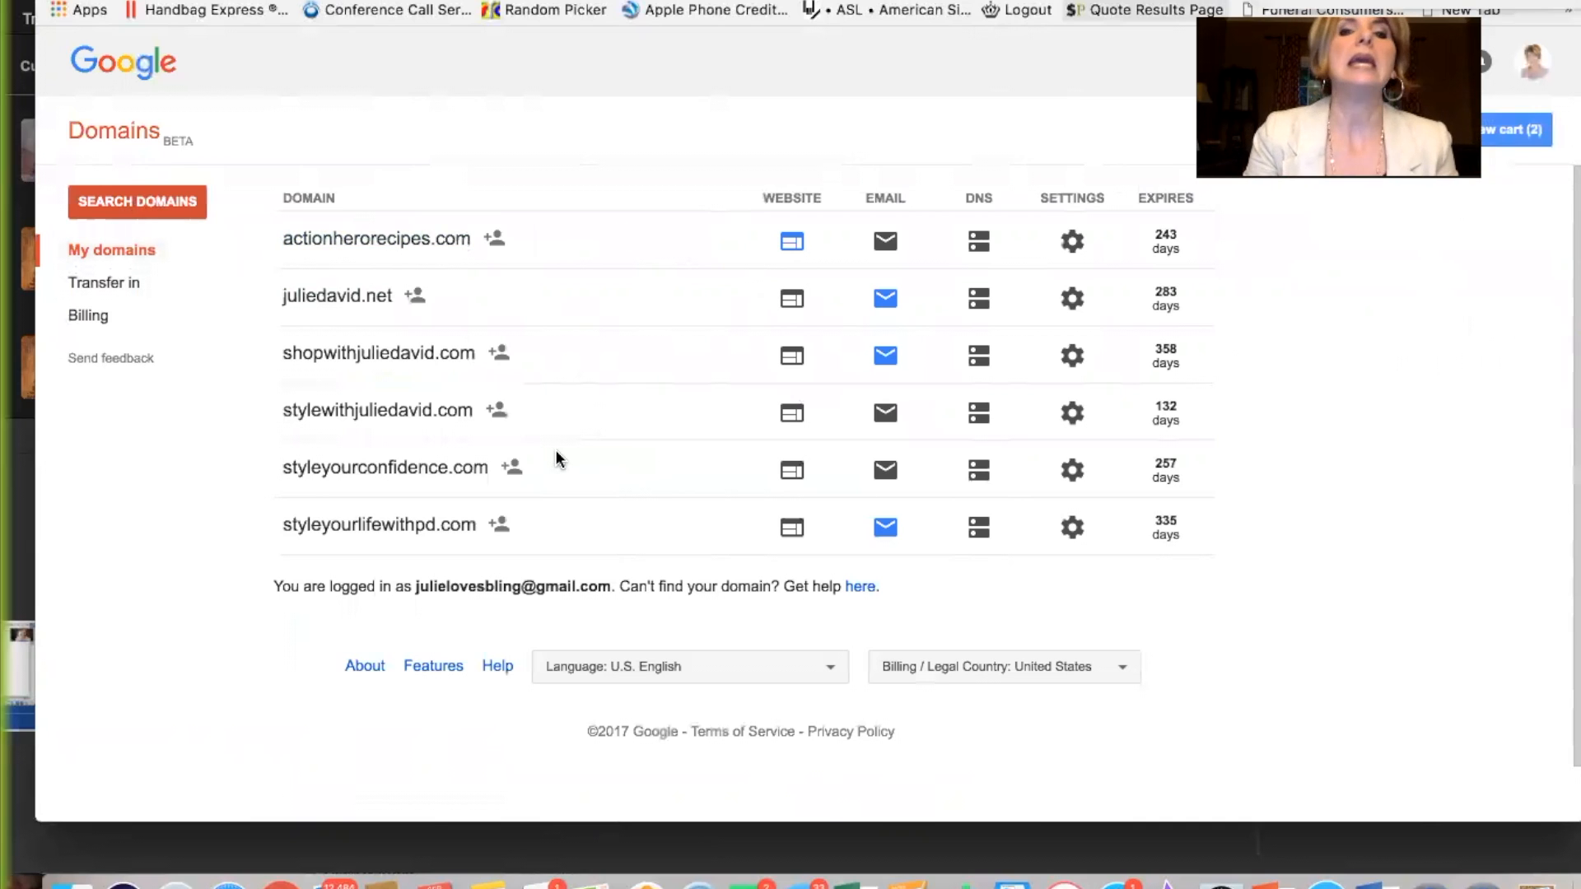
pyautogui.moveTo(734, 282)
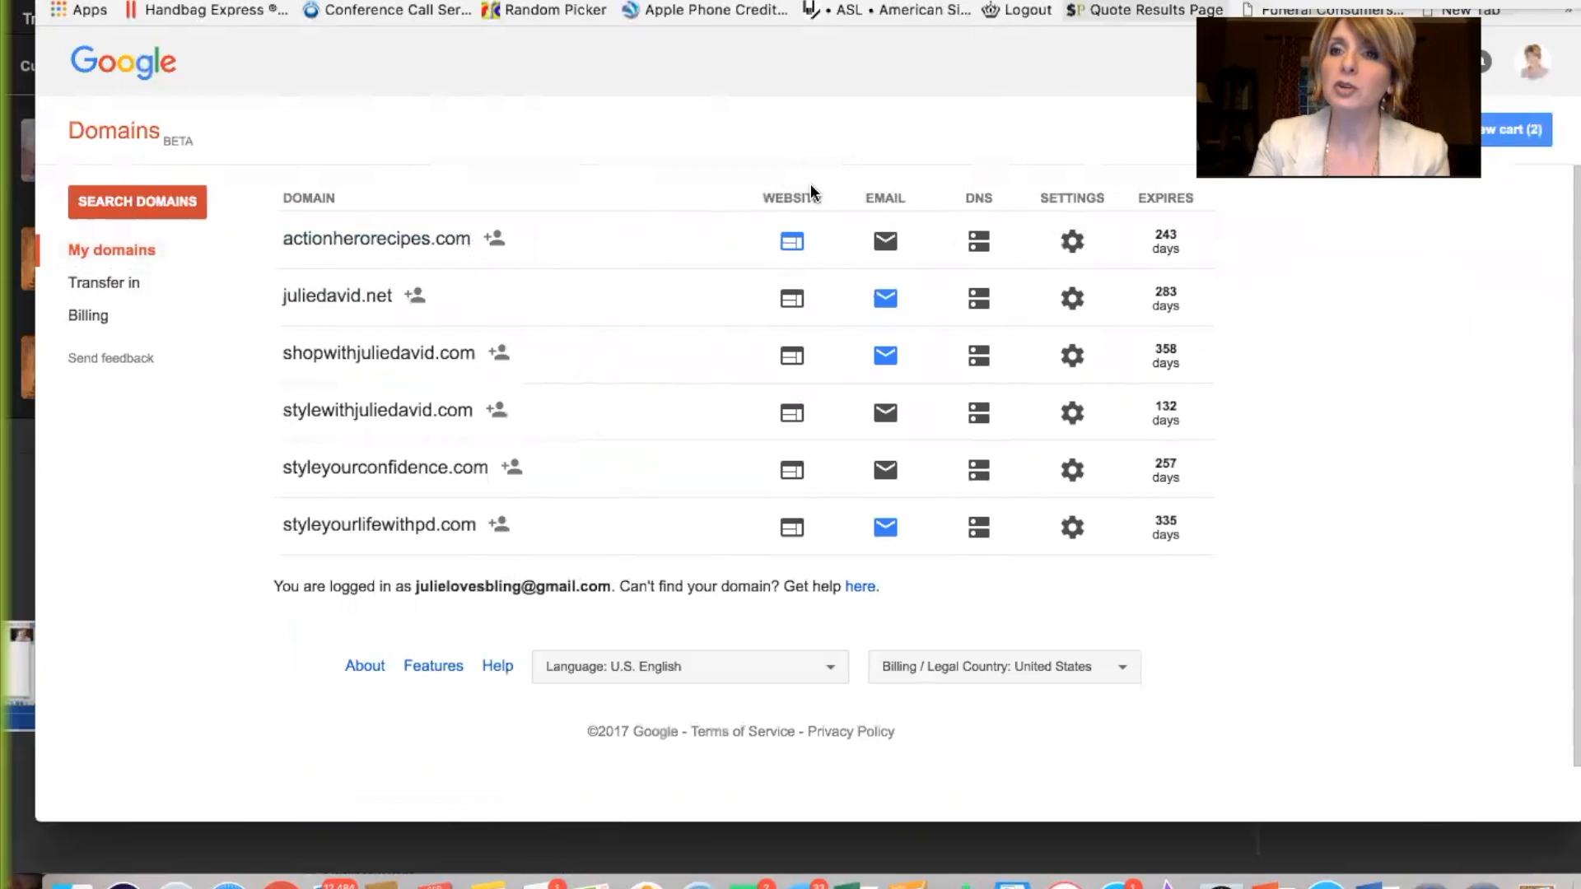
pyautogui.moveTo(807, 212)
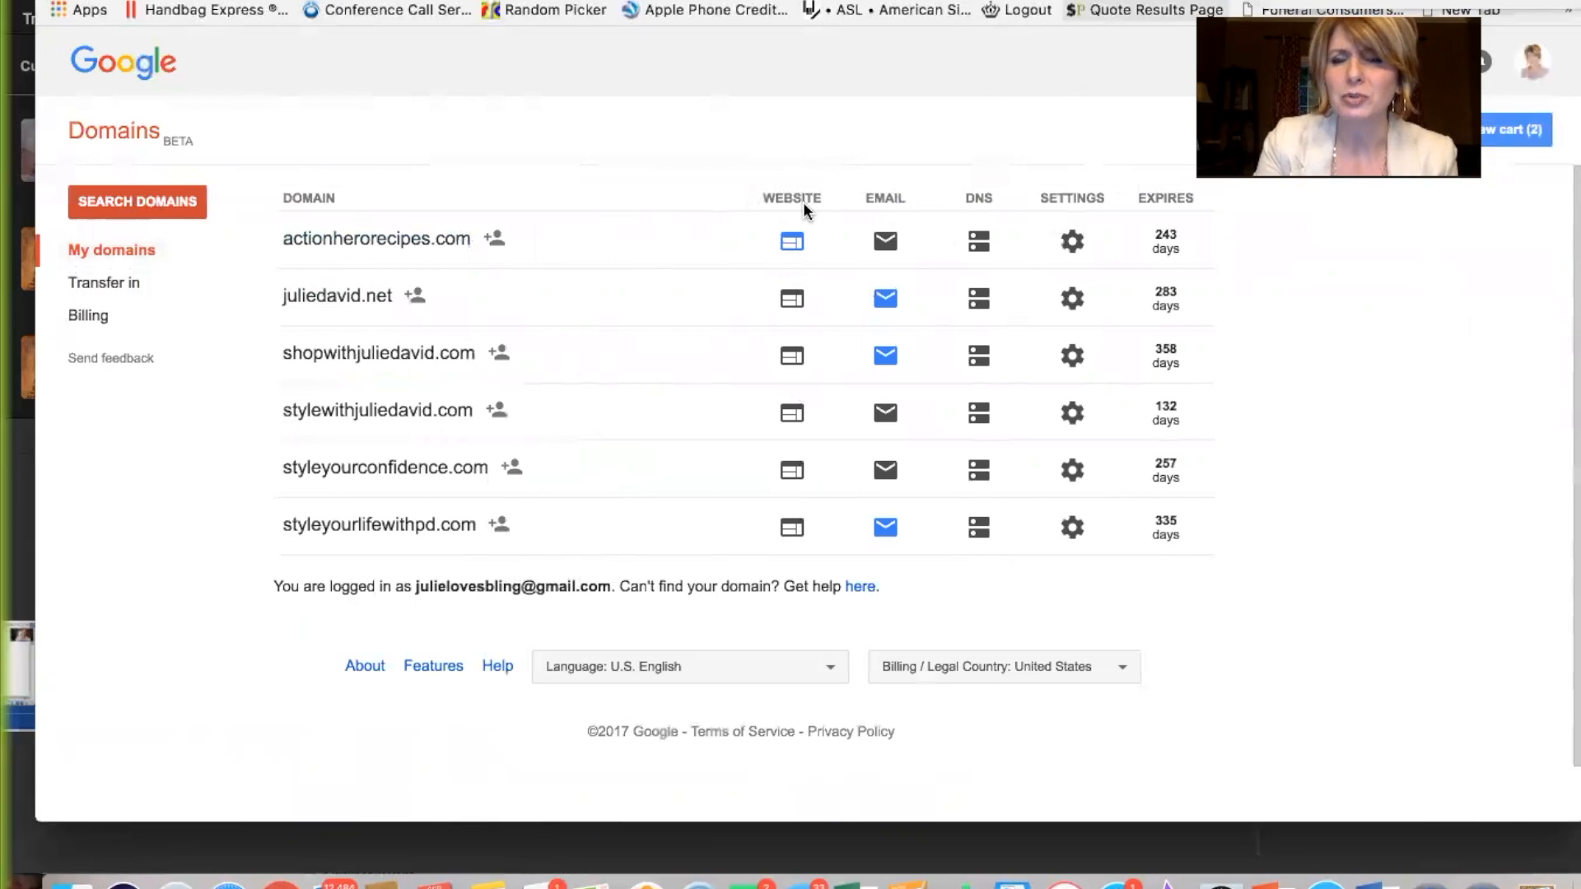
pyautogui.moveTo(791, 241)
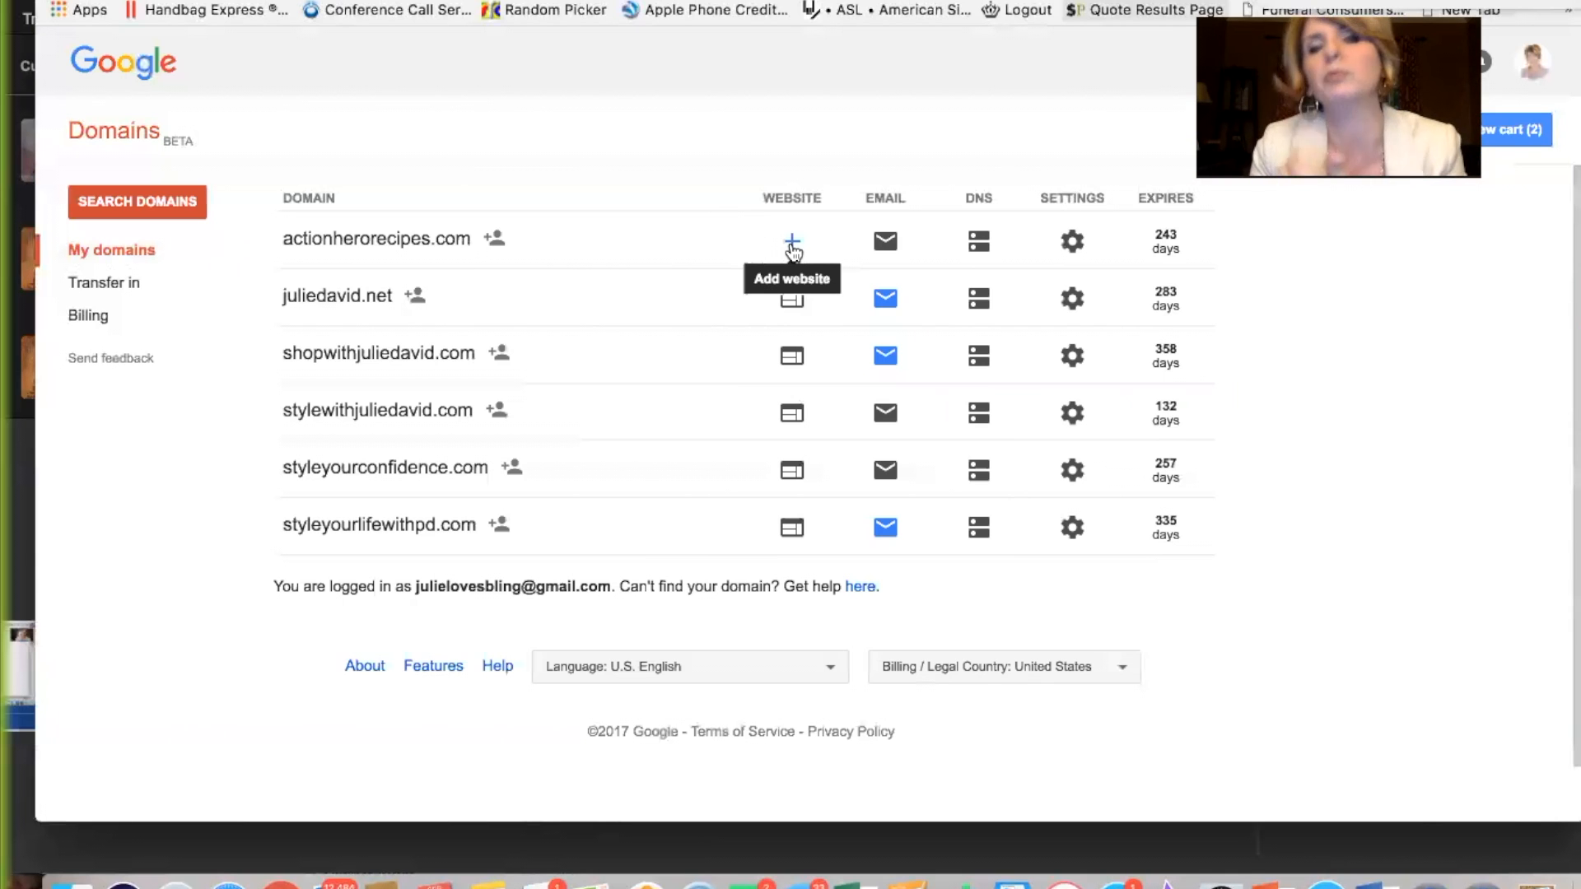
# Start website setup for actionherorecipes.com from its Website column.
pyautogui.click(790, 240)
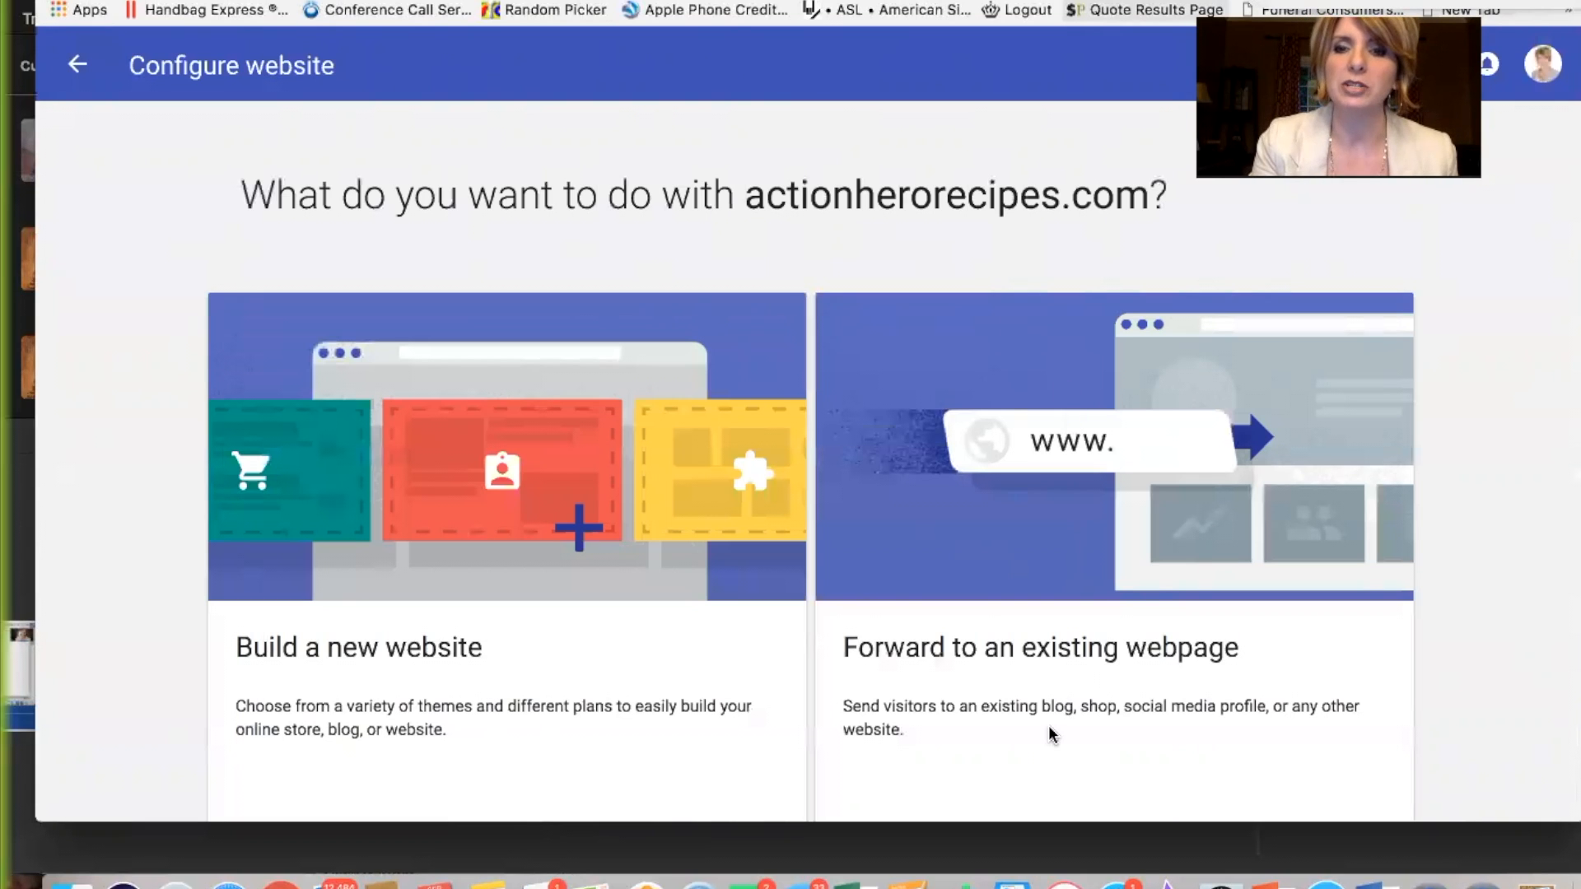
# Forward actionherorecipes.com to premierdesigns.com/juliedavid as a temporary 302 redirect.
pyautogui.click(1065, 645)
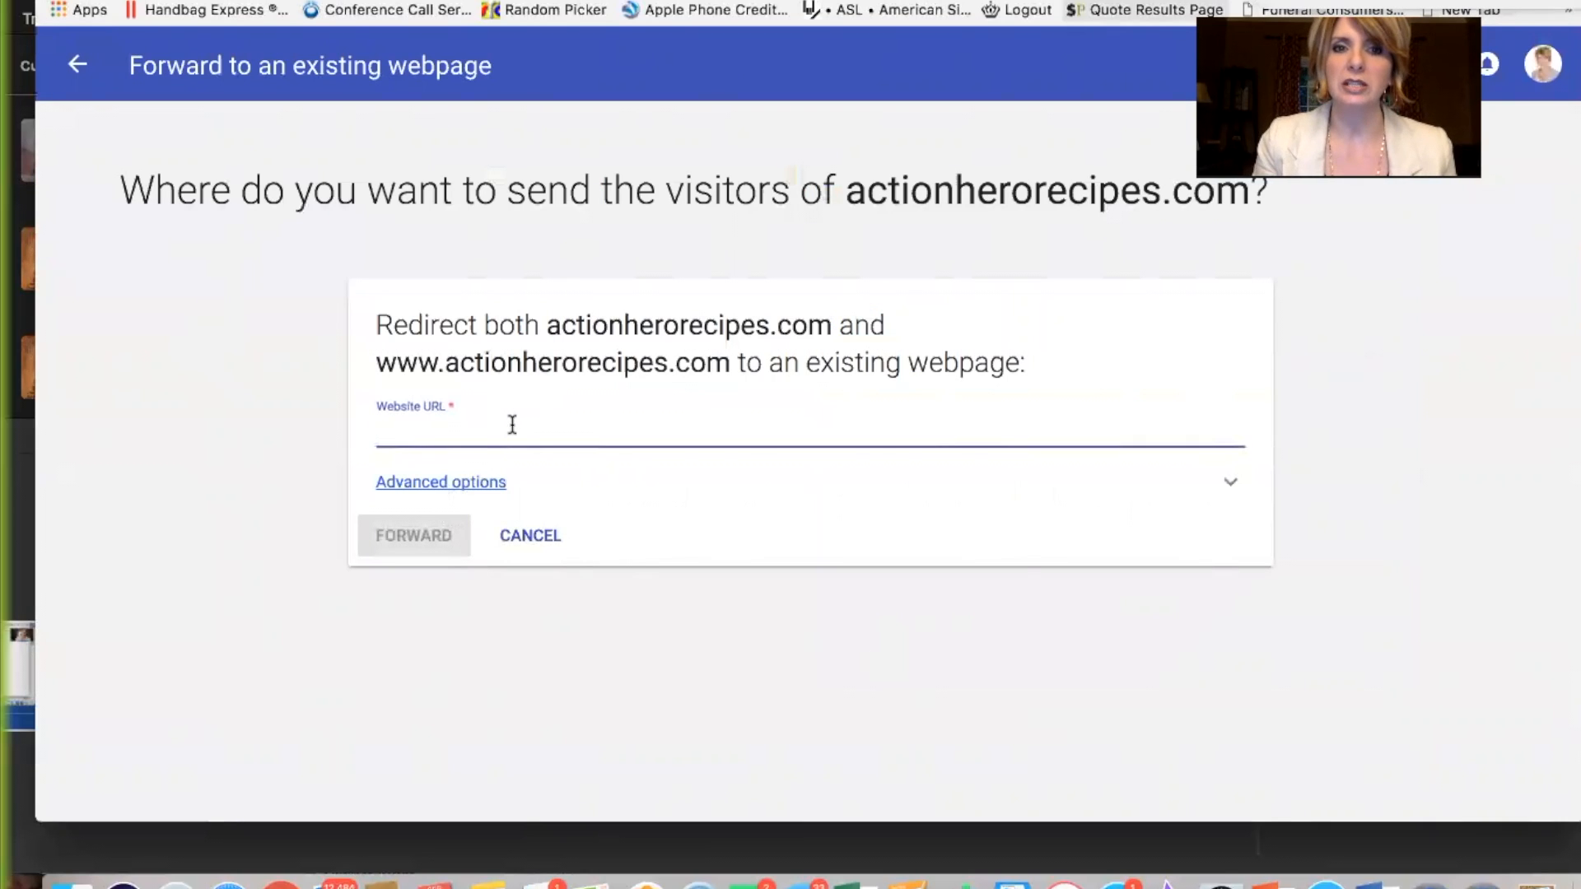
pyautogui.write('www.premierdesigns.com/juliedavid')
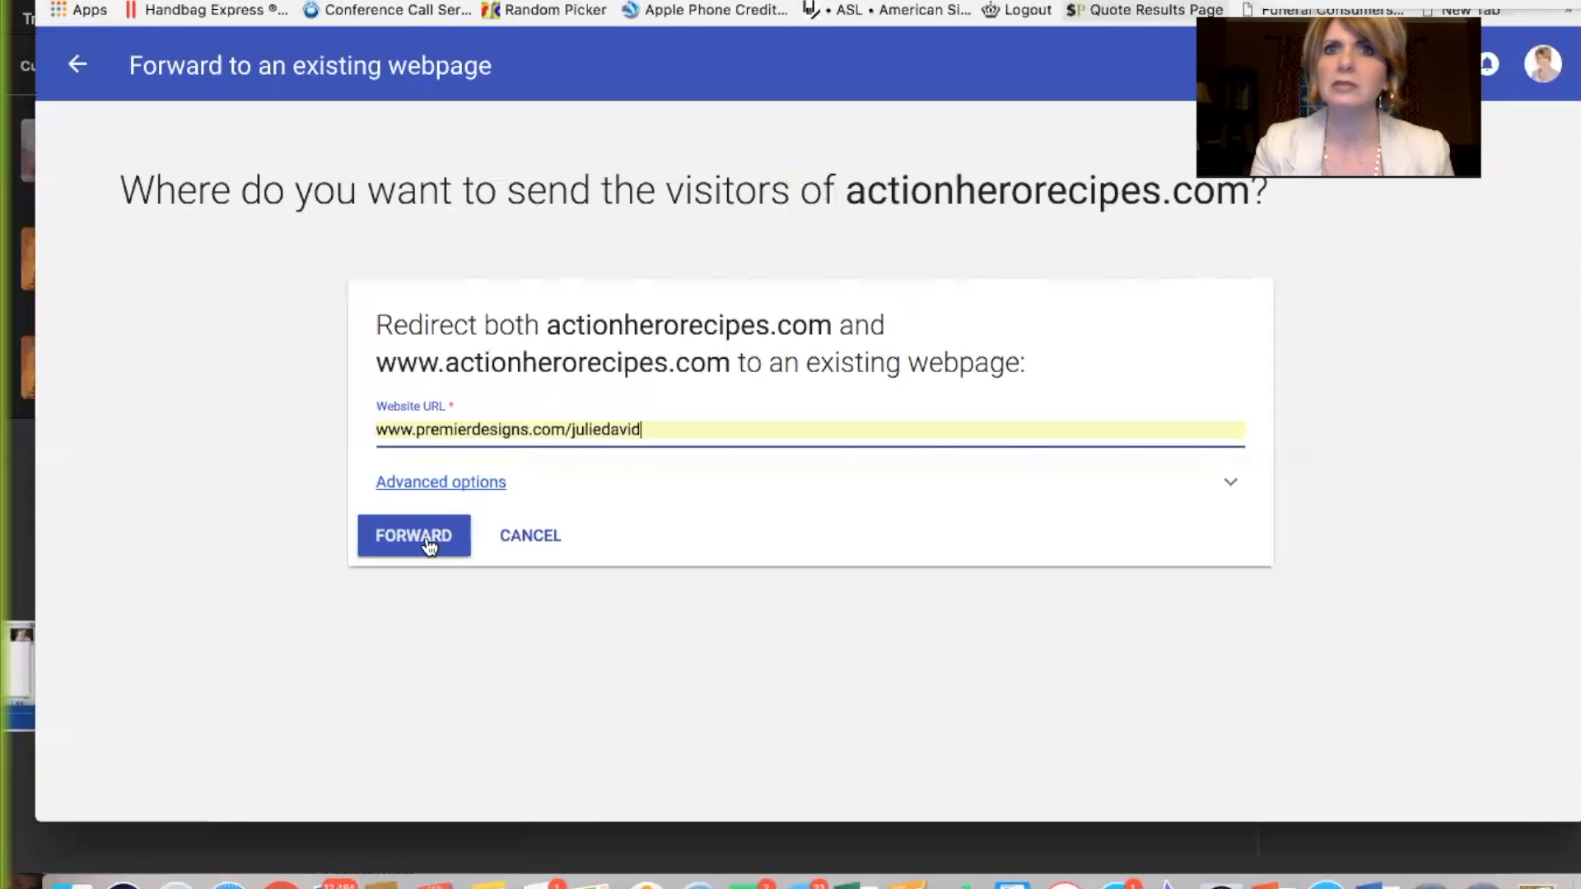
pyautogui.click(413, 536)
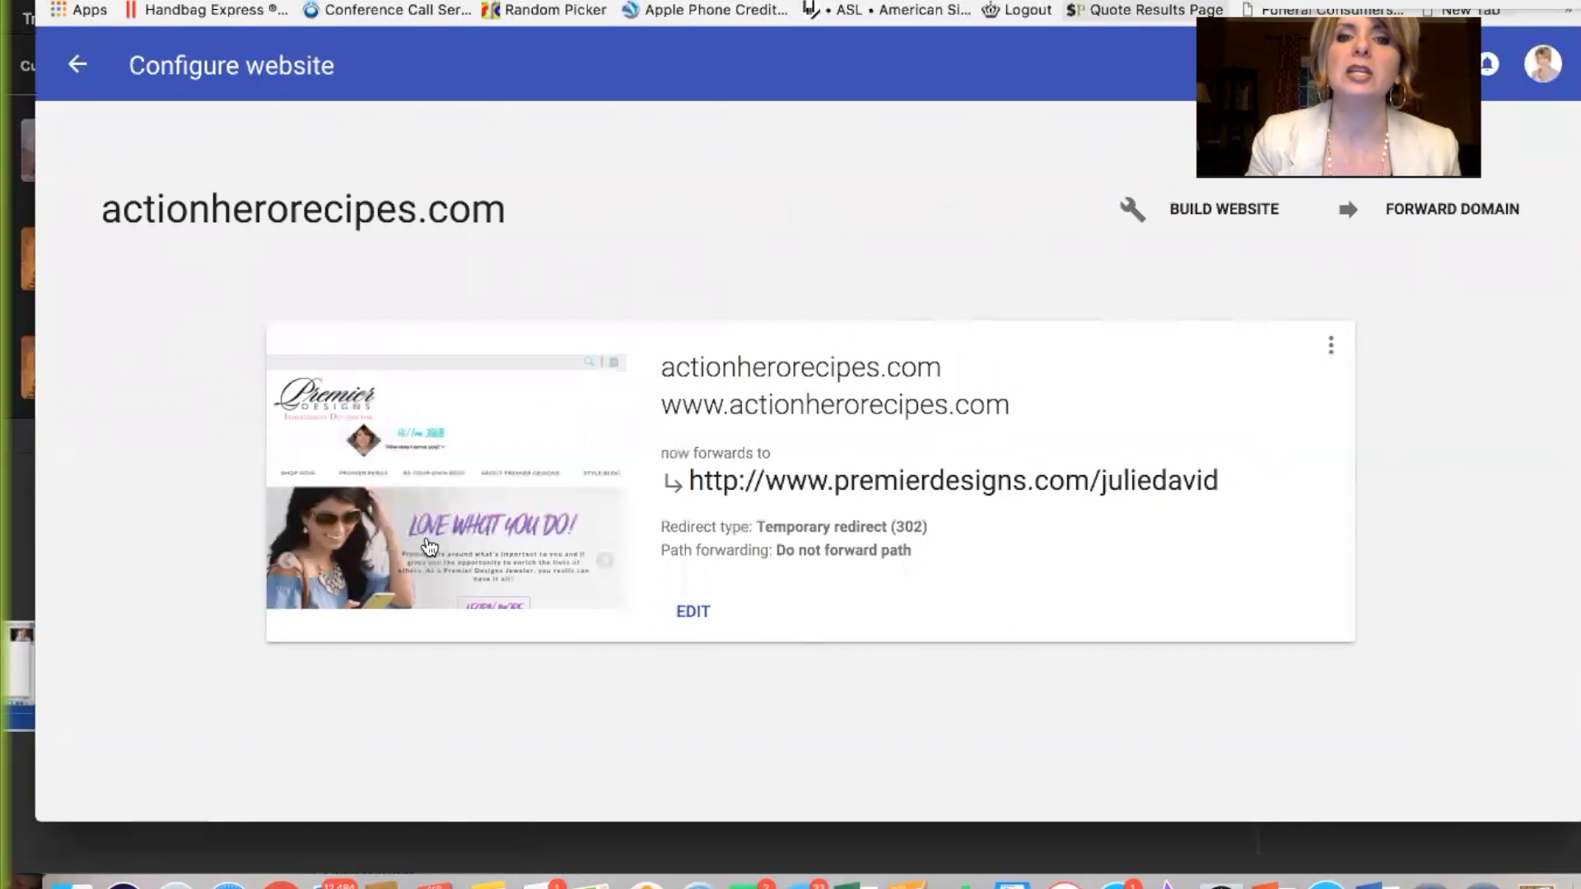
pyautogui.moveTo(1118, 279)
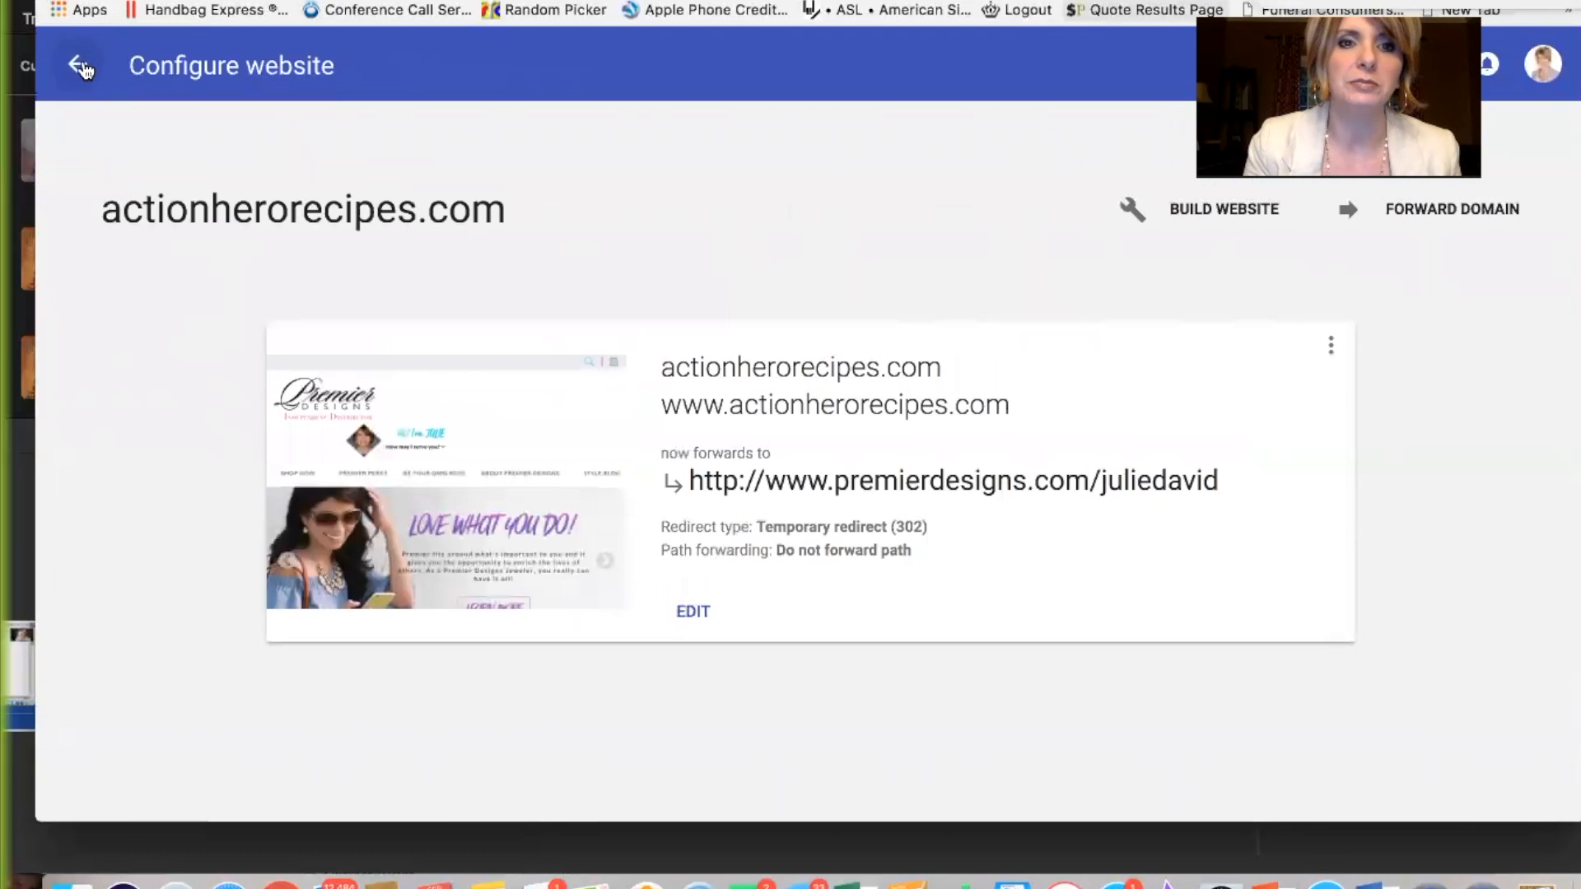
# Return to My domains and open email settings for stylewithjuliedavid.com.
pyautogui.click(77, 65)
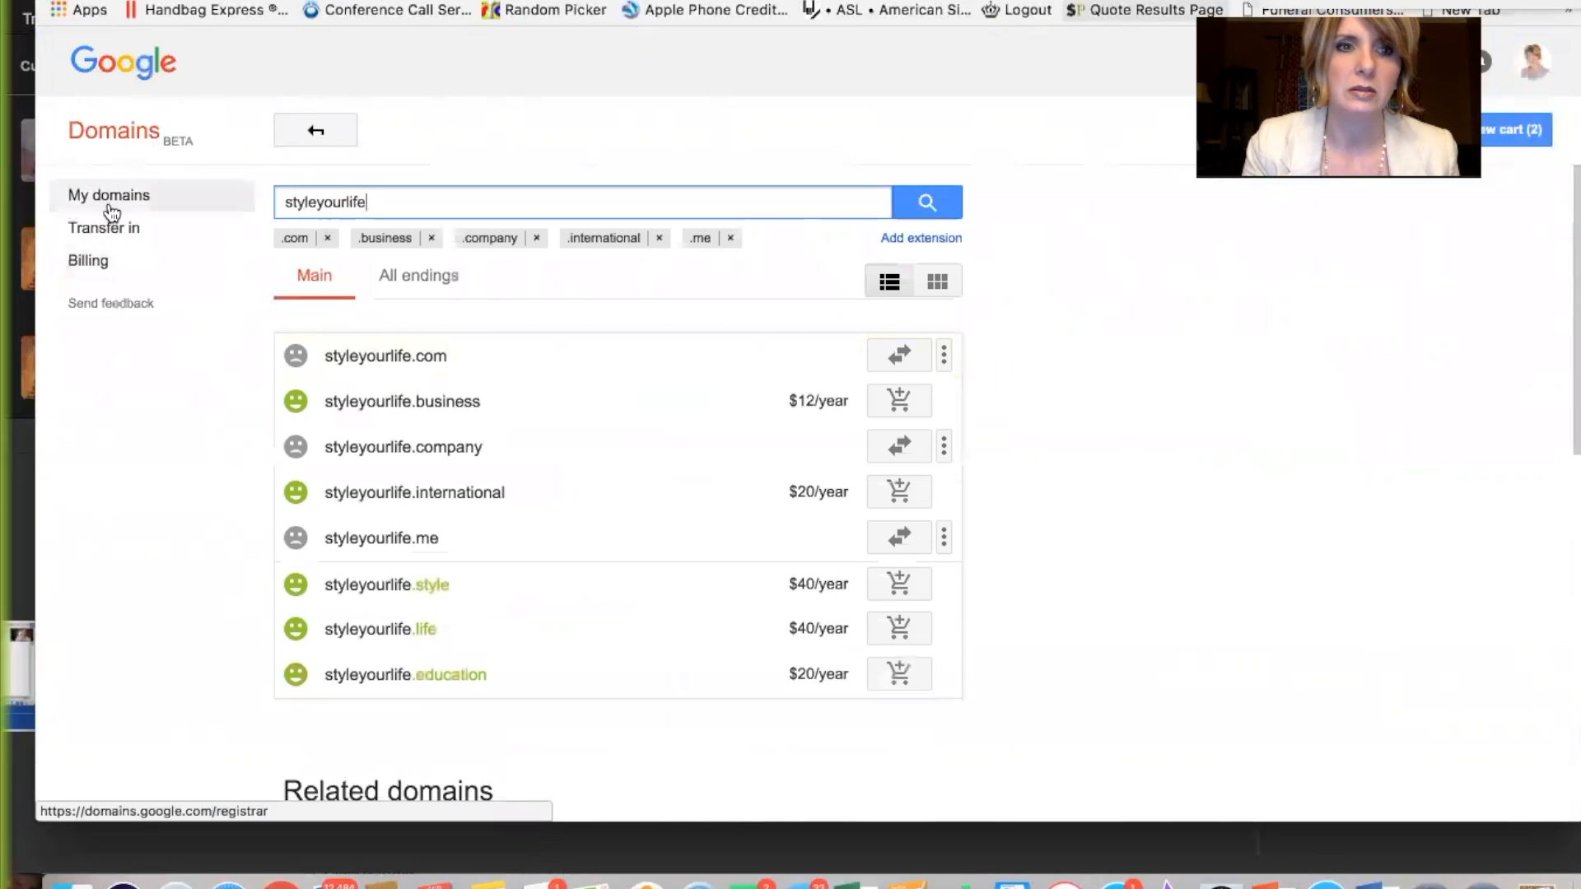
pyautogui.click(108, 195)
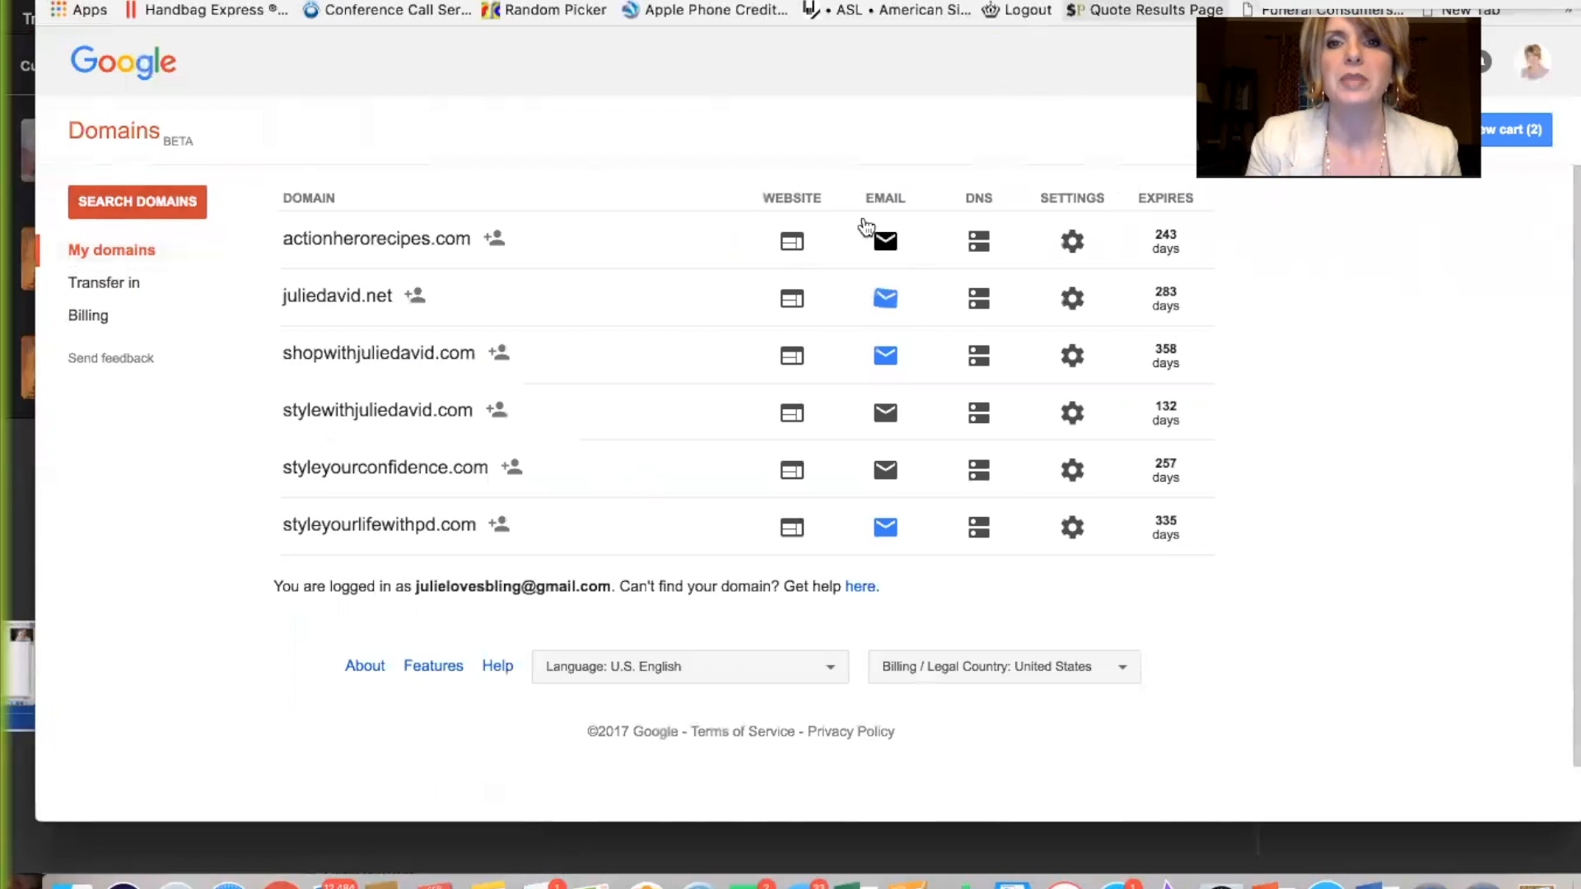
pyautogui.moveTo(885, 210)
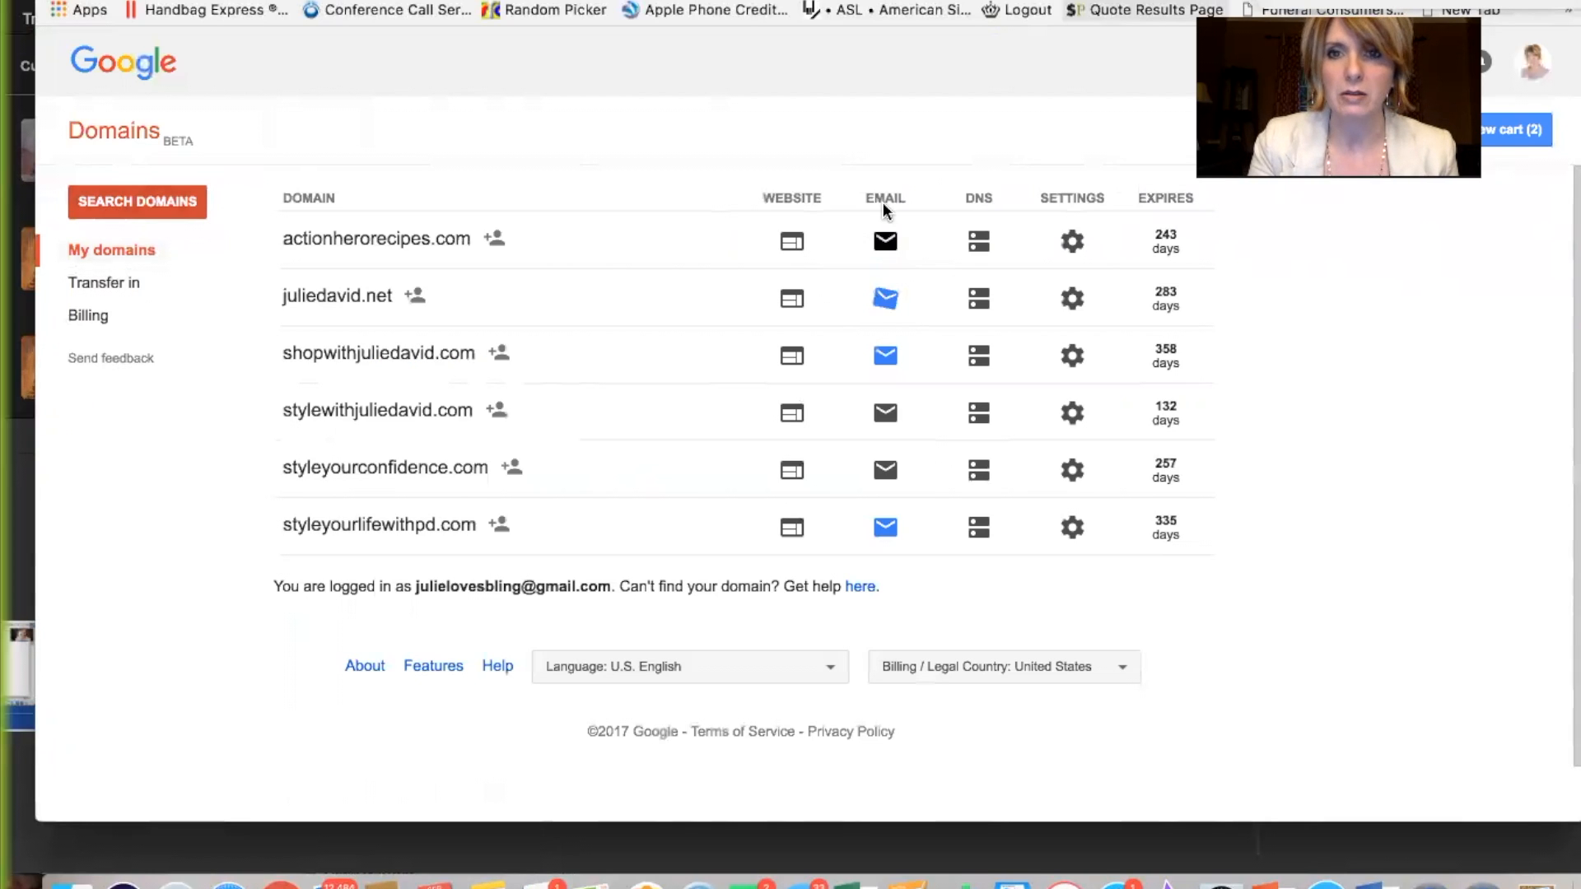
pyautogui.moveTo(388, 479)
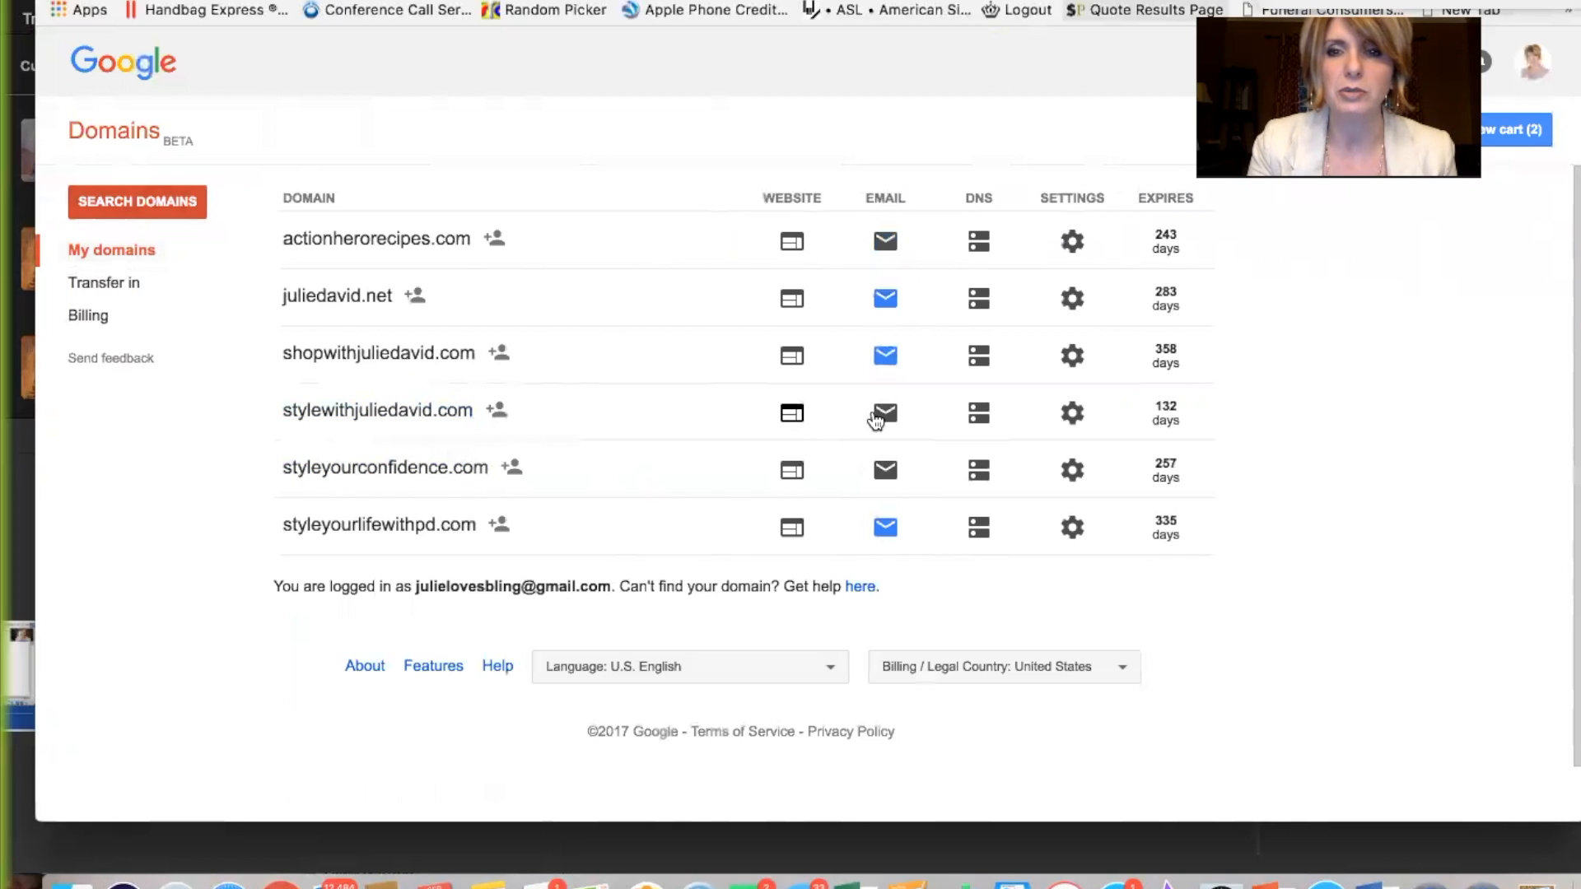
pyautogui.click(884, 413)
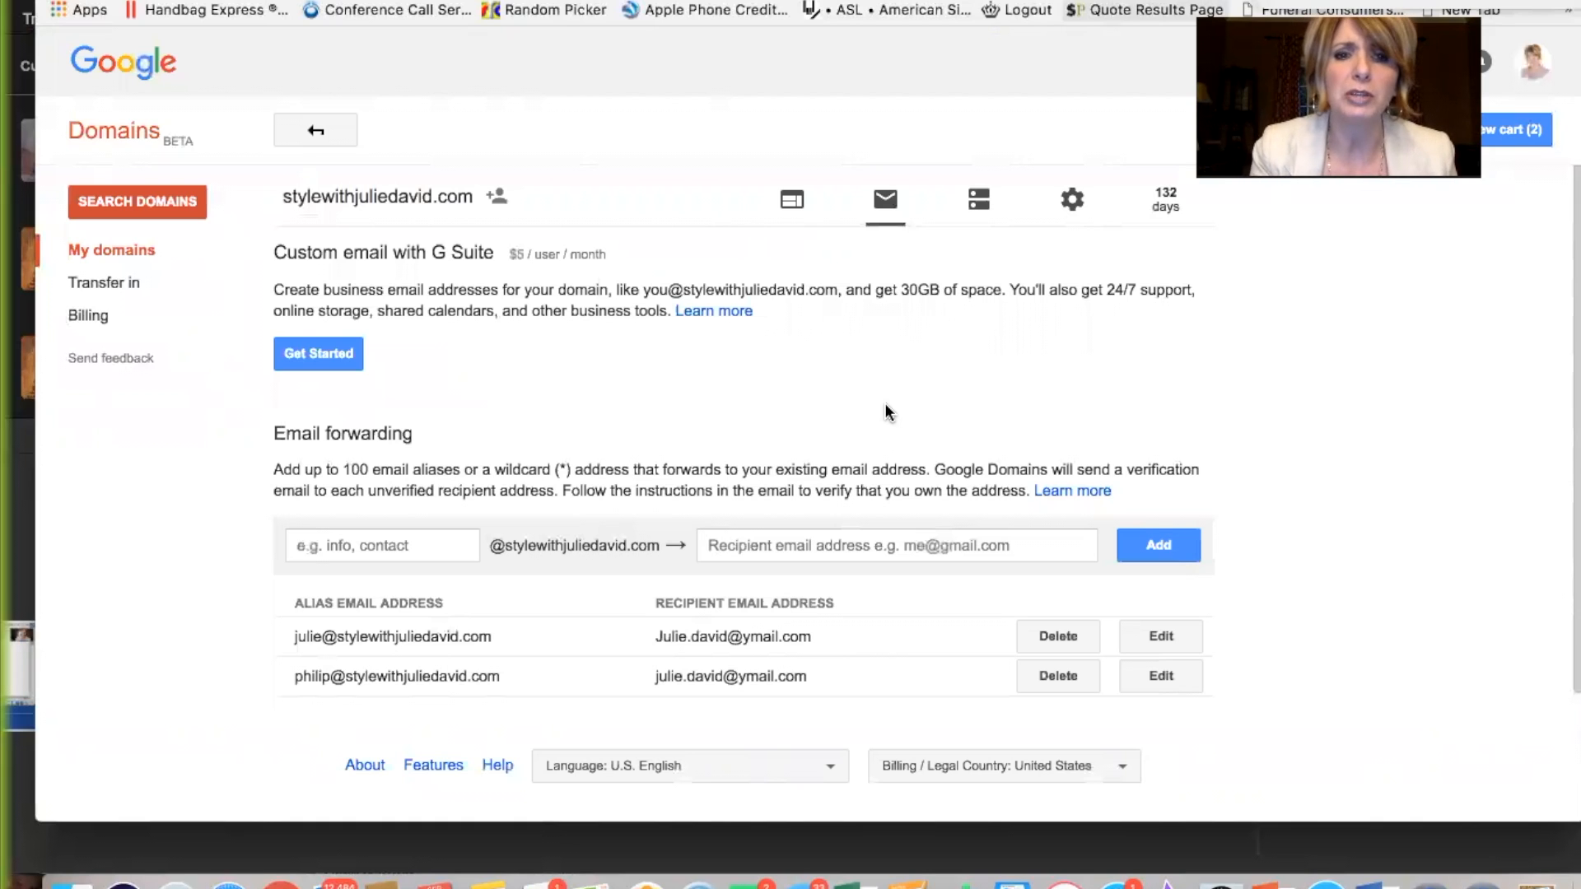
pyautogui.click(383, 545)
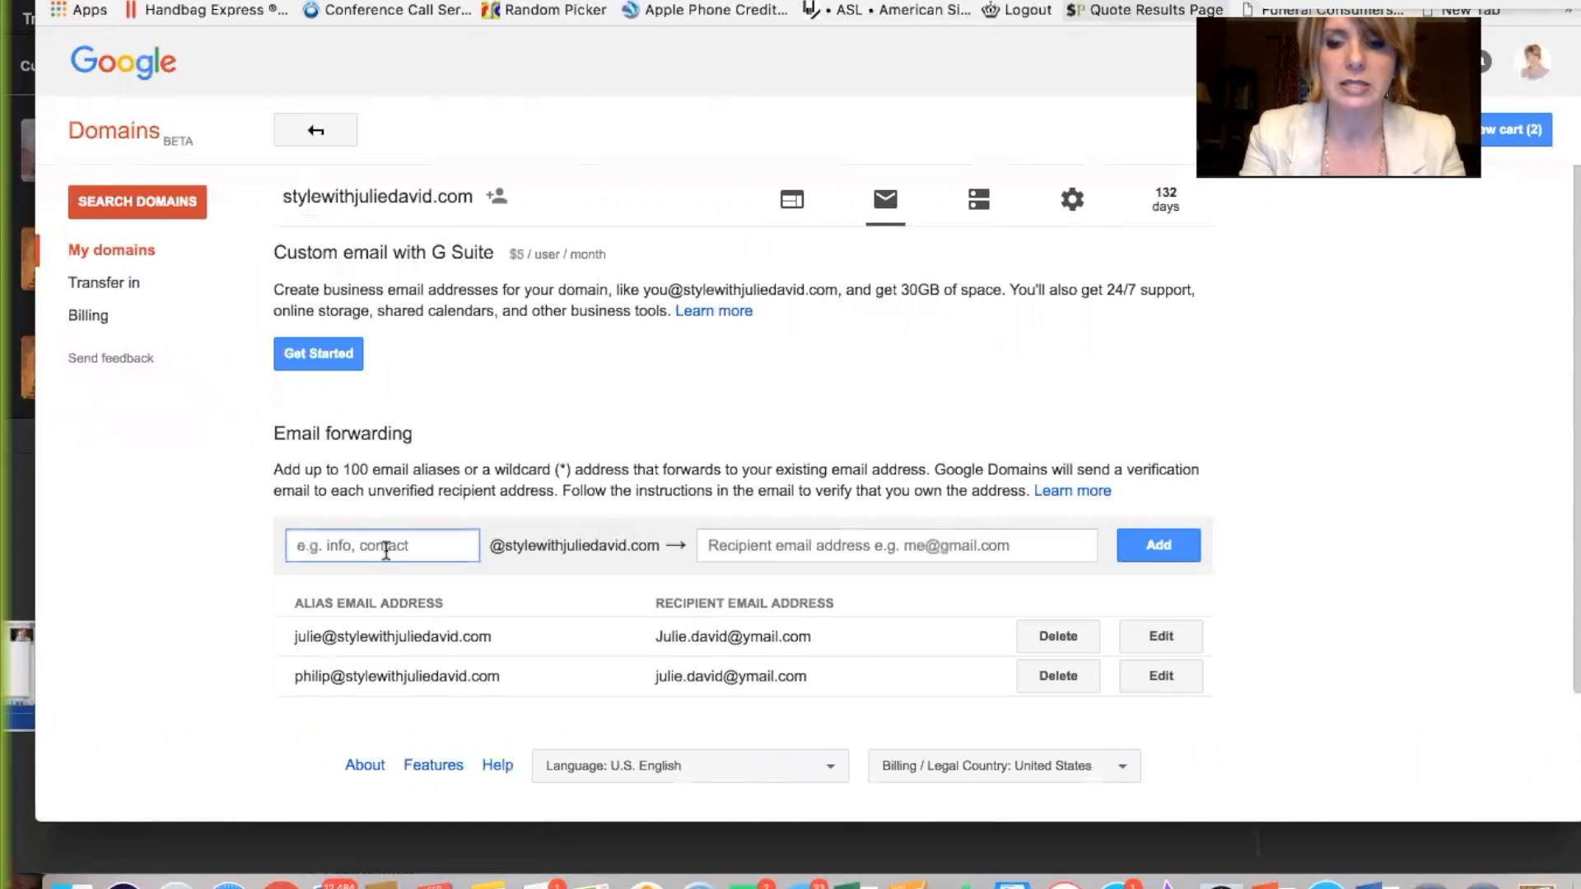
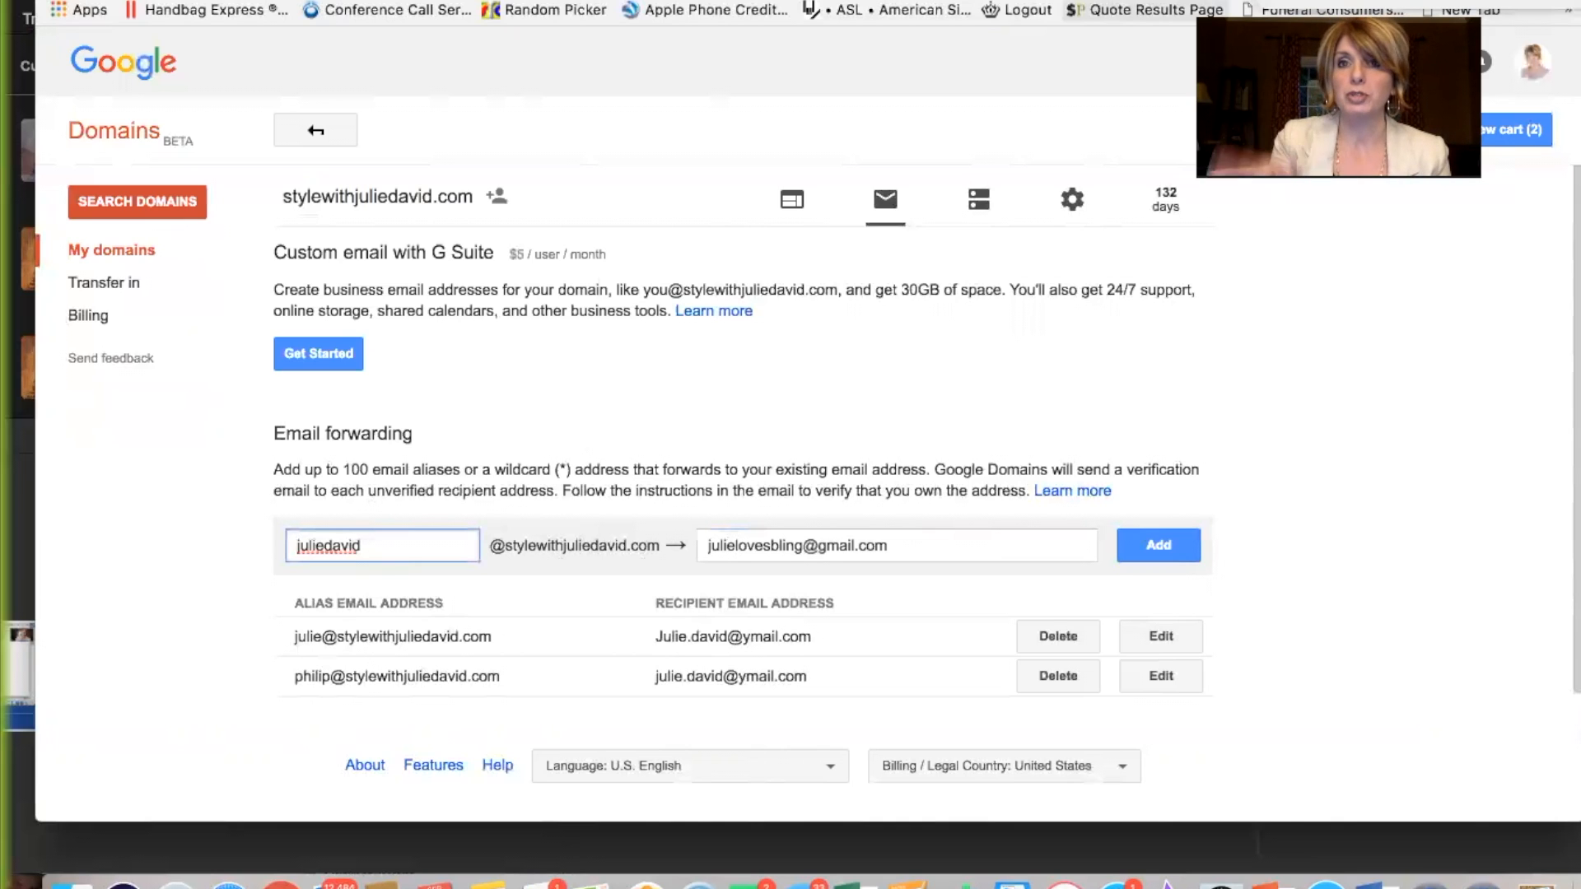
pyautogui.moveTo(1177, 547)
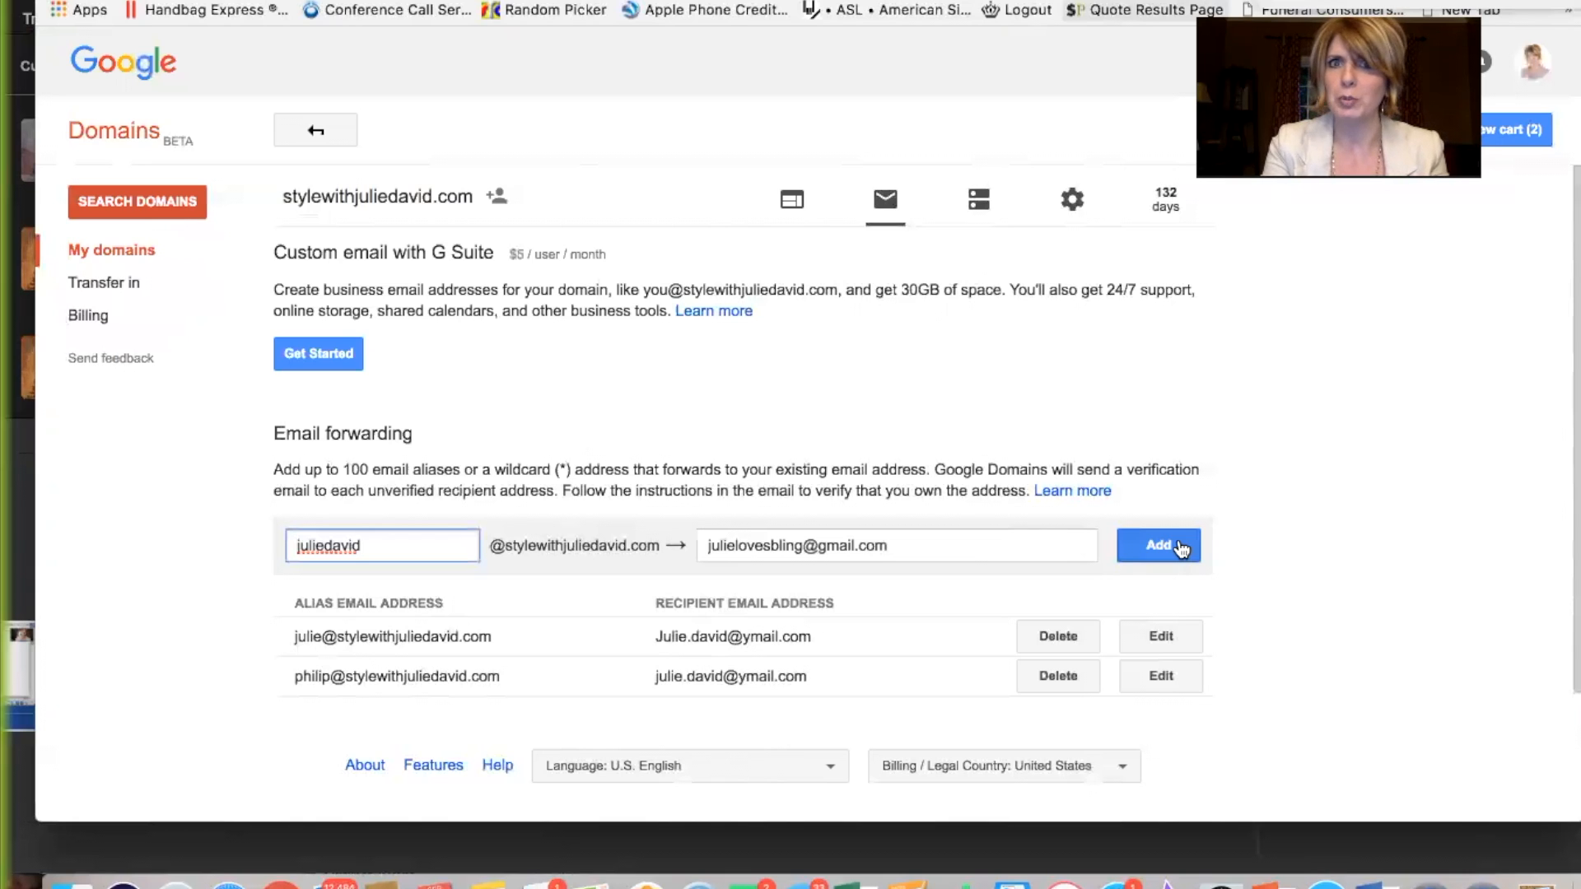
pyautogui.click(1159, 545)
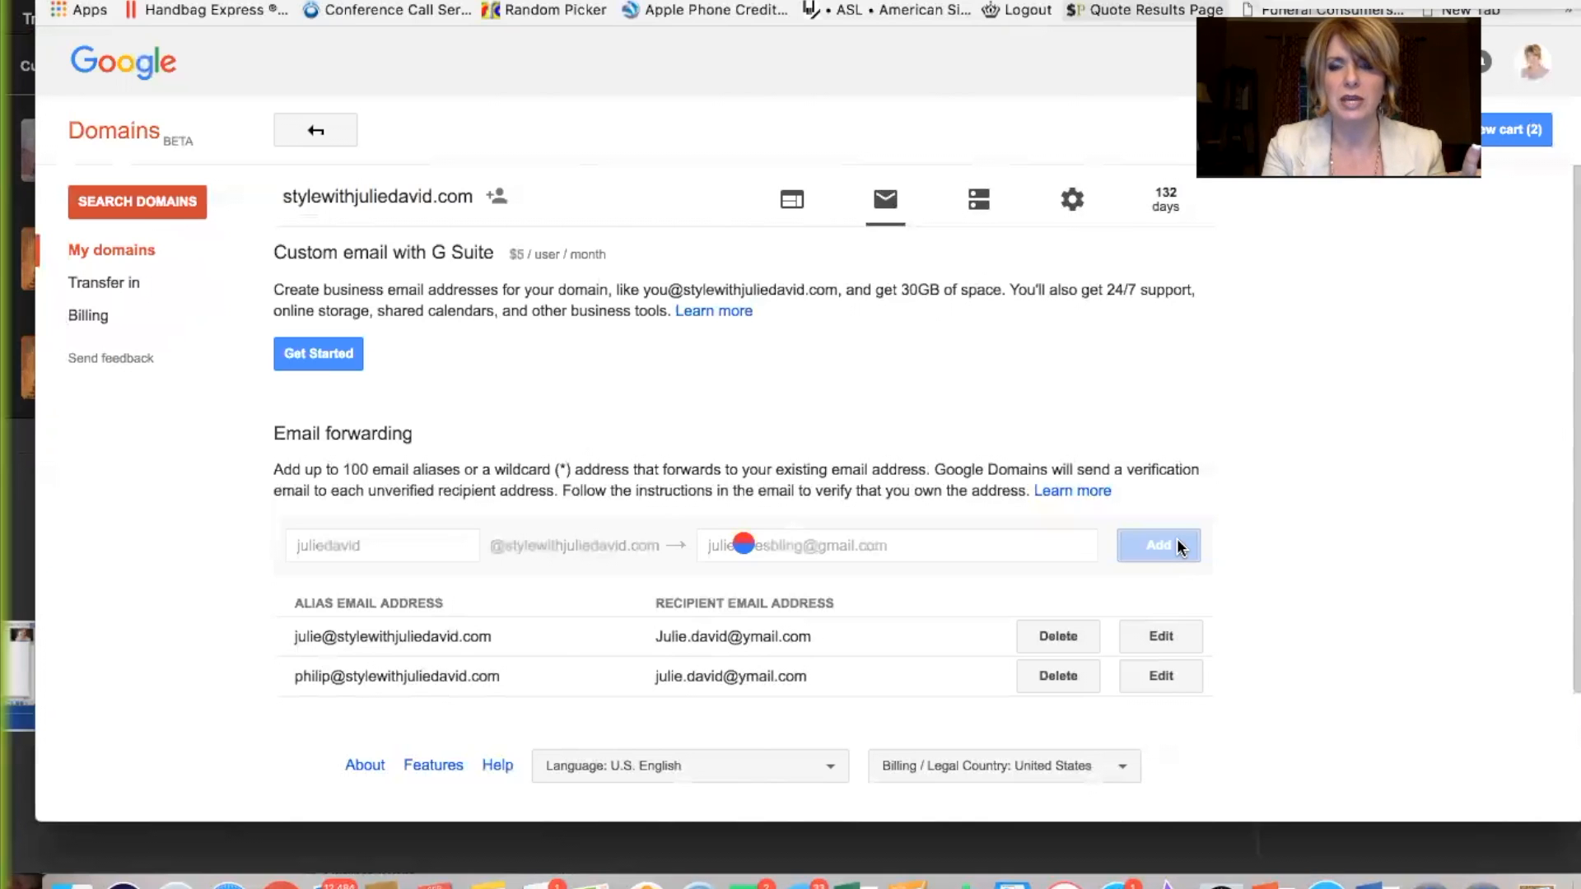
# Delete the second Yahoo Mail alias, leaving two forwarding aliases.
pyautogui.click(1159, 546)
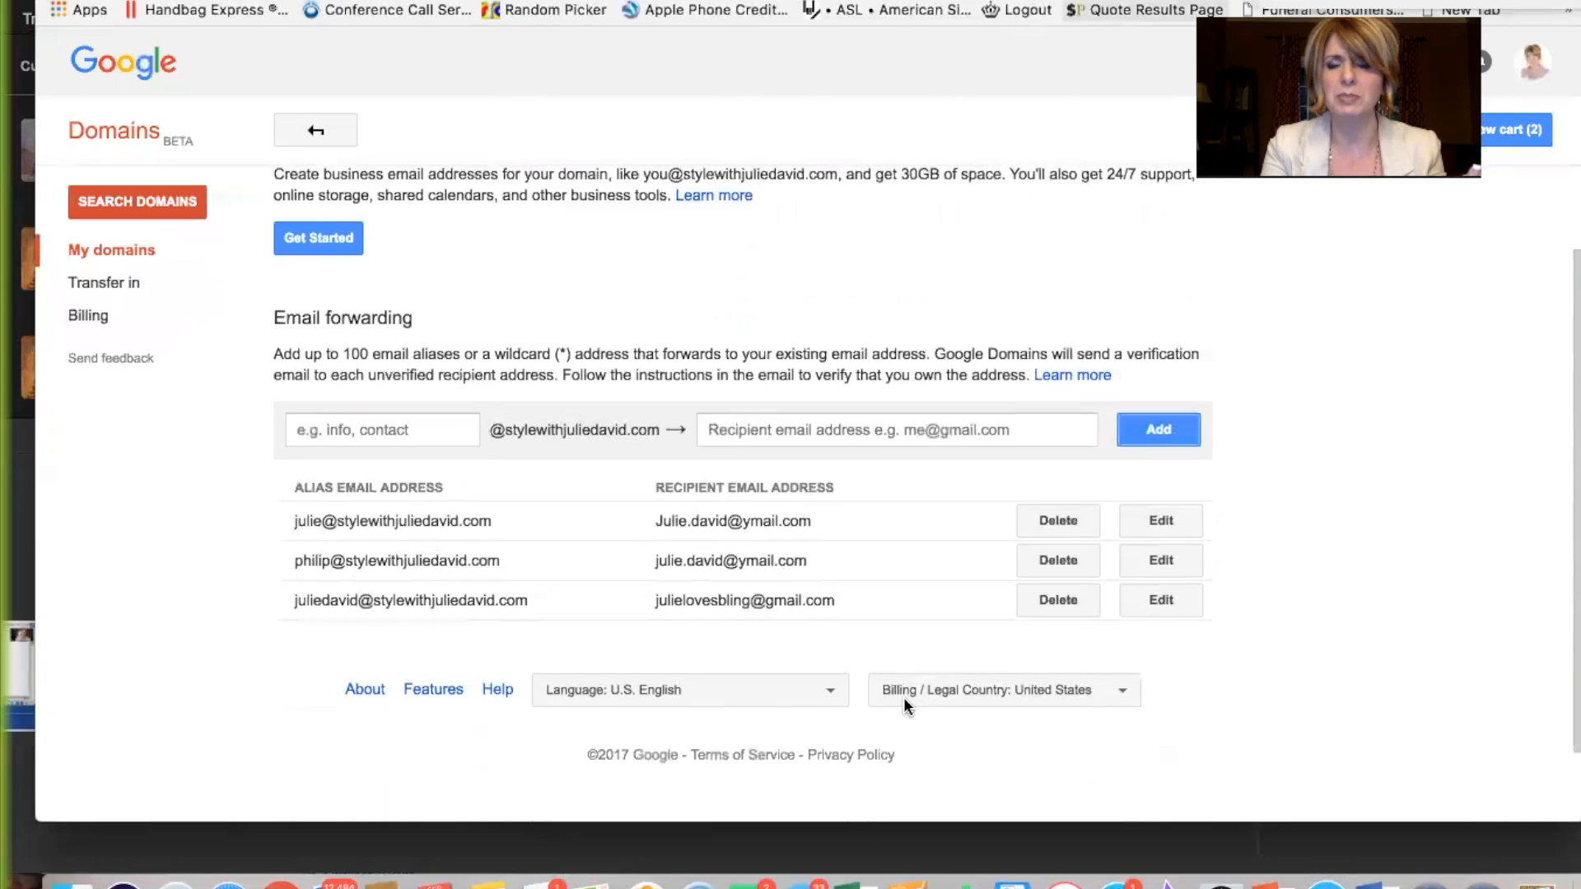
pyautogui.scroll(-3)
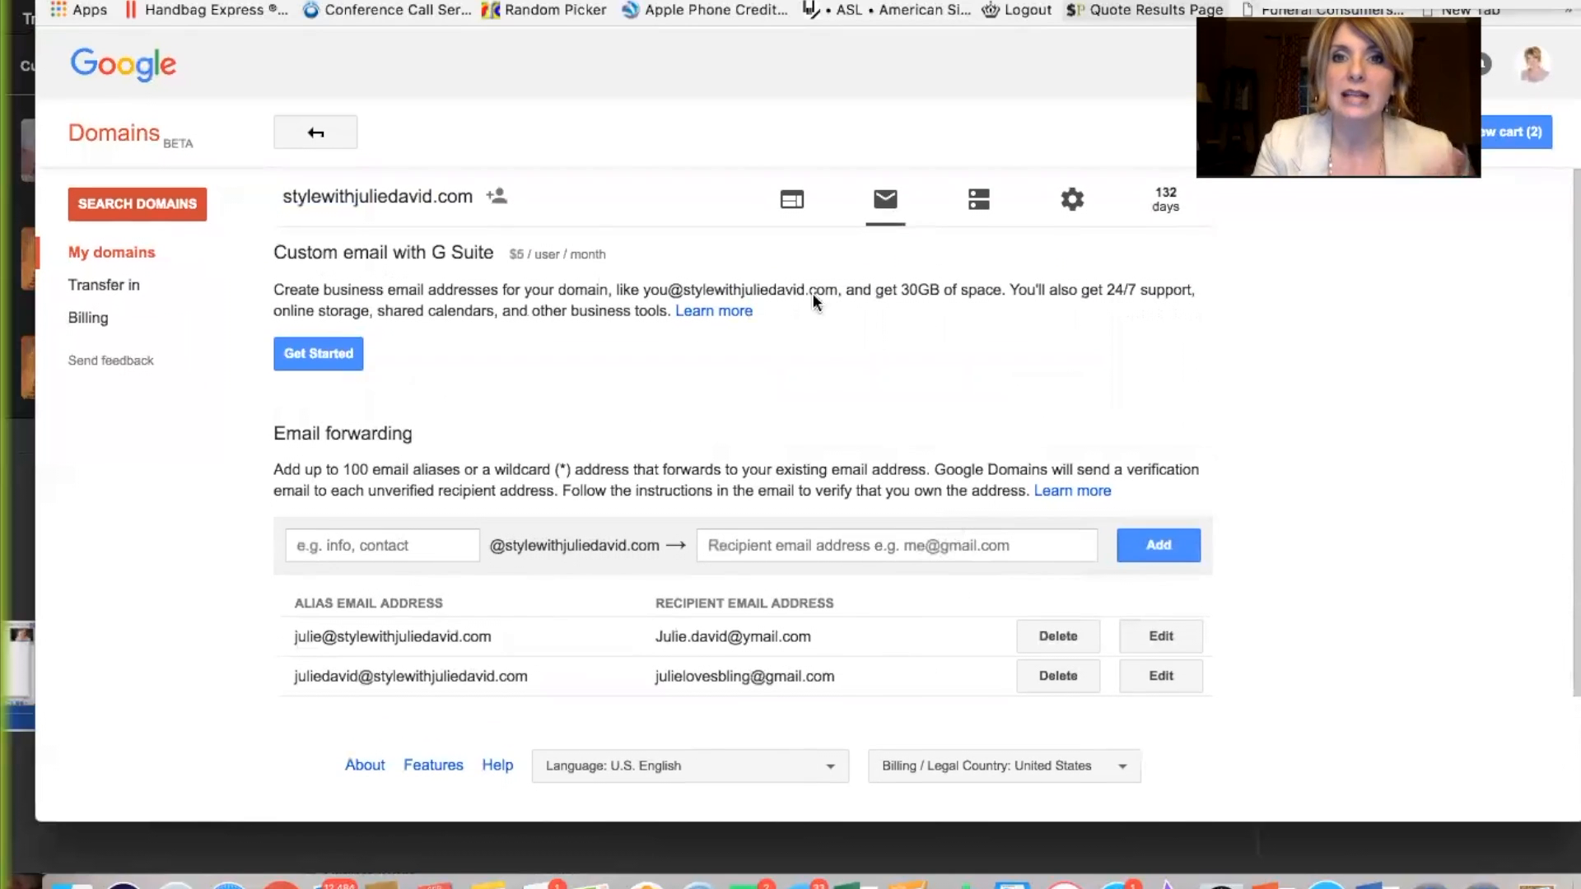
pyautogui.moveTo(983, 199)
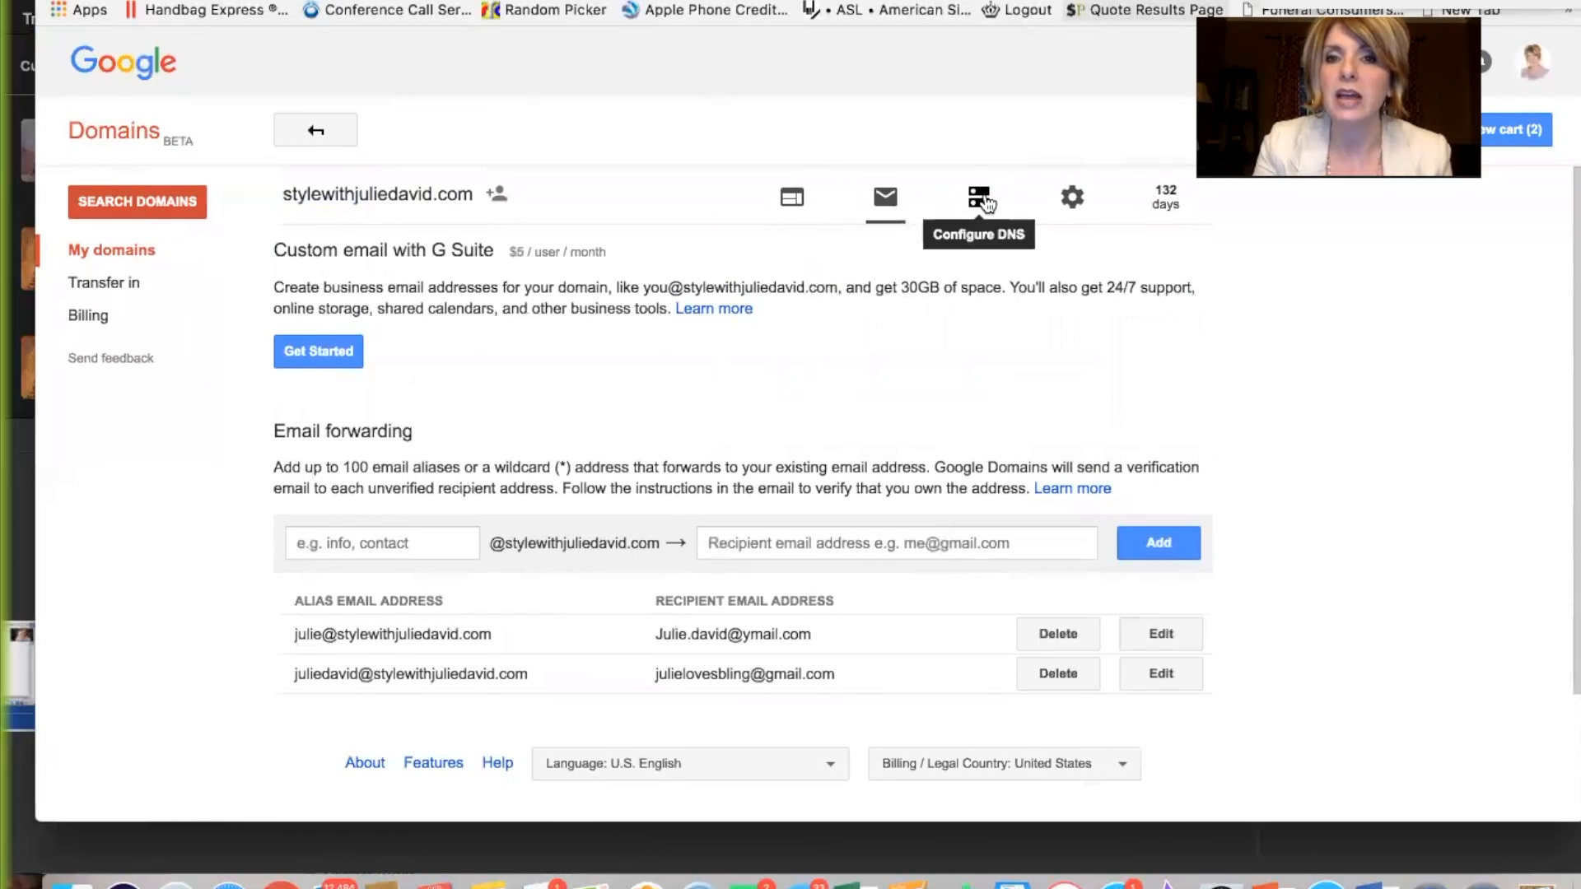
# Open DNS settings for stylewithjuliedavid.com and scroll down to Synthetic records.
pyautogui.click(979, 198)
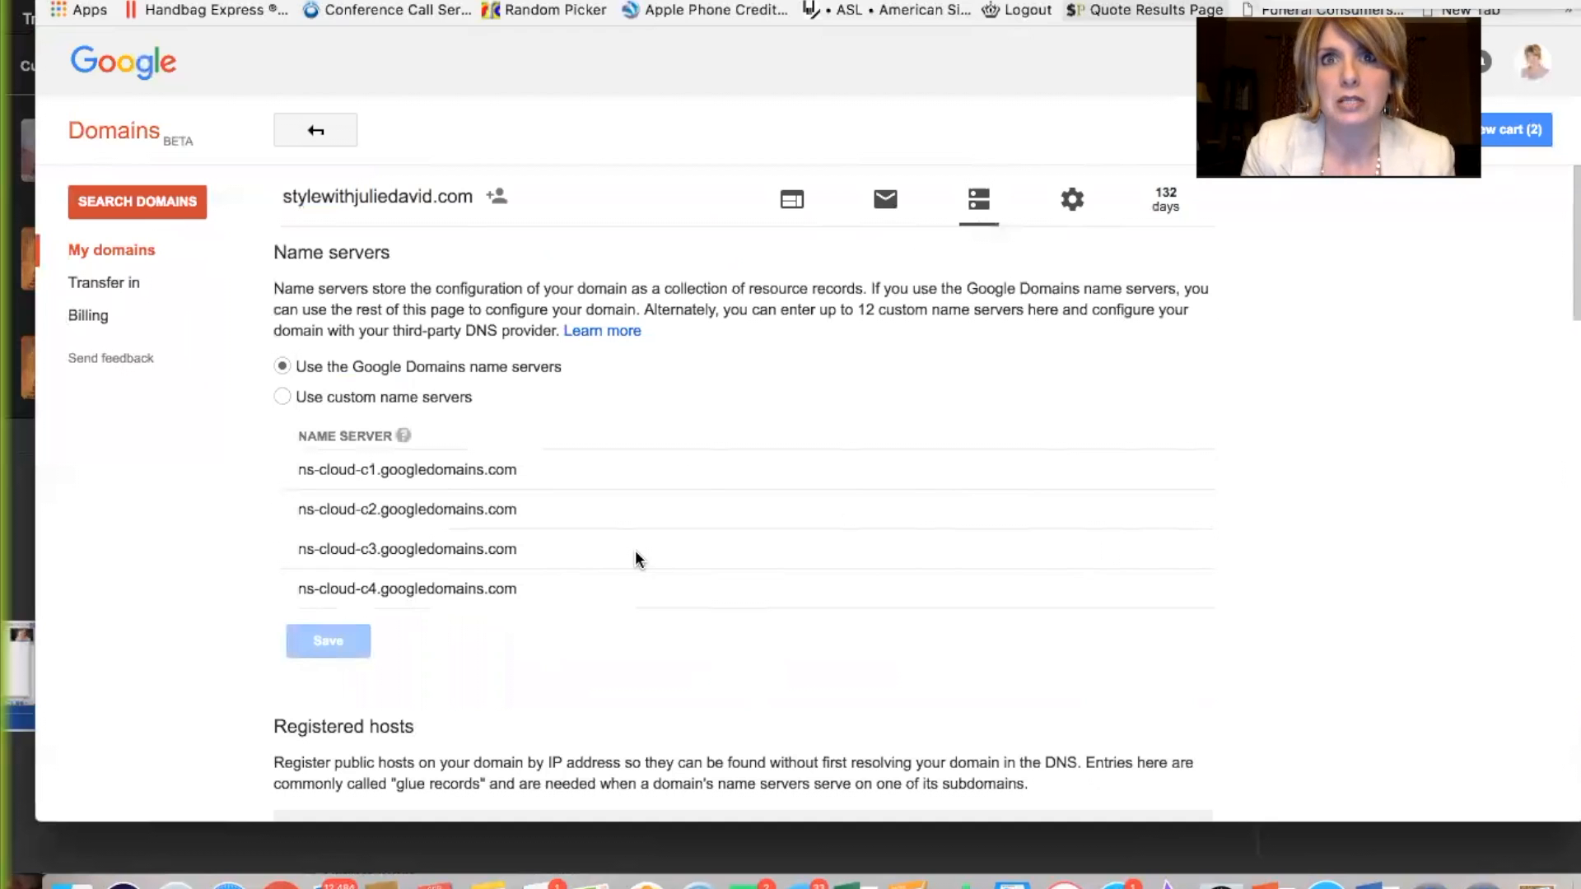
pyautogui.scroll(-3)
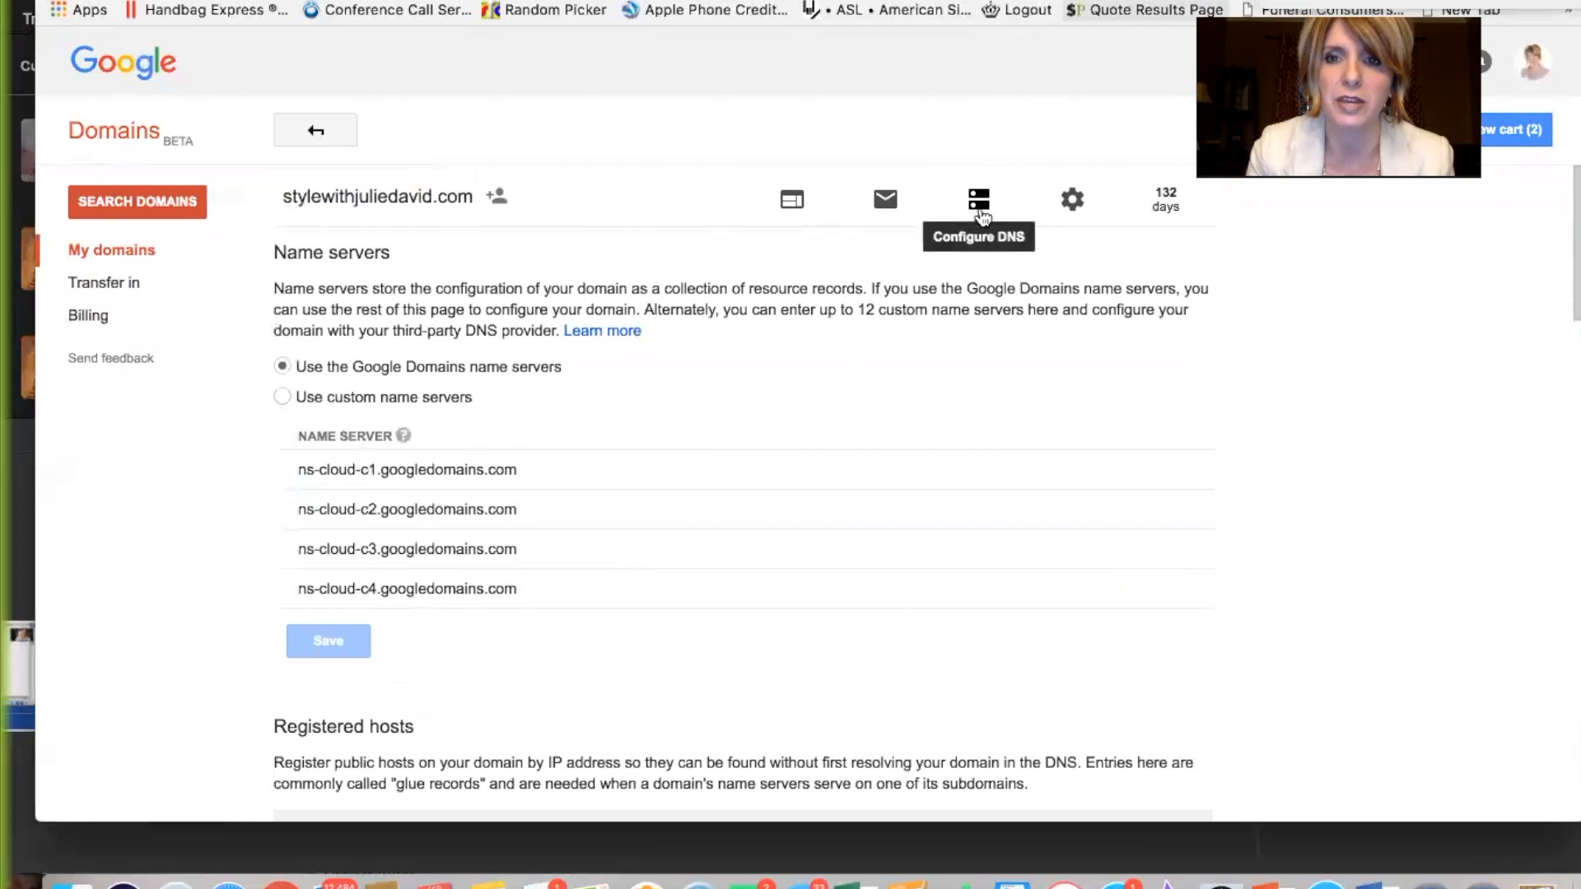
pyautogui.scroll(-3)
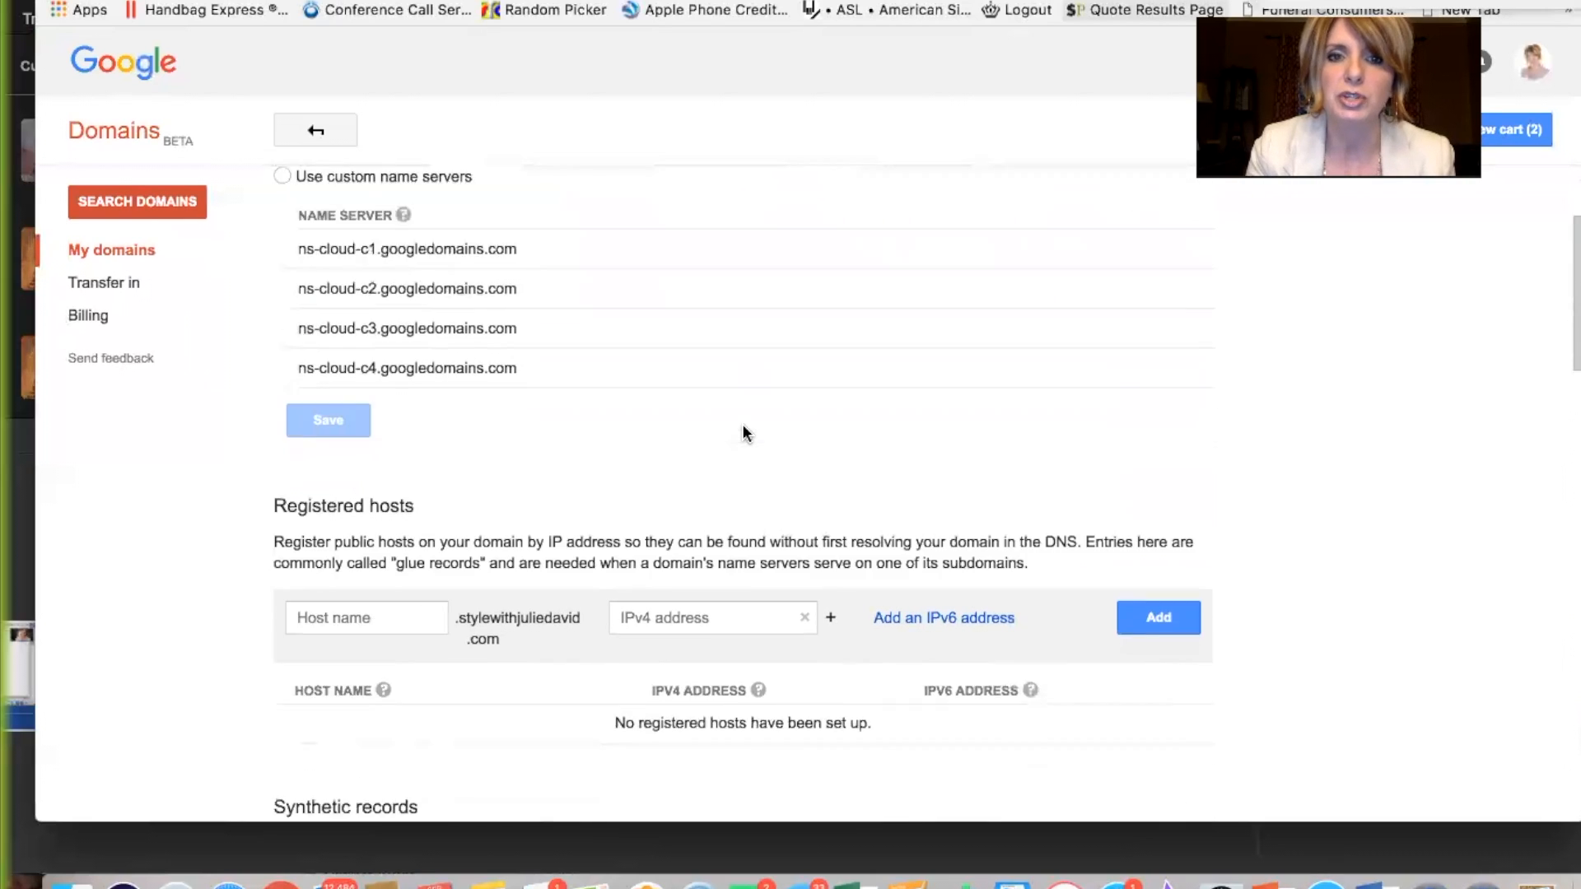
pyautogui.scroll(-3)
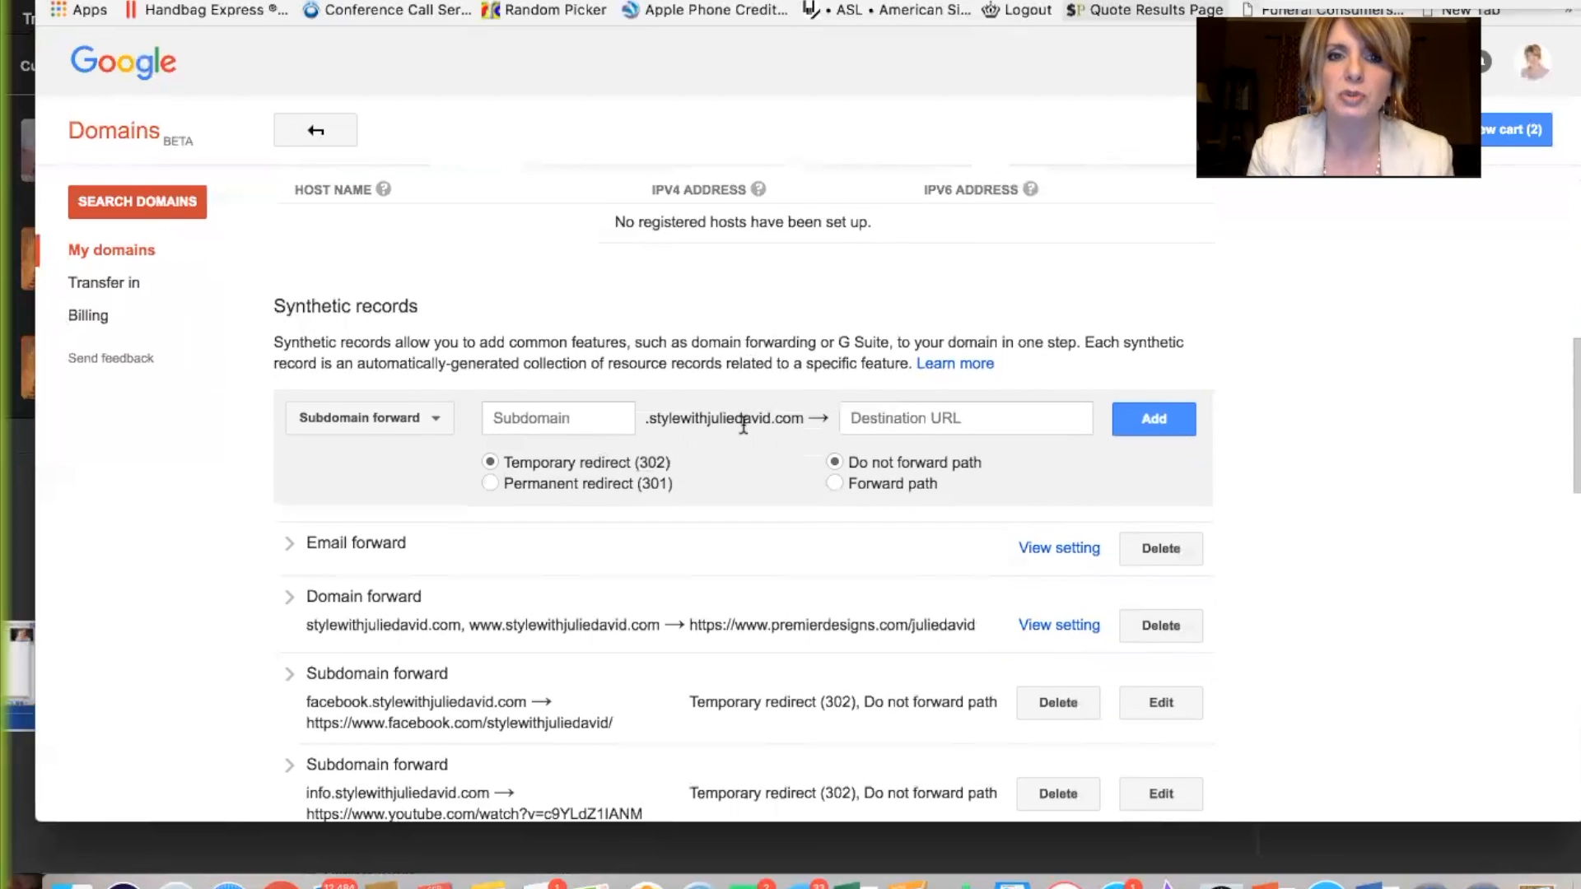
pyautogui.scroll(-3)
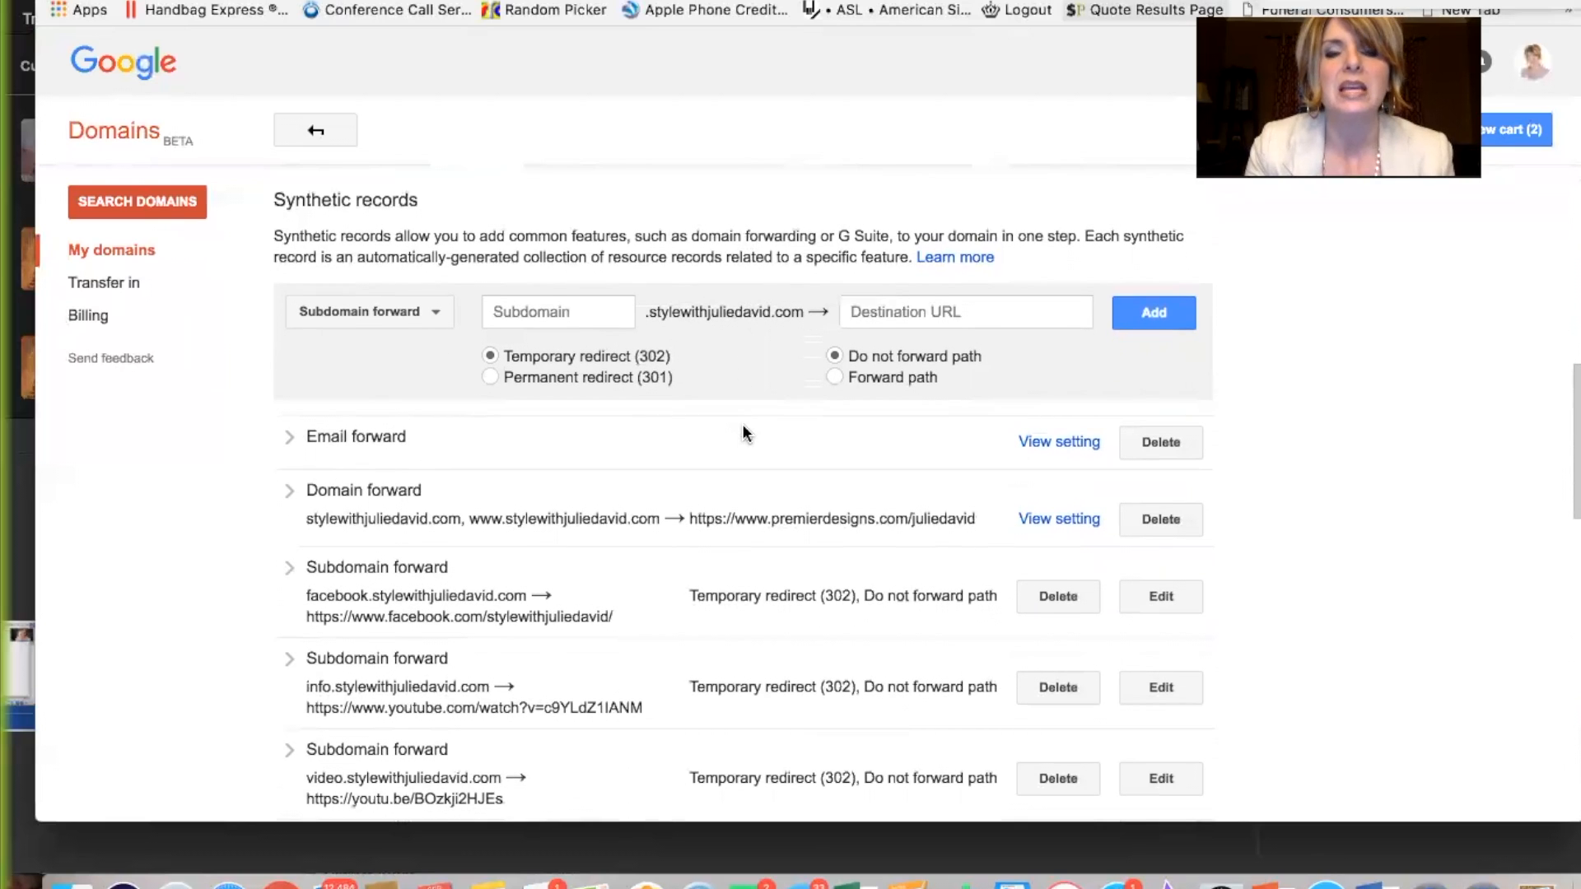
pyautogui.click(566, 312)
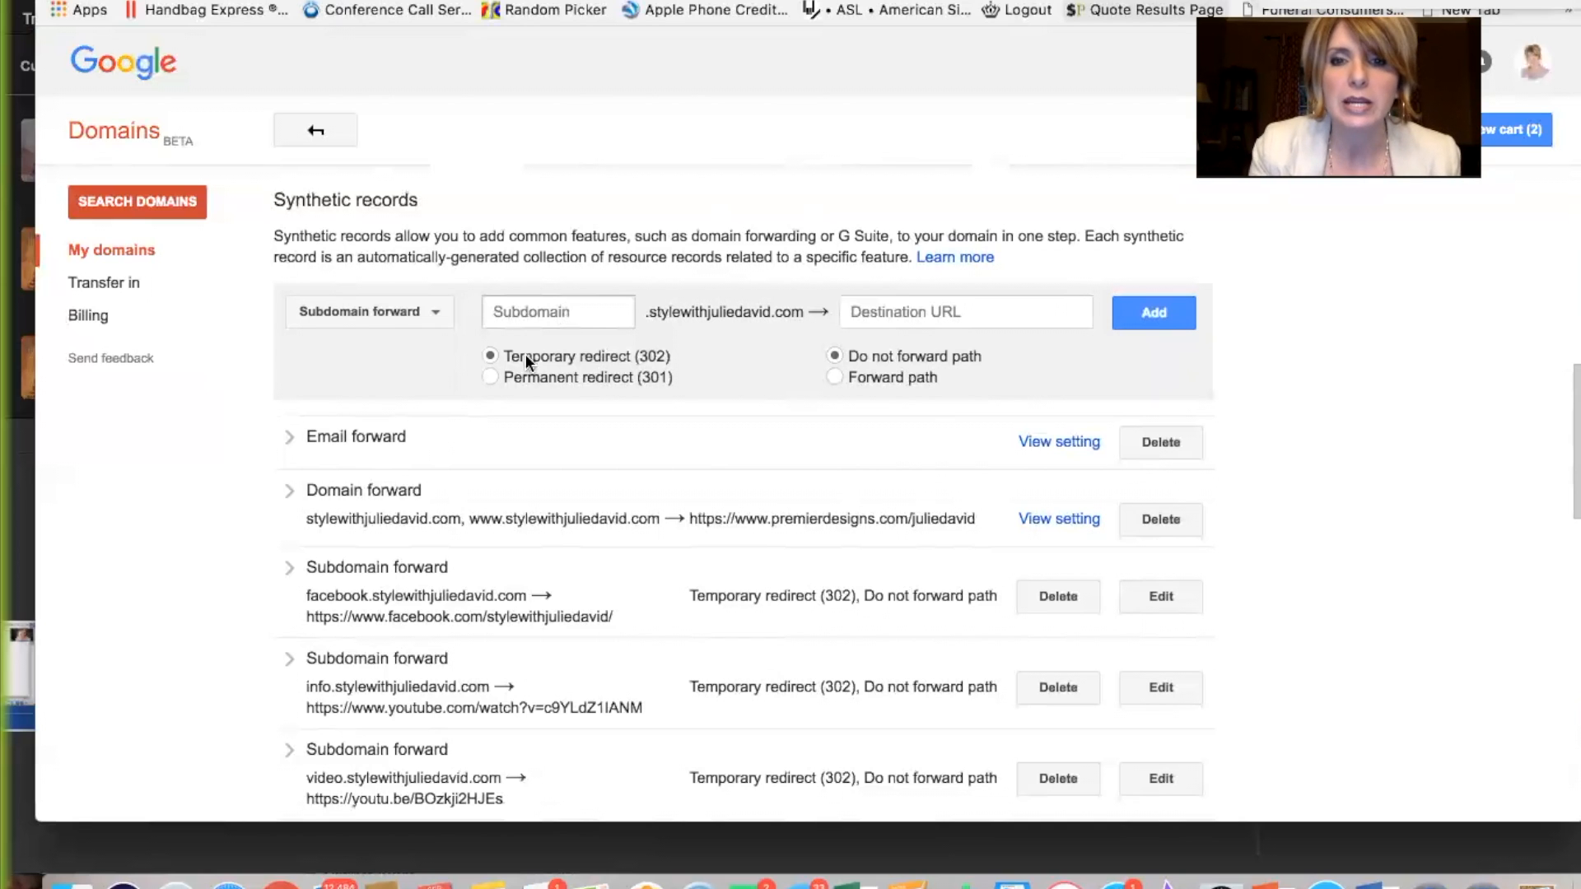
pyautogui.scroll(-3)
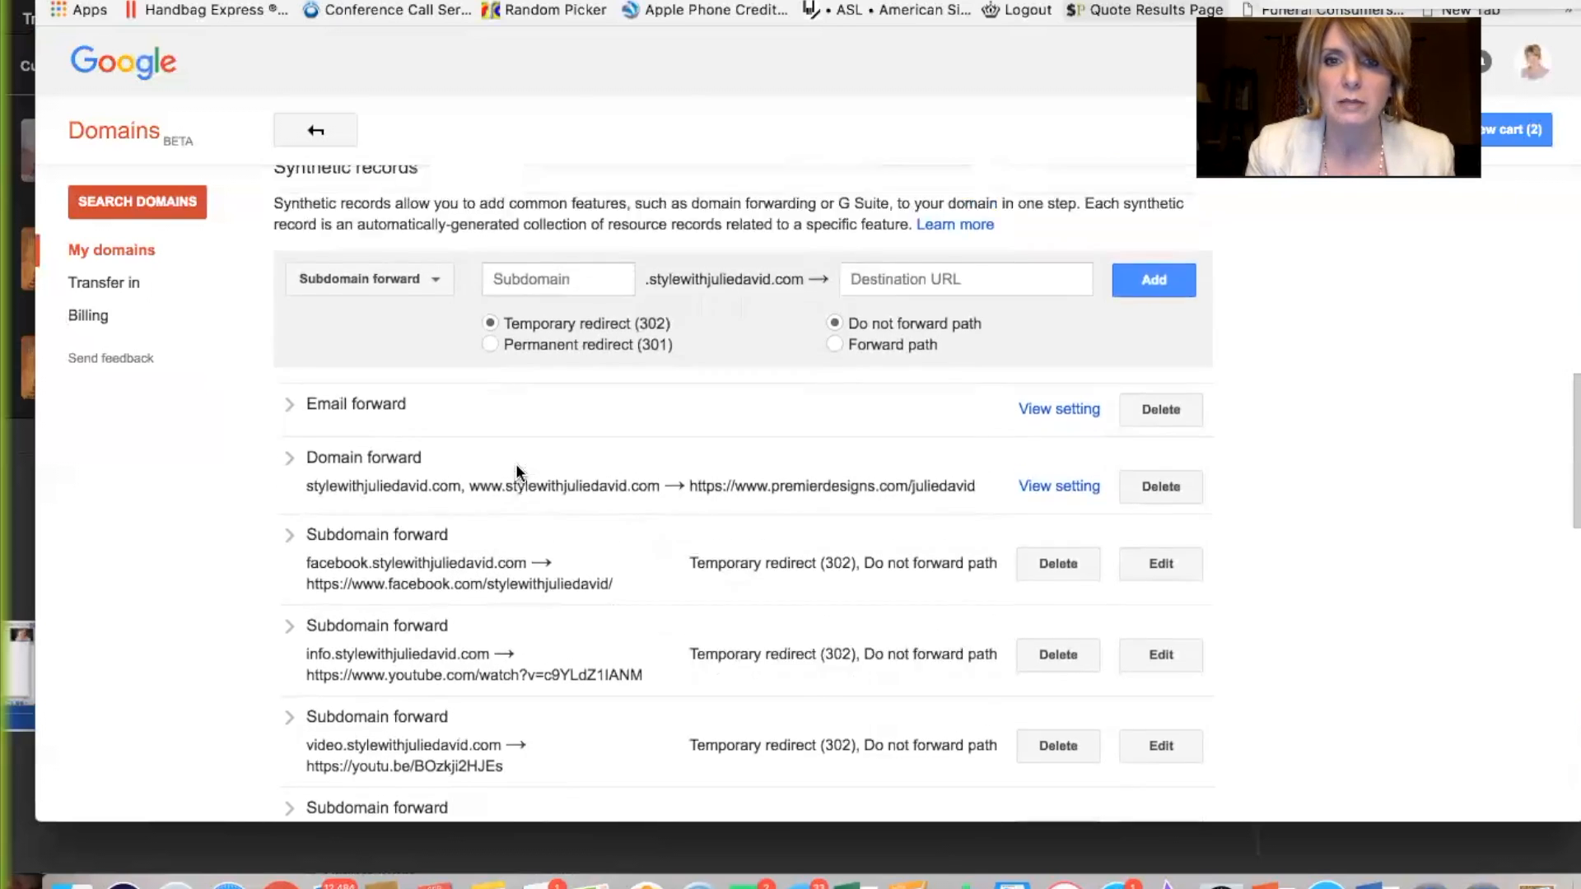
pyautogui.scroll(3)
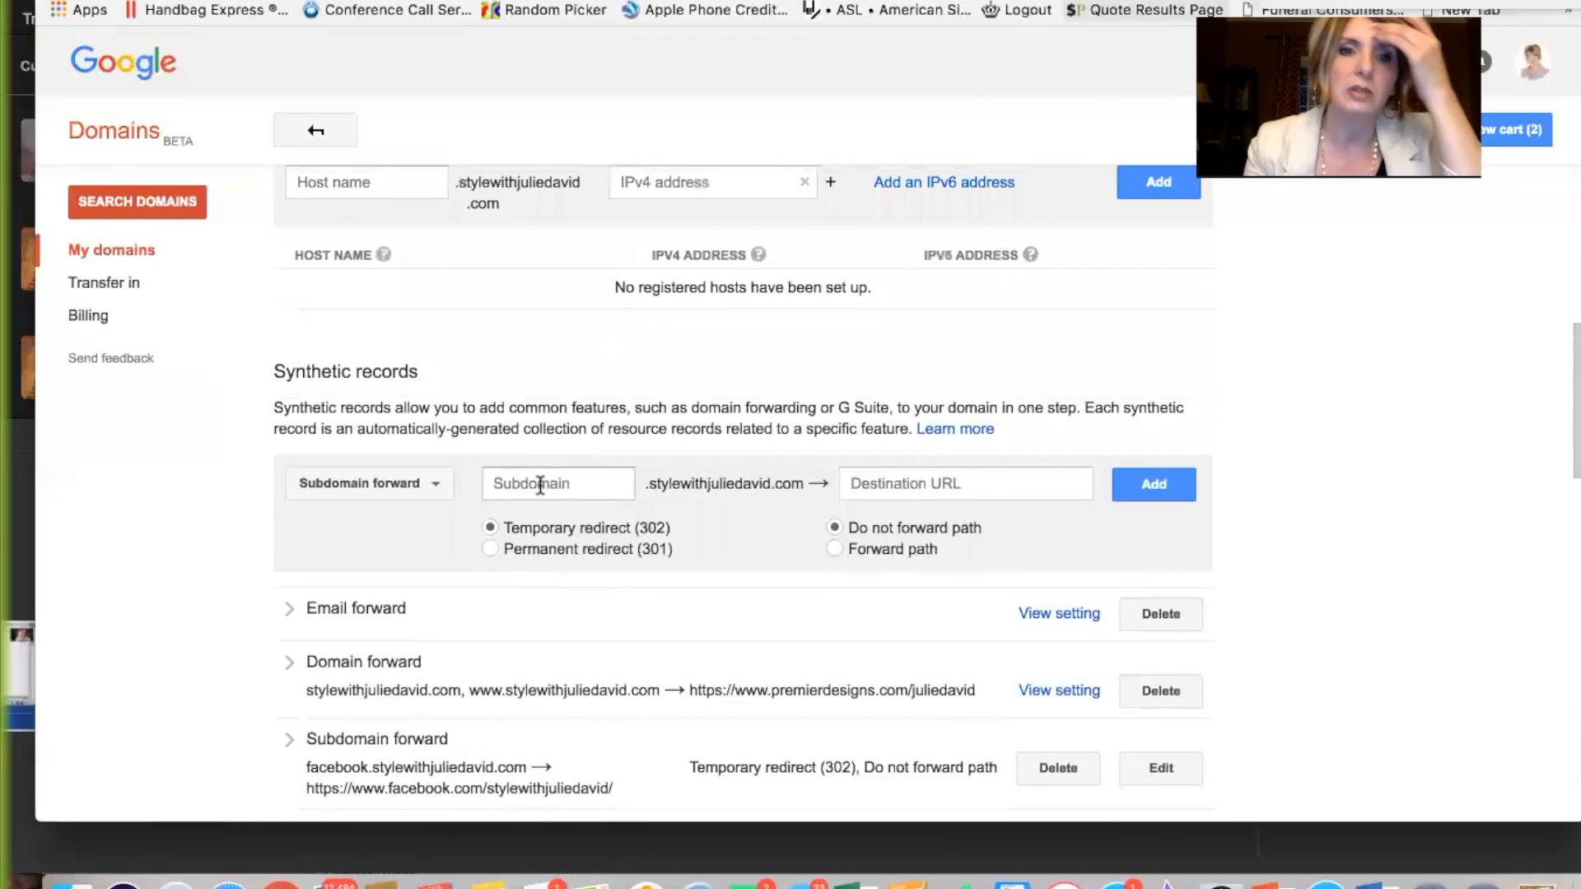
# Scroll to the Subdomain forward form and enter video2 as the subdomain.
pyautogui.scroll(-3)
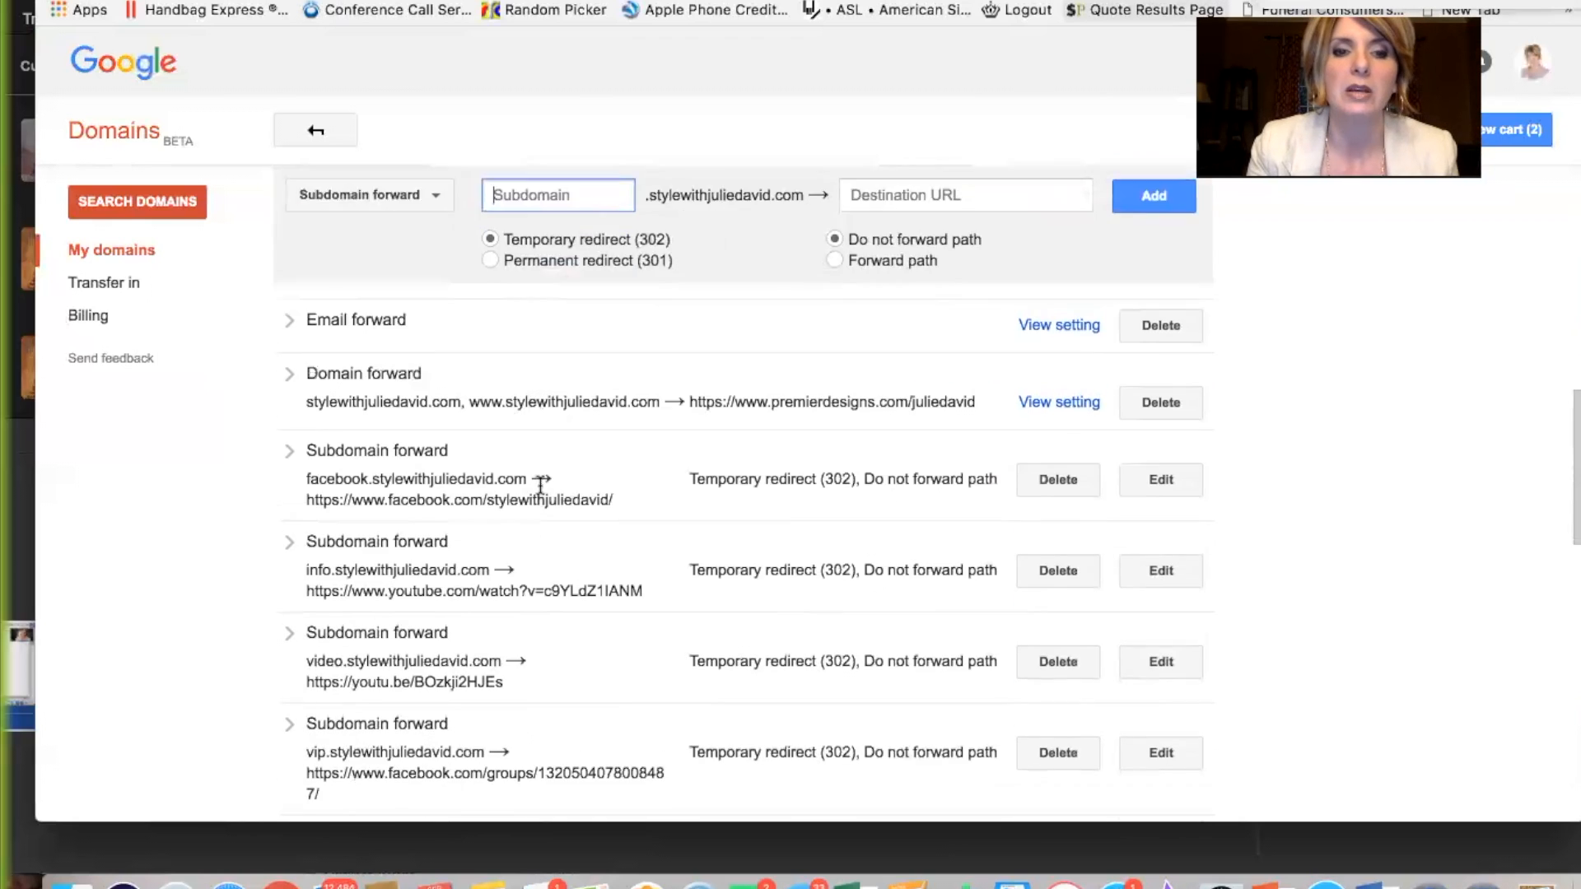
pyautogui.scroll(-3)
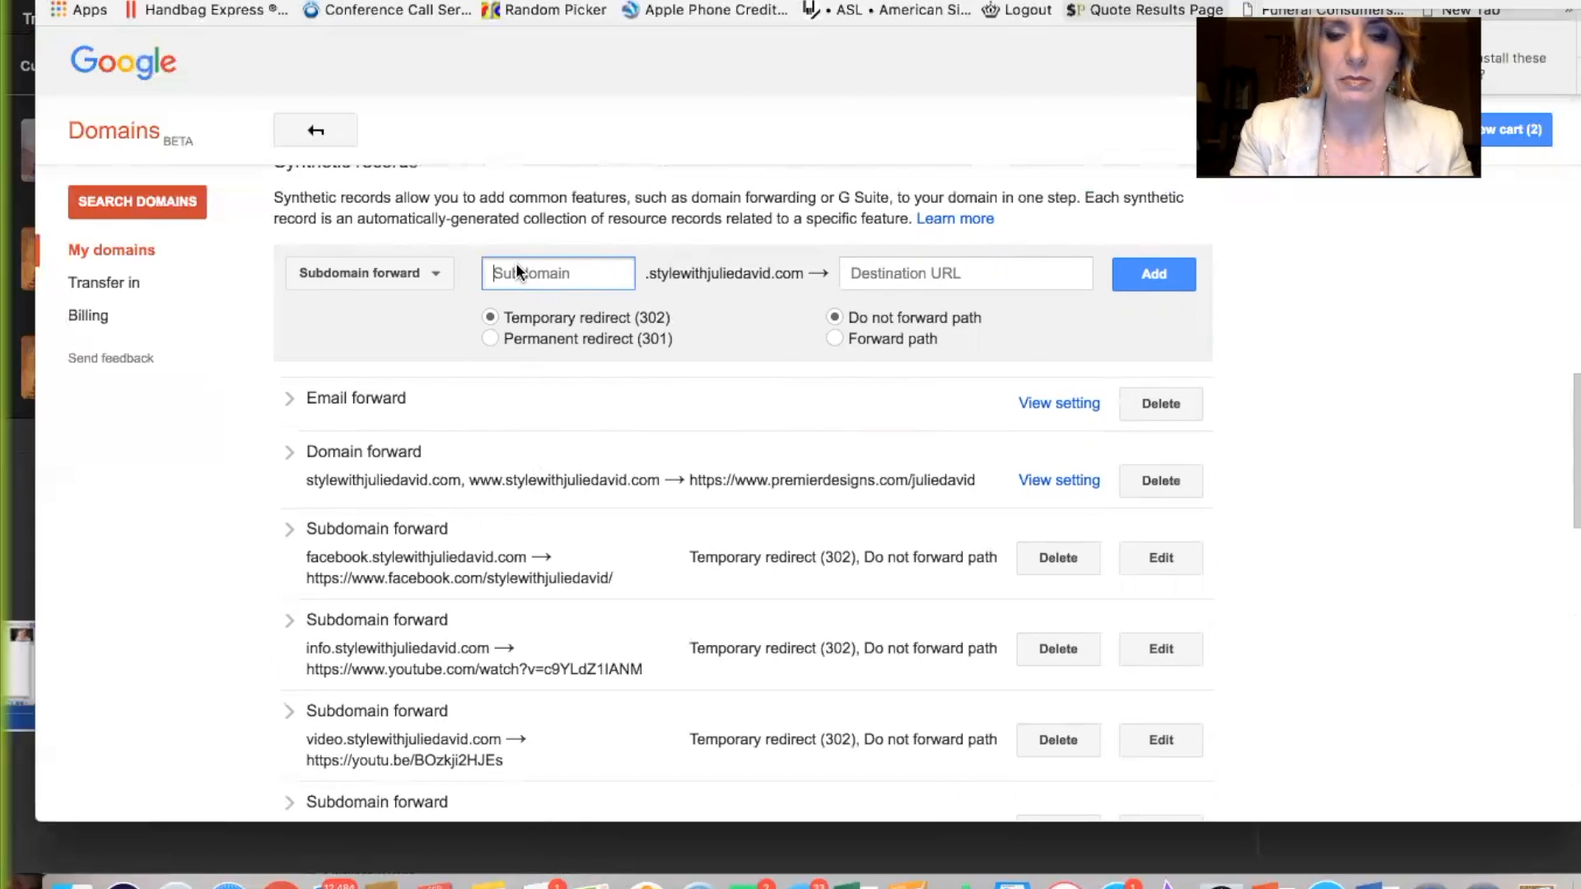
pyautogui.write('video2')
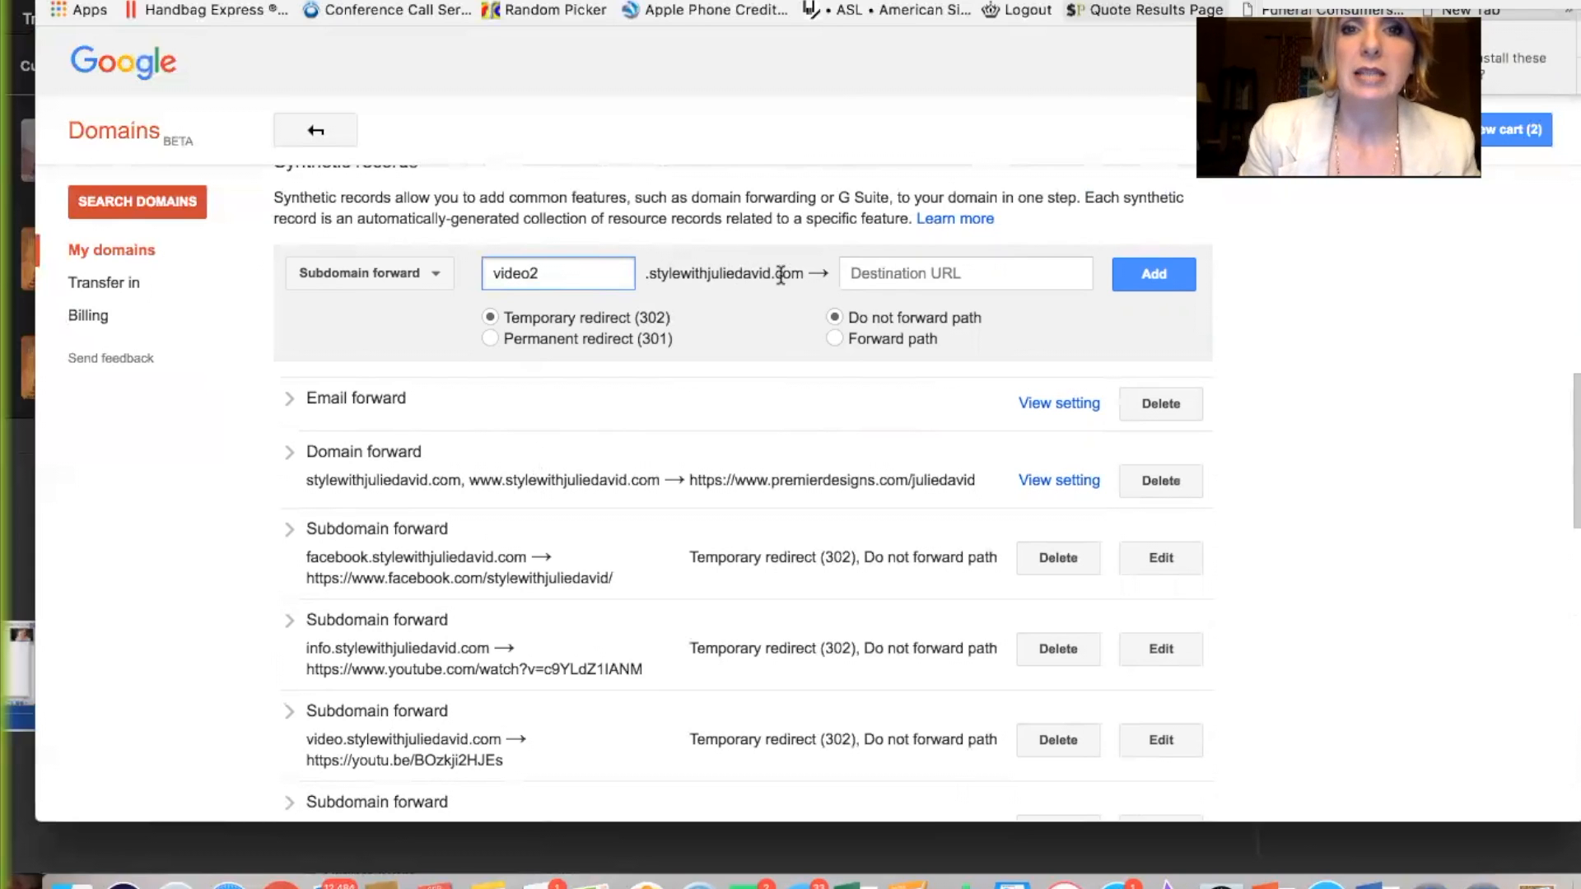
pyautogui.click(965, 273)
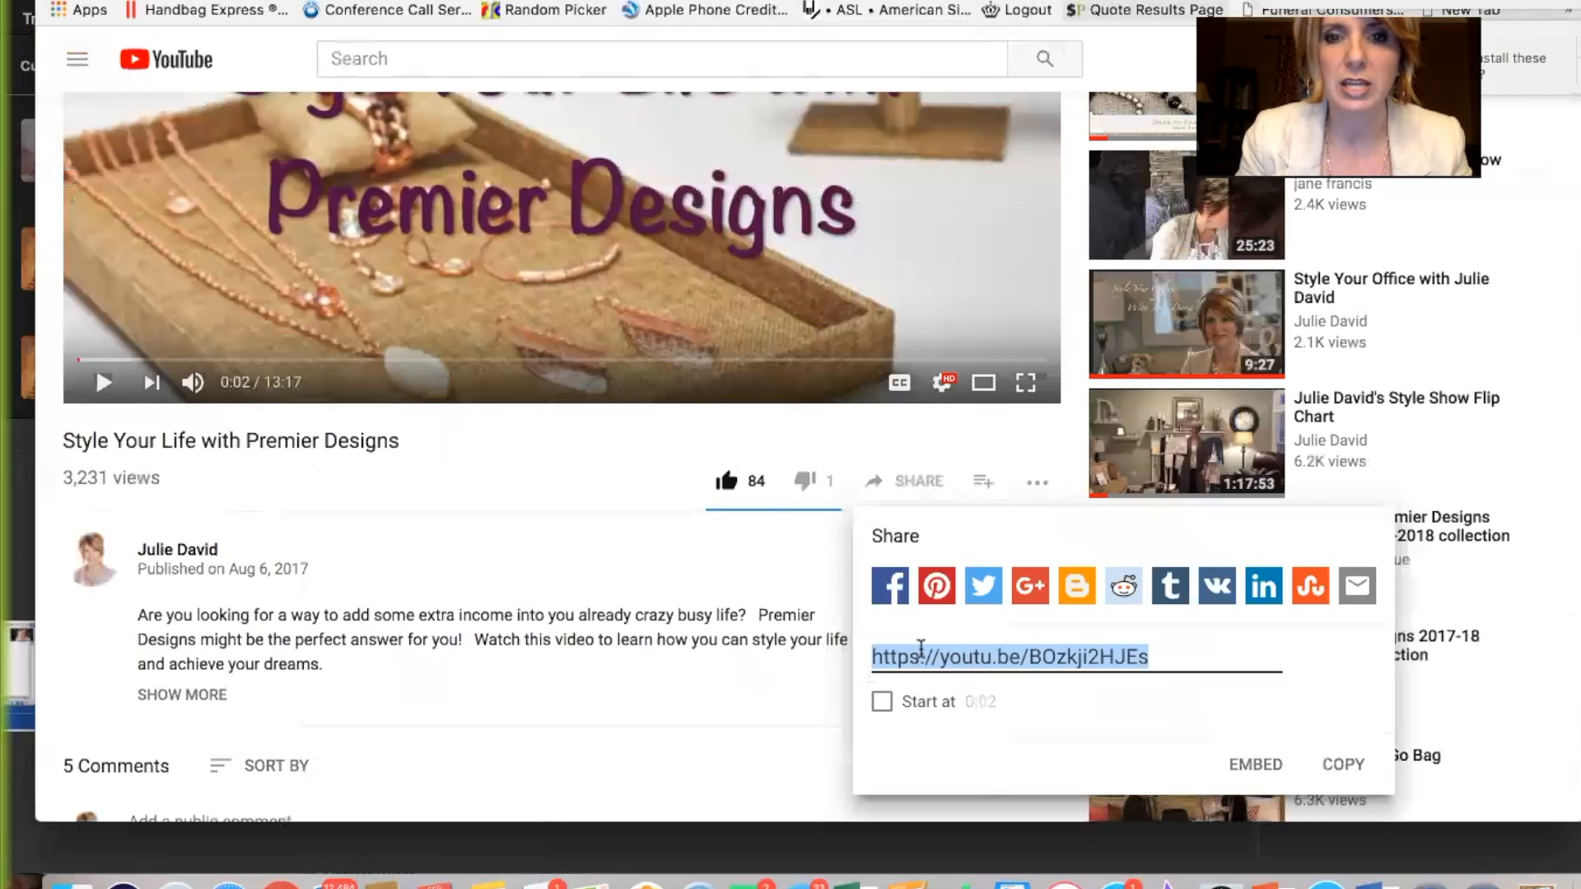
# Select the youtu.be share link for the Style Your Life with Premier Designs video.
pyautogui.click(940, 656)
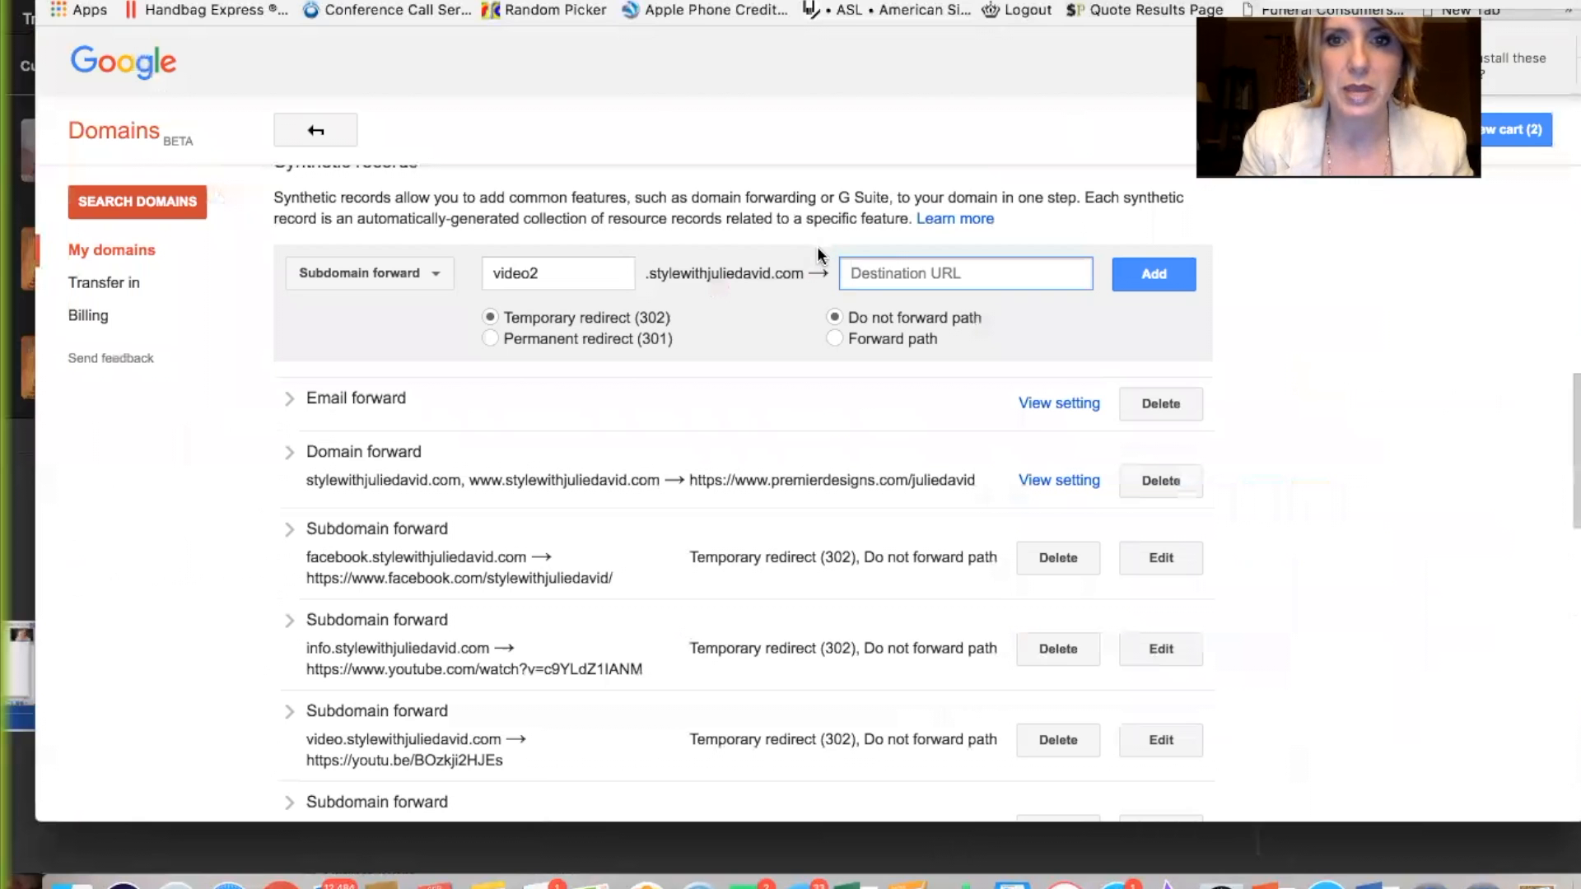
pyautogui.rightClick(963, 273)
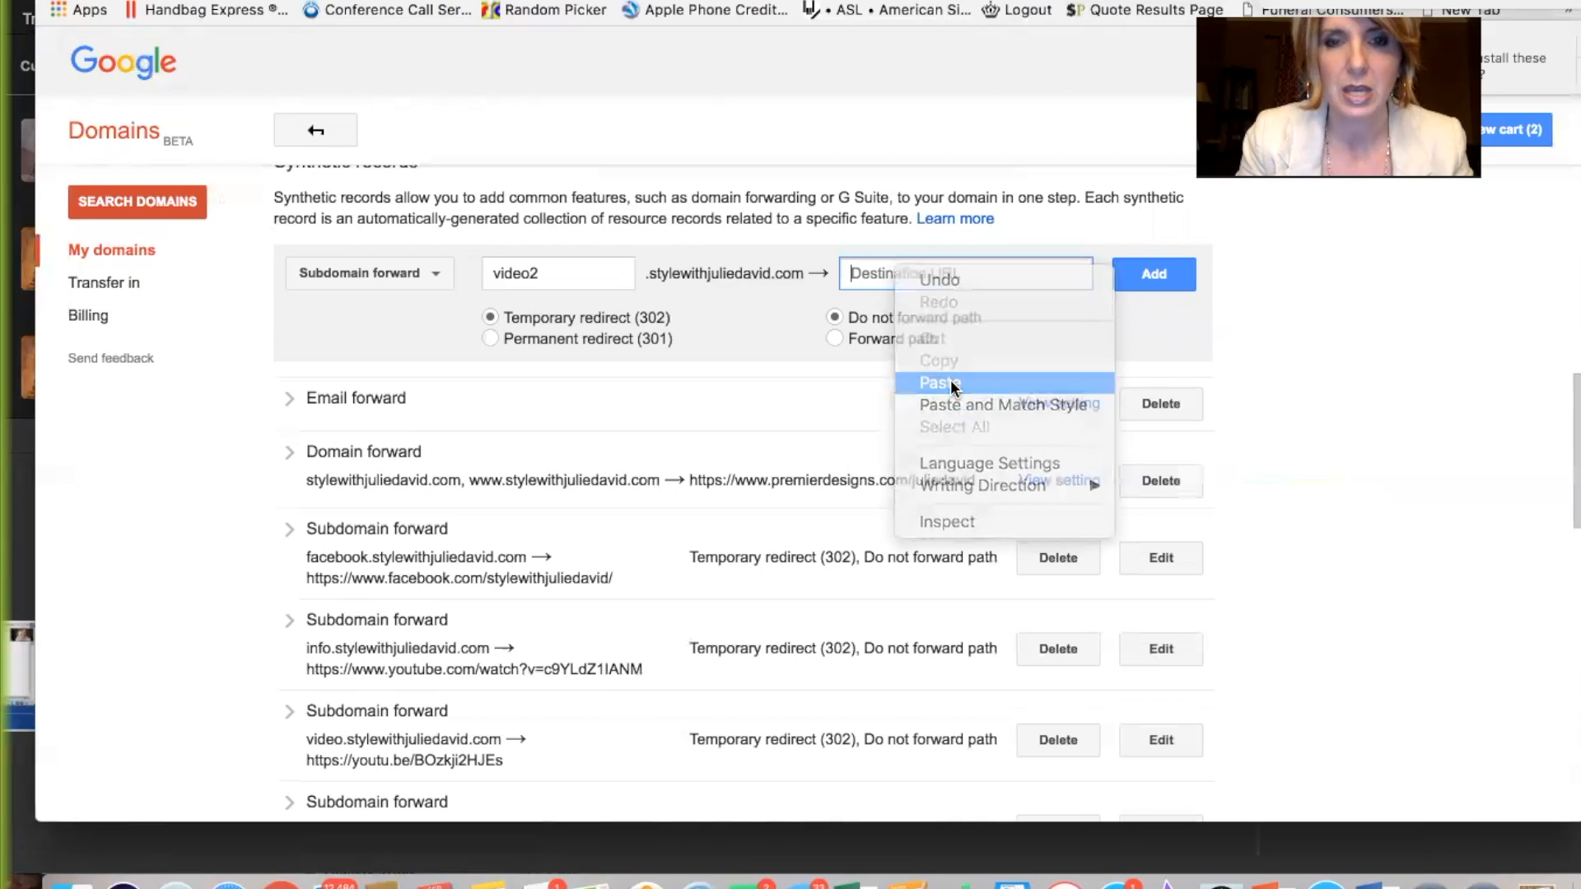
pyautogui.click(939, 383)
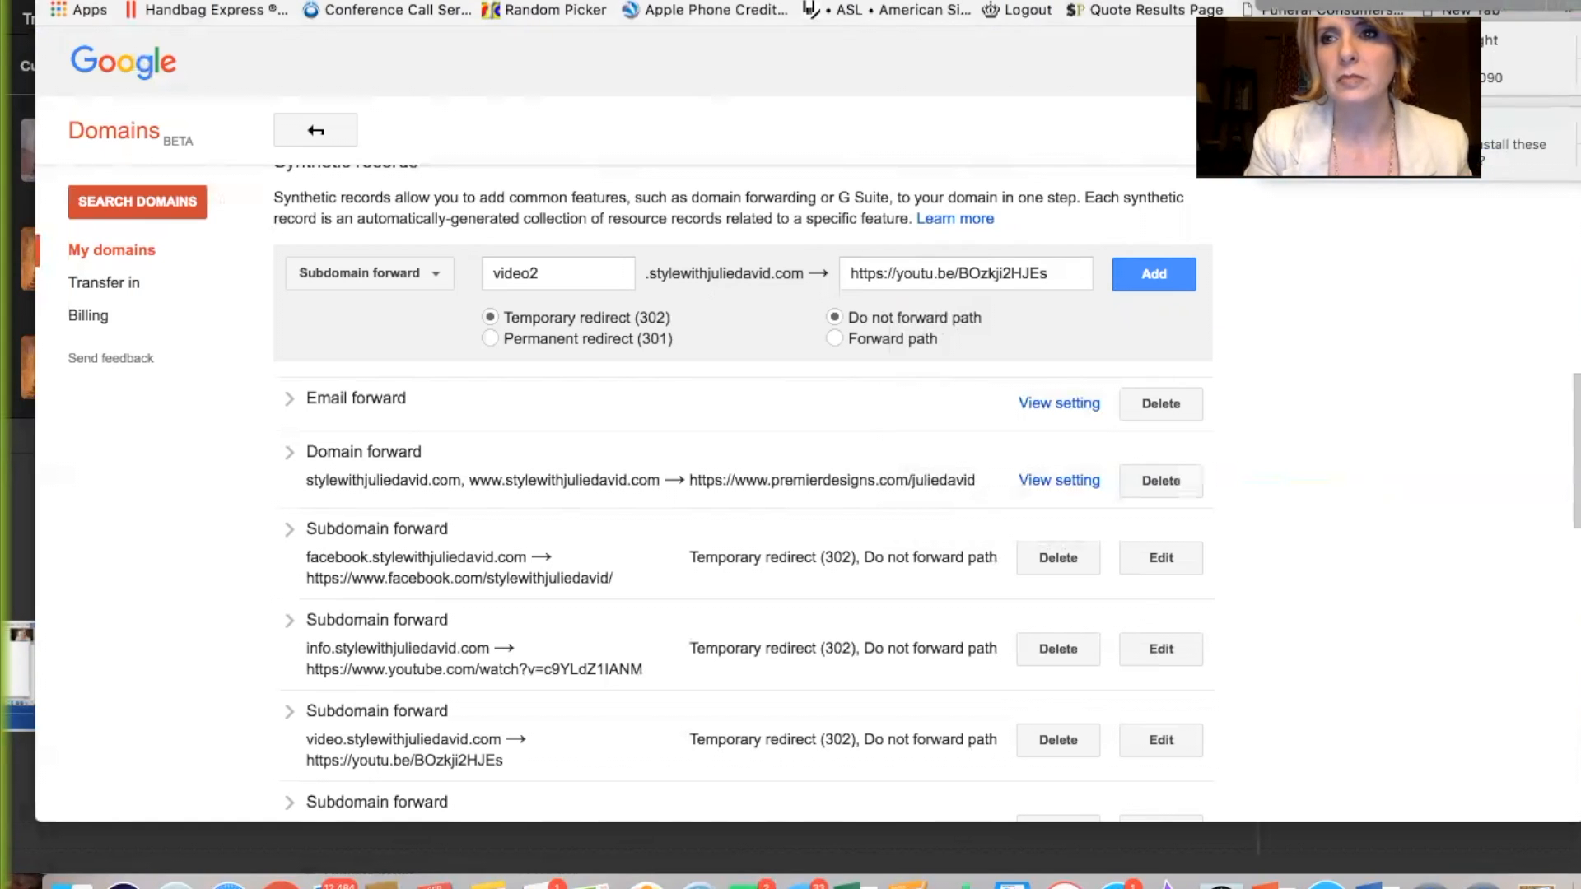
pyautogui.click(965, 273)
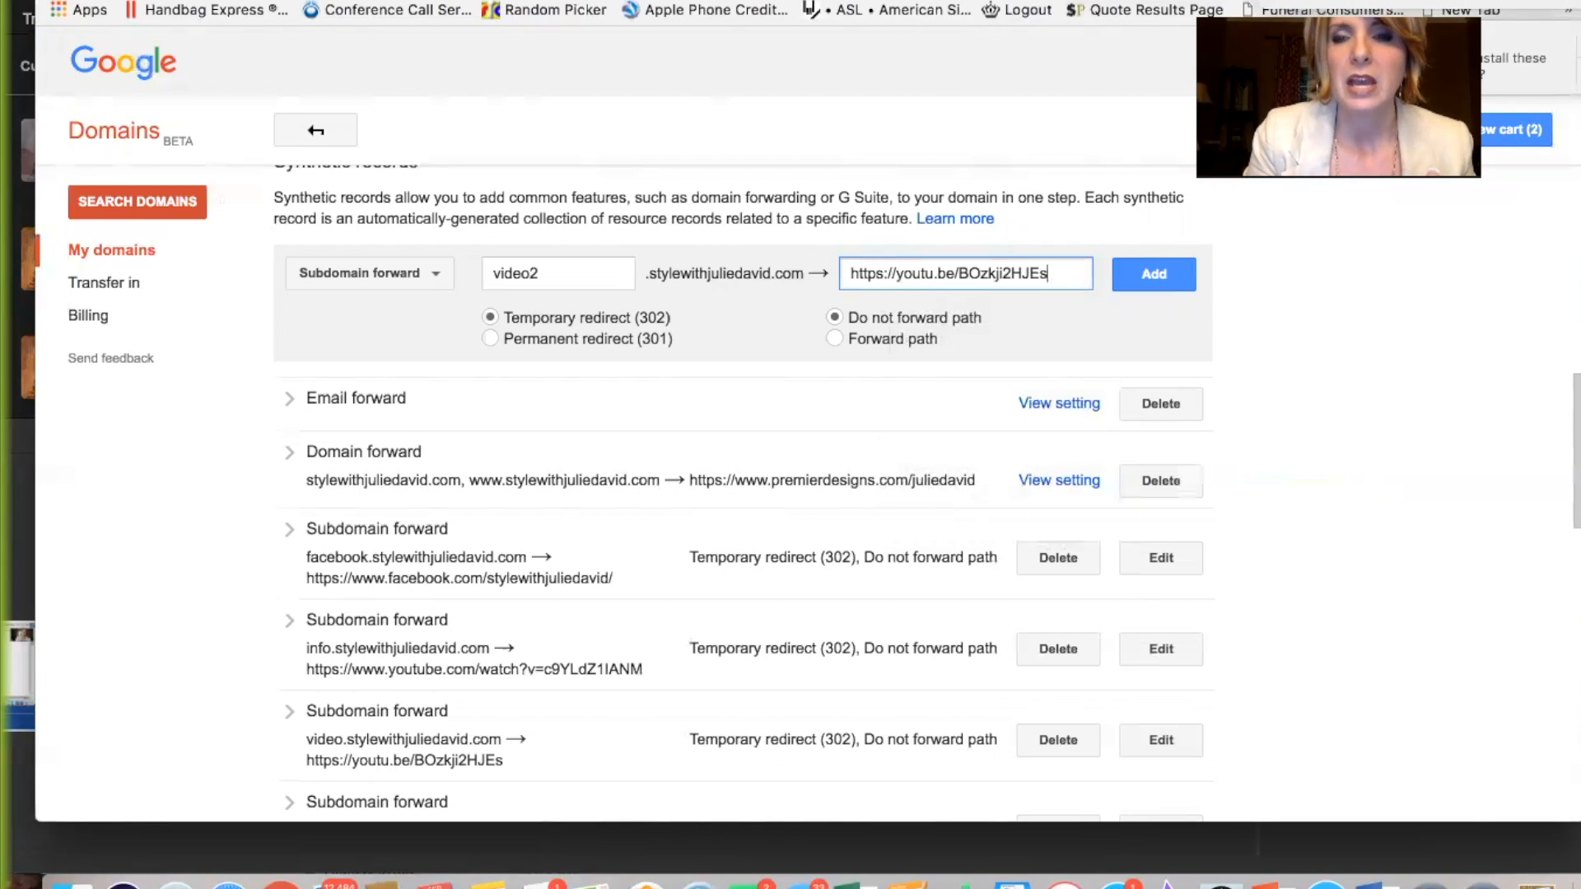
pyautogui.click(1153, 275)
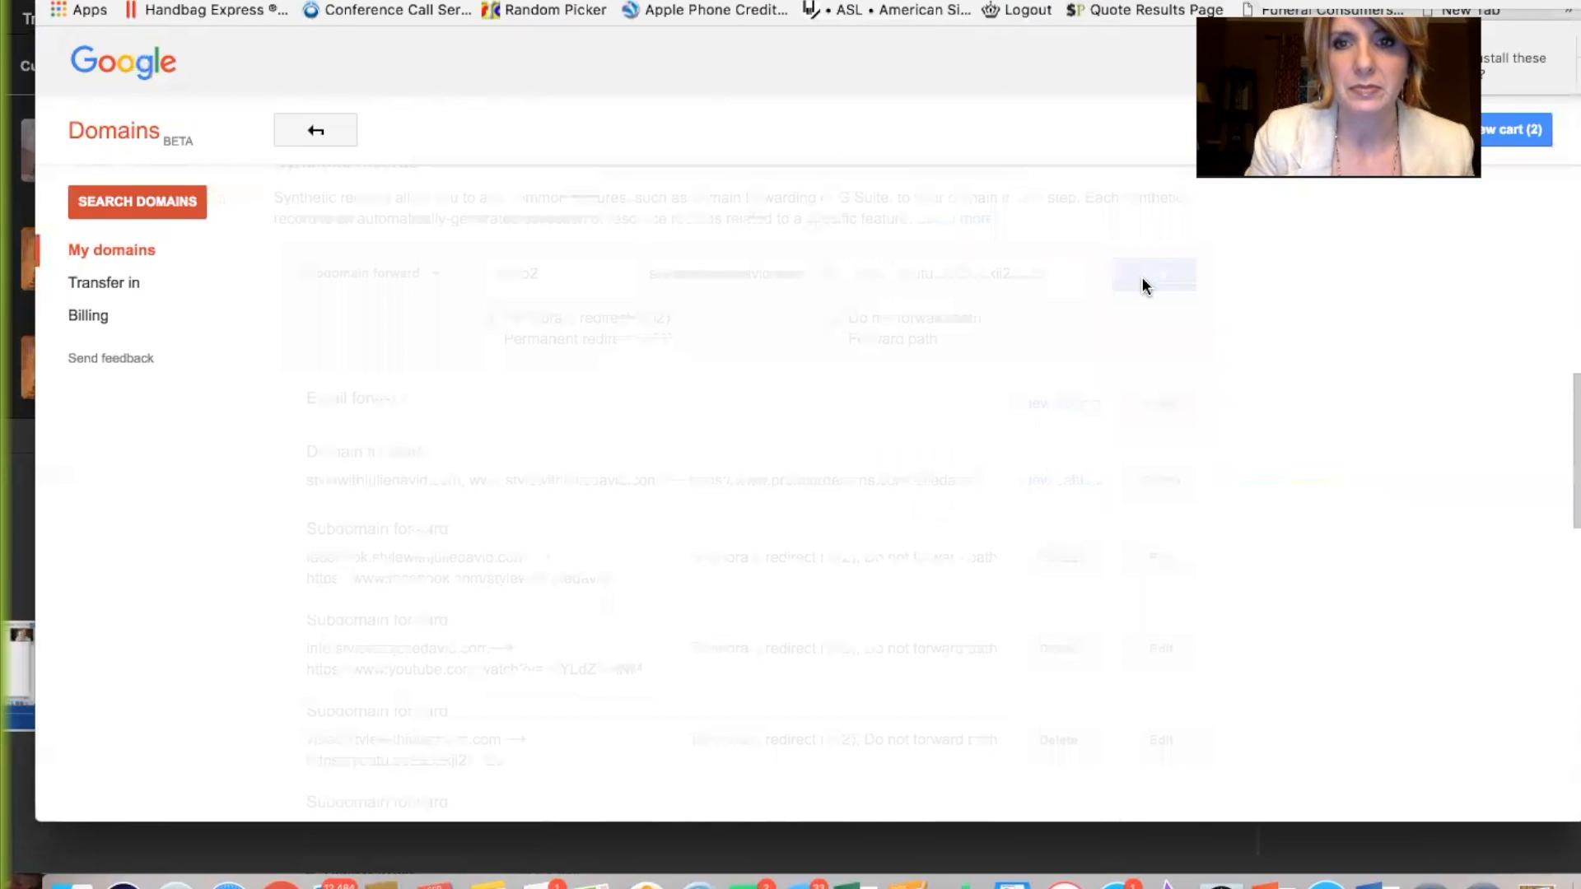
# Submit the video2 forward again and let the Synthetic records form reset.
pyautogui.click(1153, 275)
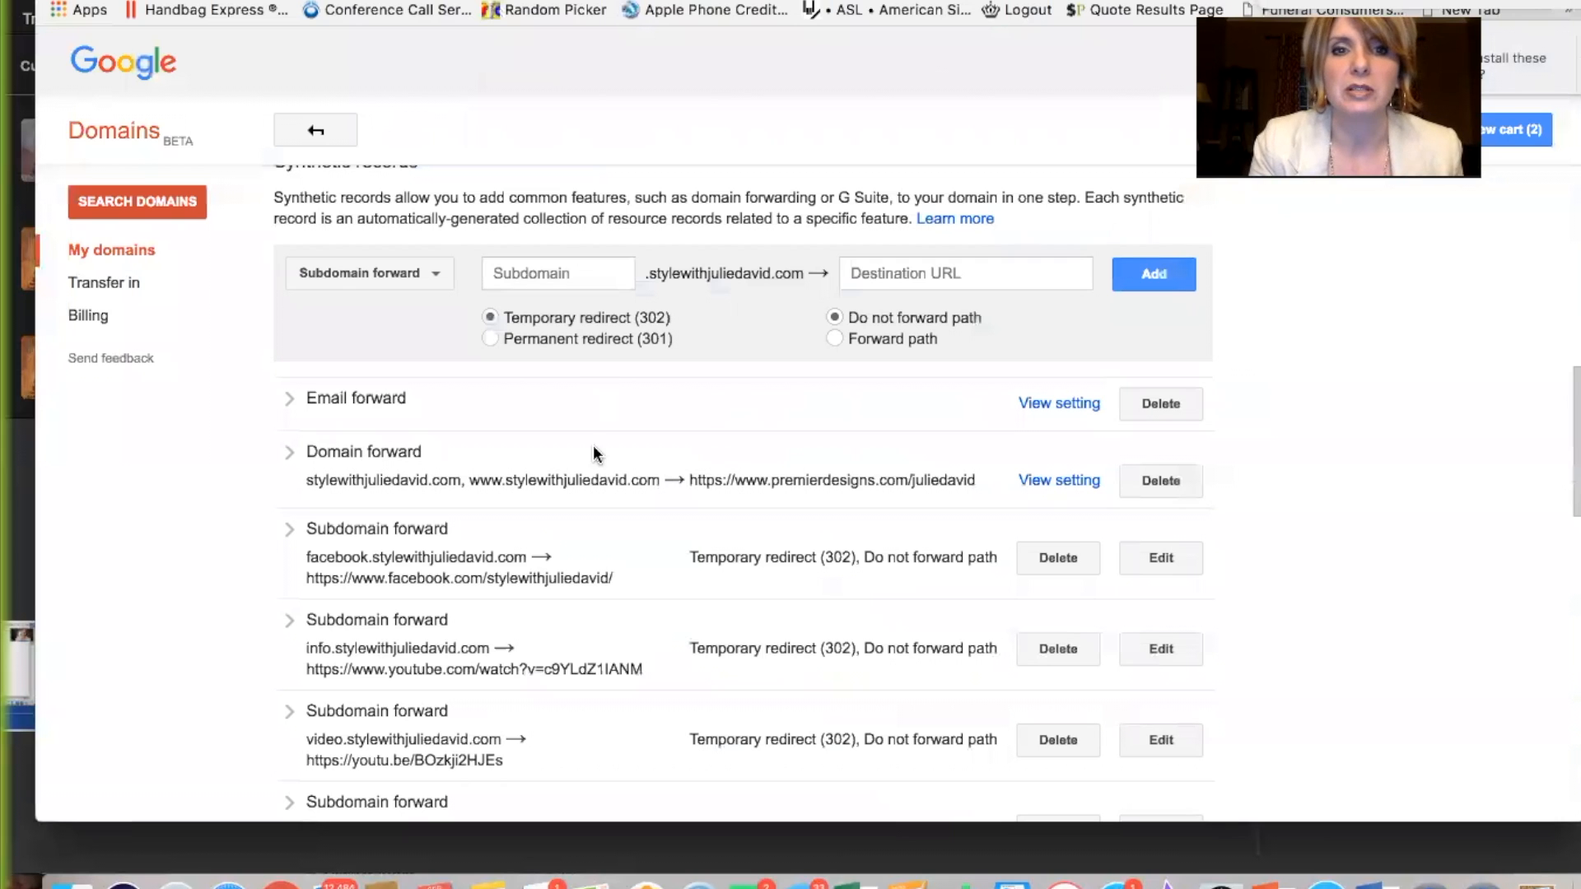
pyautogui.scroll(-3)
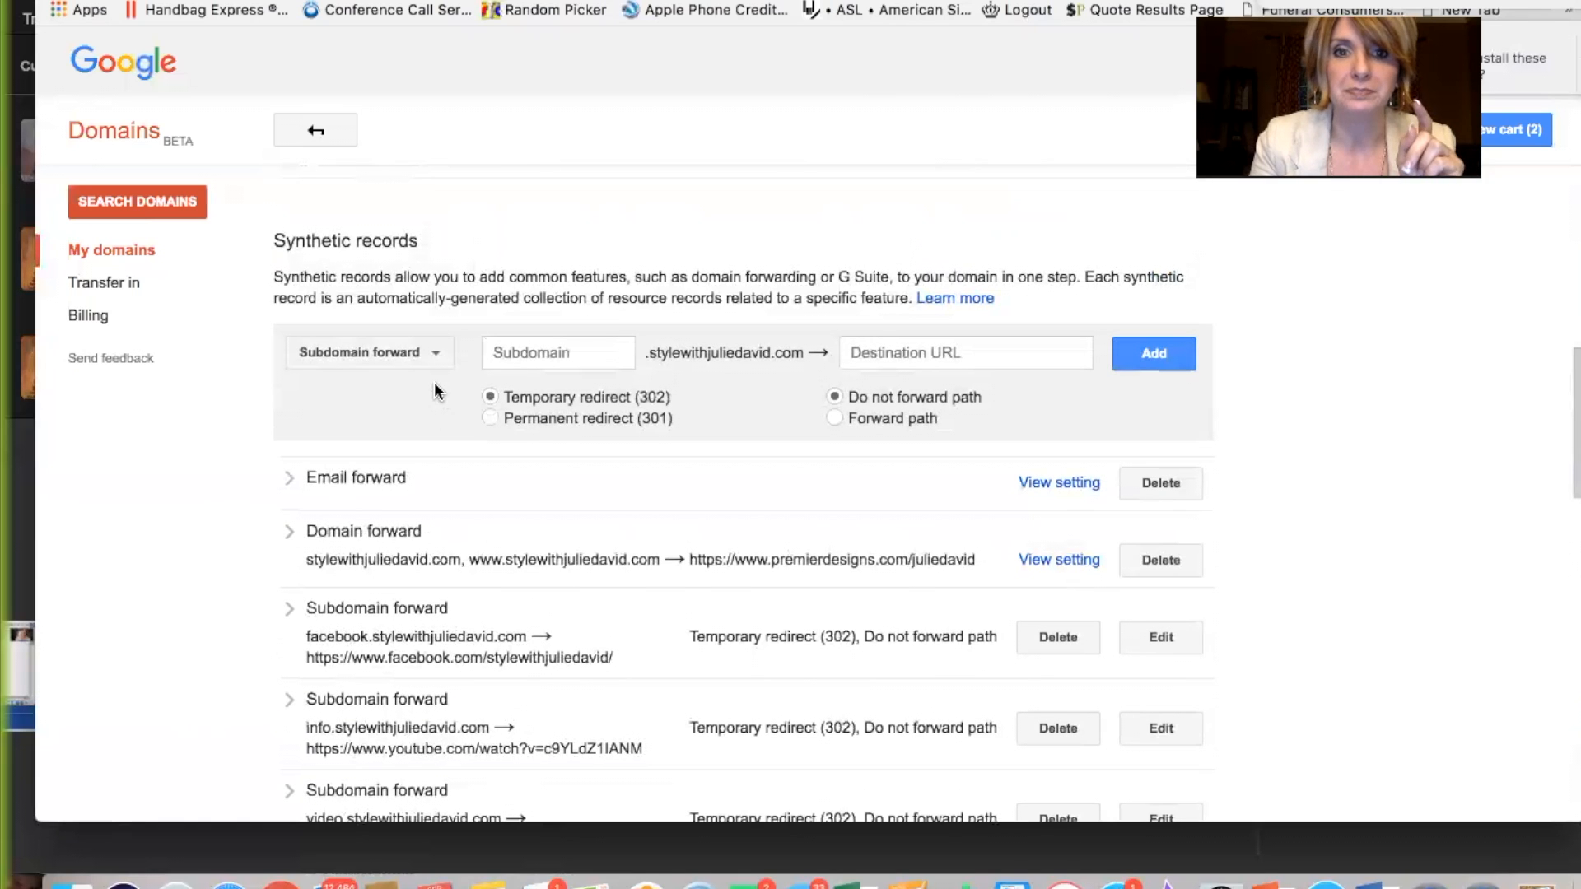
pyautogui.write('www.vide')
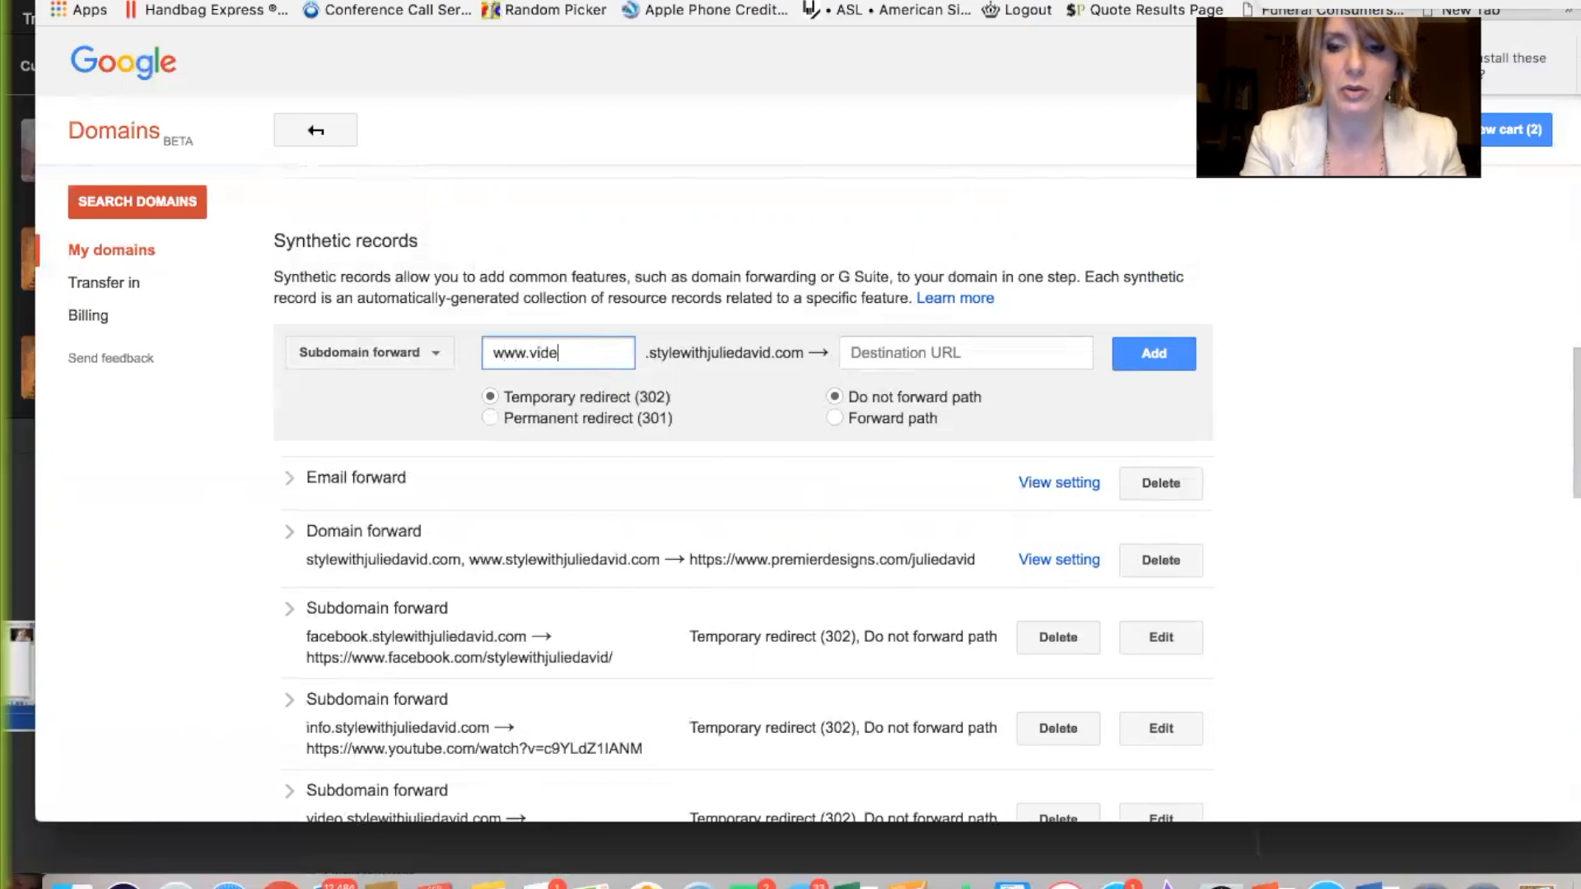
pyautogui.write('o2')
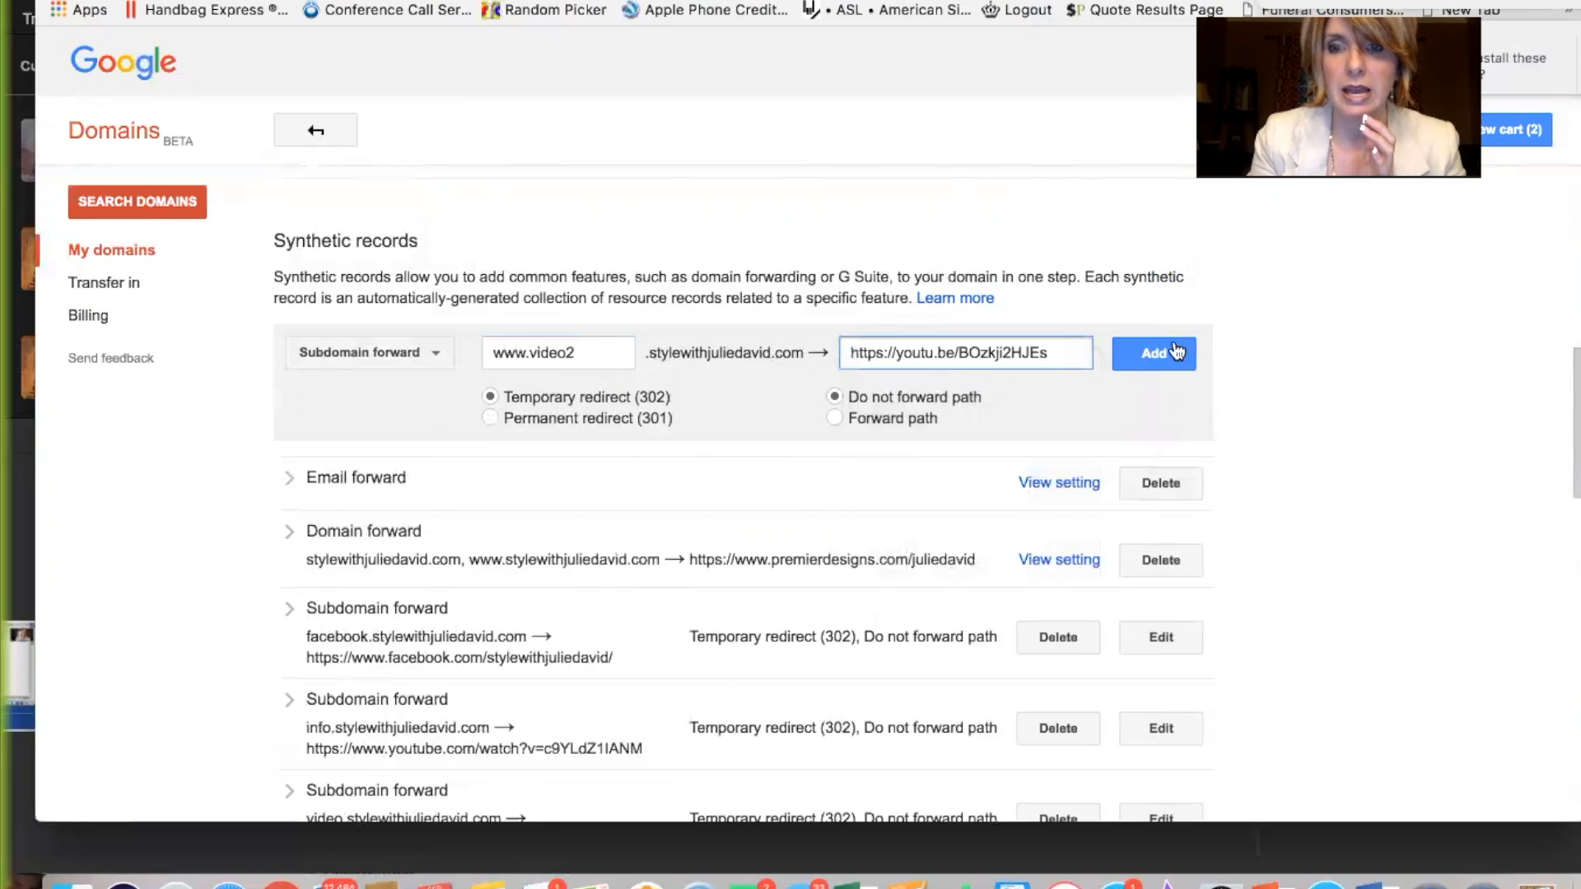
pyautogui.click(1155, 353)
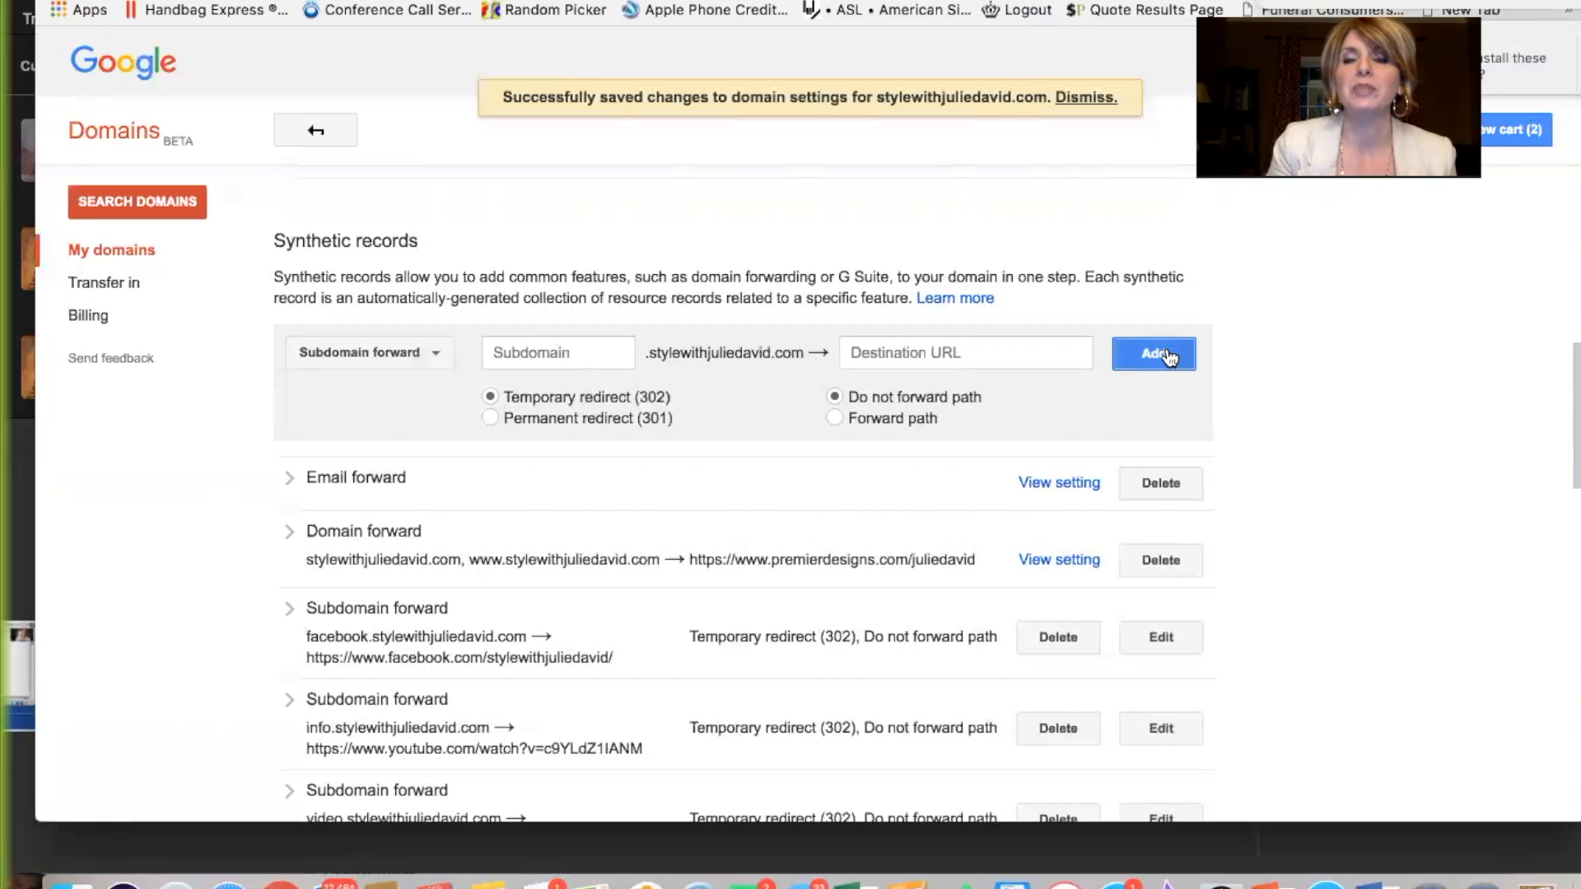
# Return from stylewithjuliedavid.com's DNS settings to the My domains list.
pyautogui.click(978, 199)
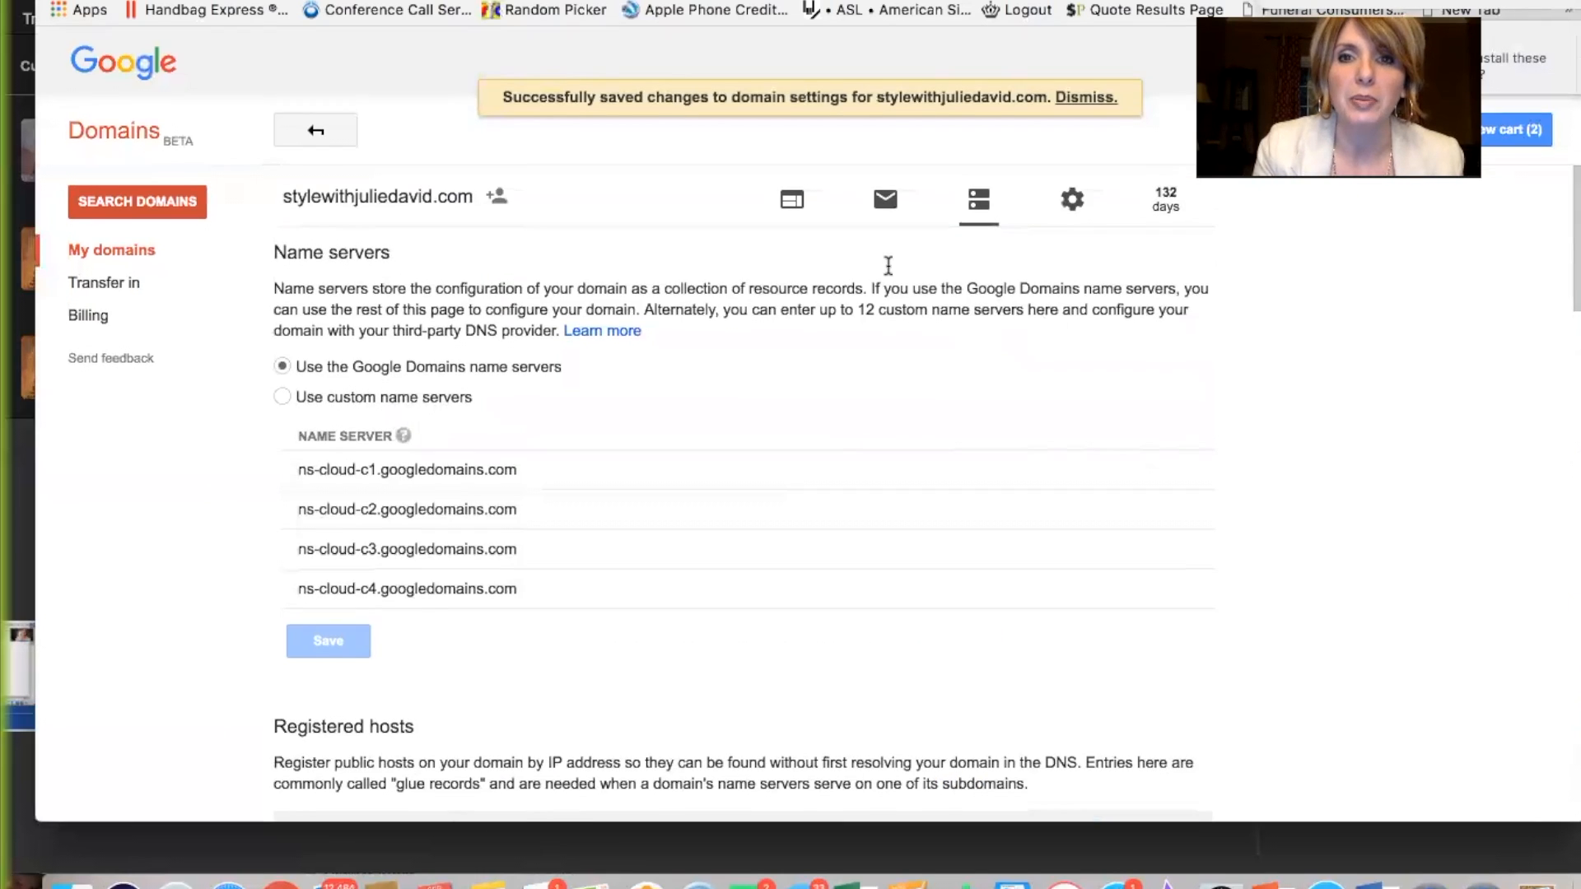
pyautogui.moveTo(791, 202)
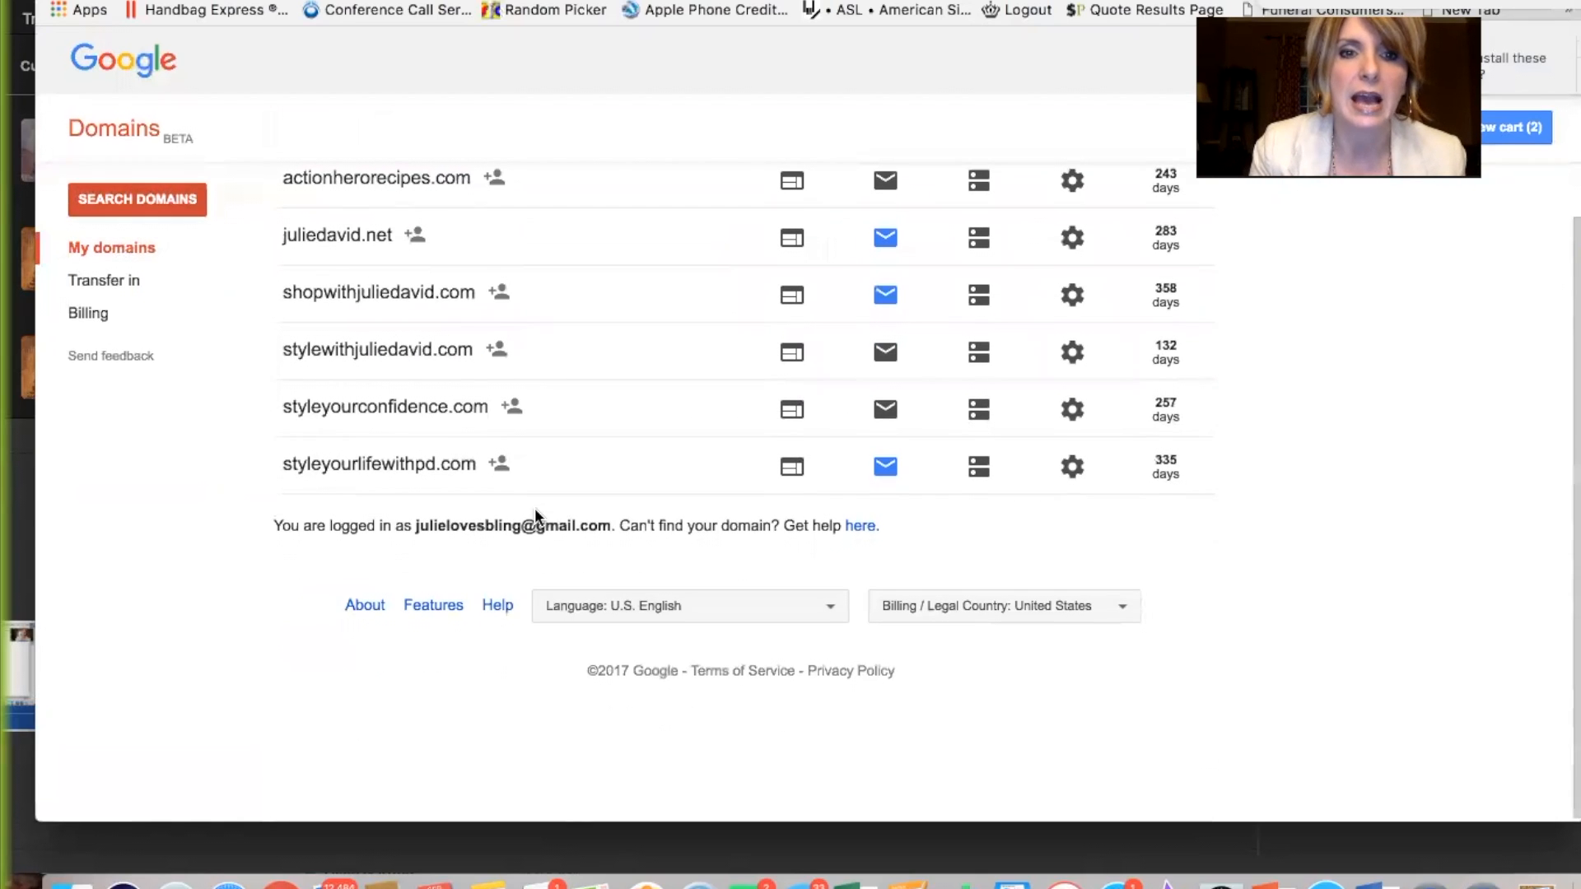
pyautogui.moveTo(418, 479)
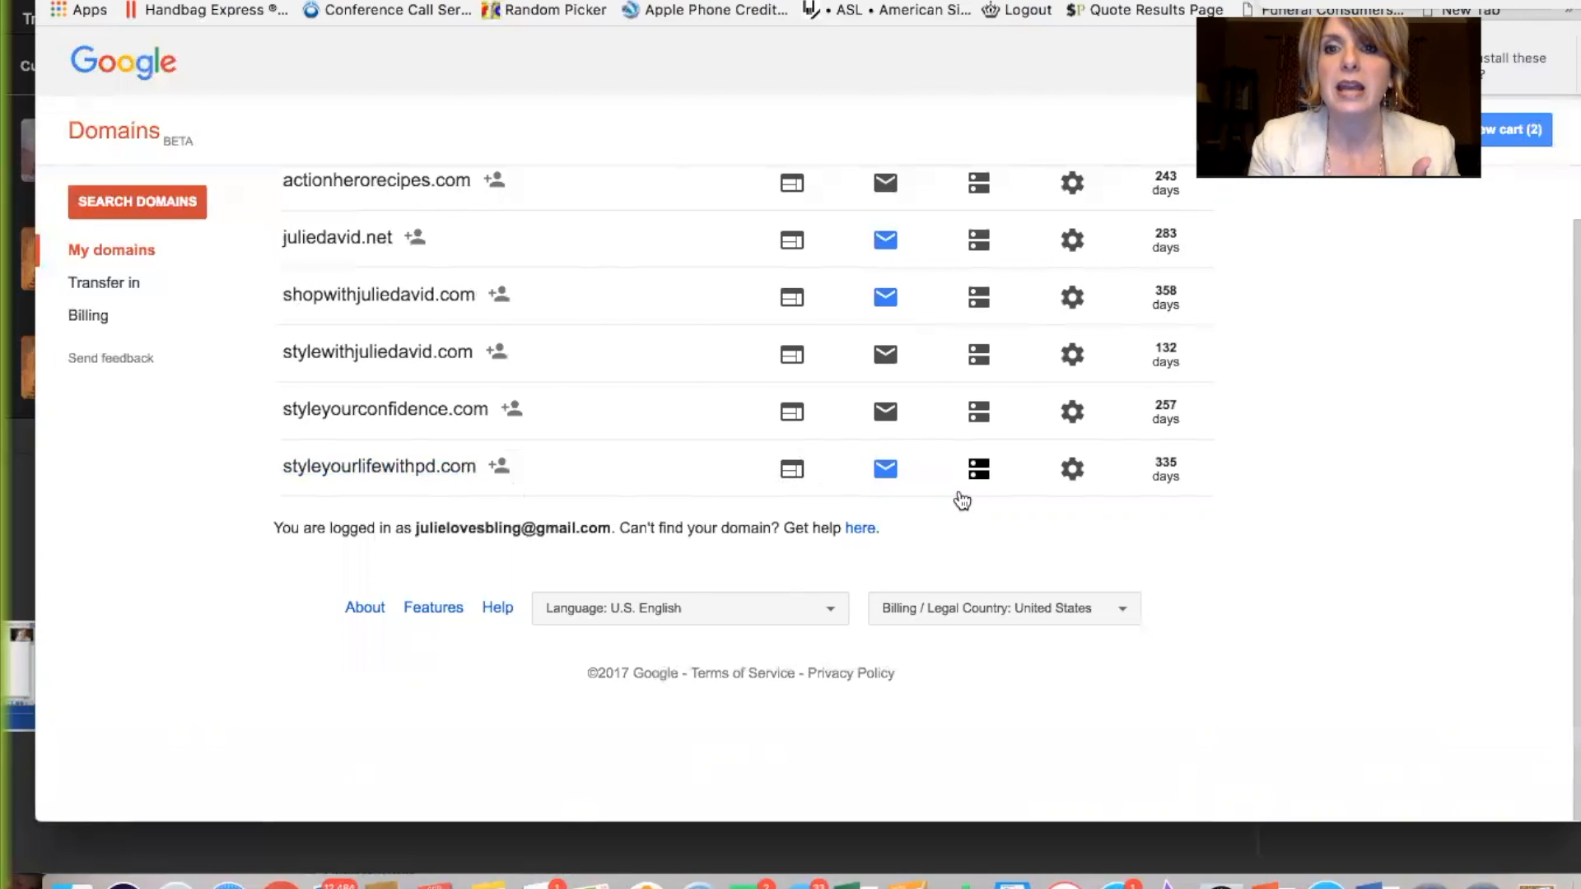
pyautogui.click(978, 469)
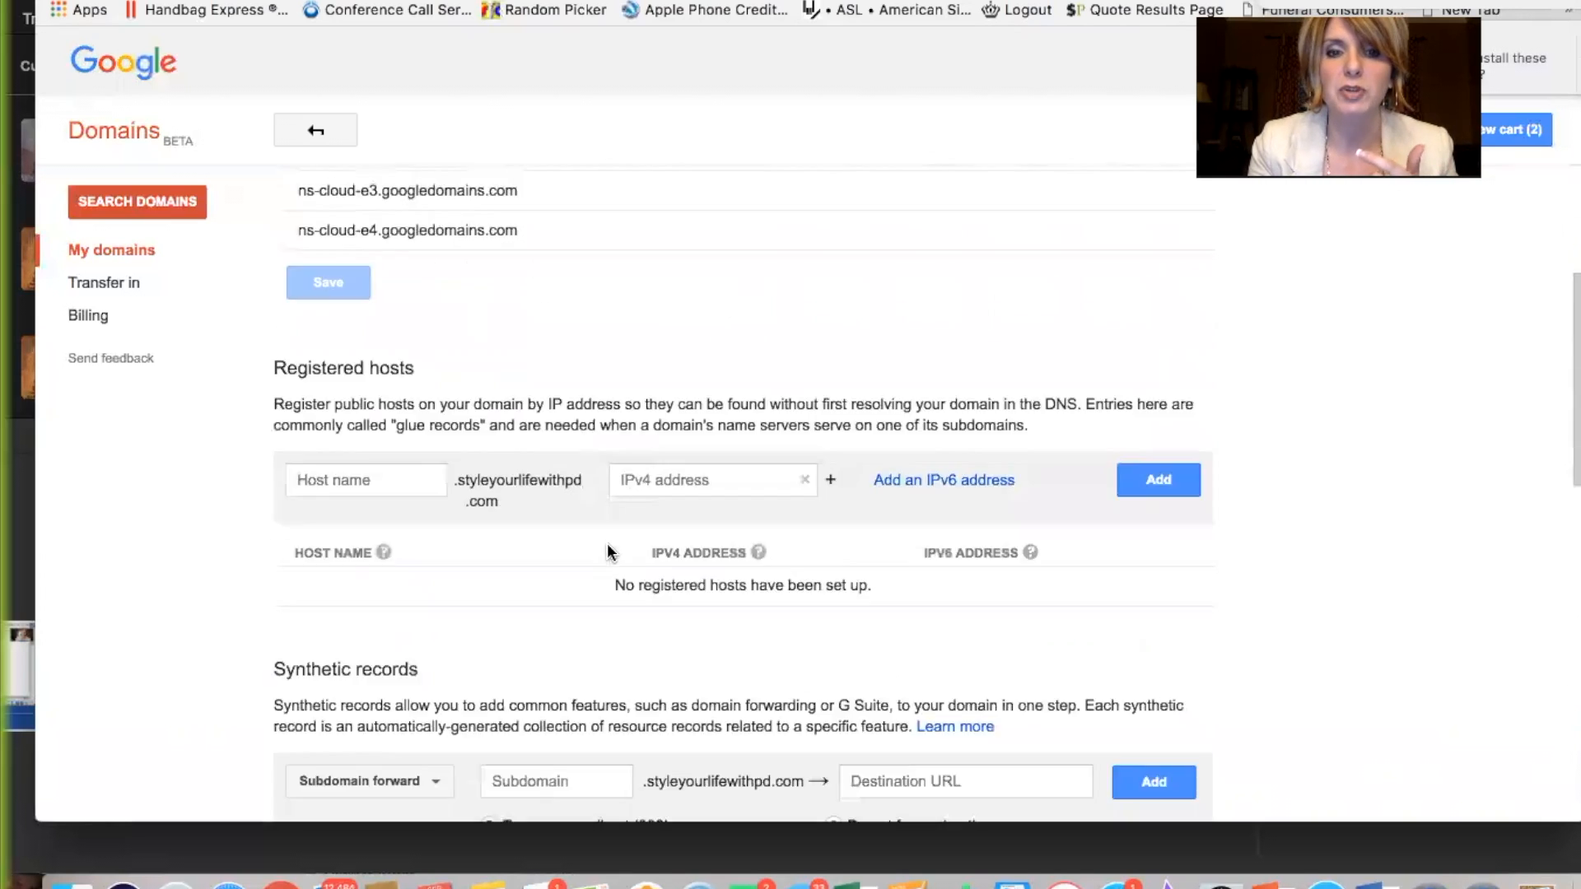
pyautogui.scroll(-3)
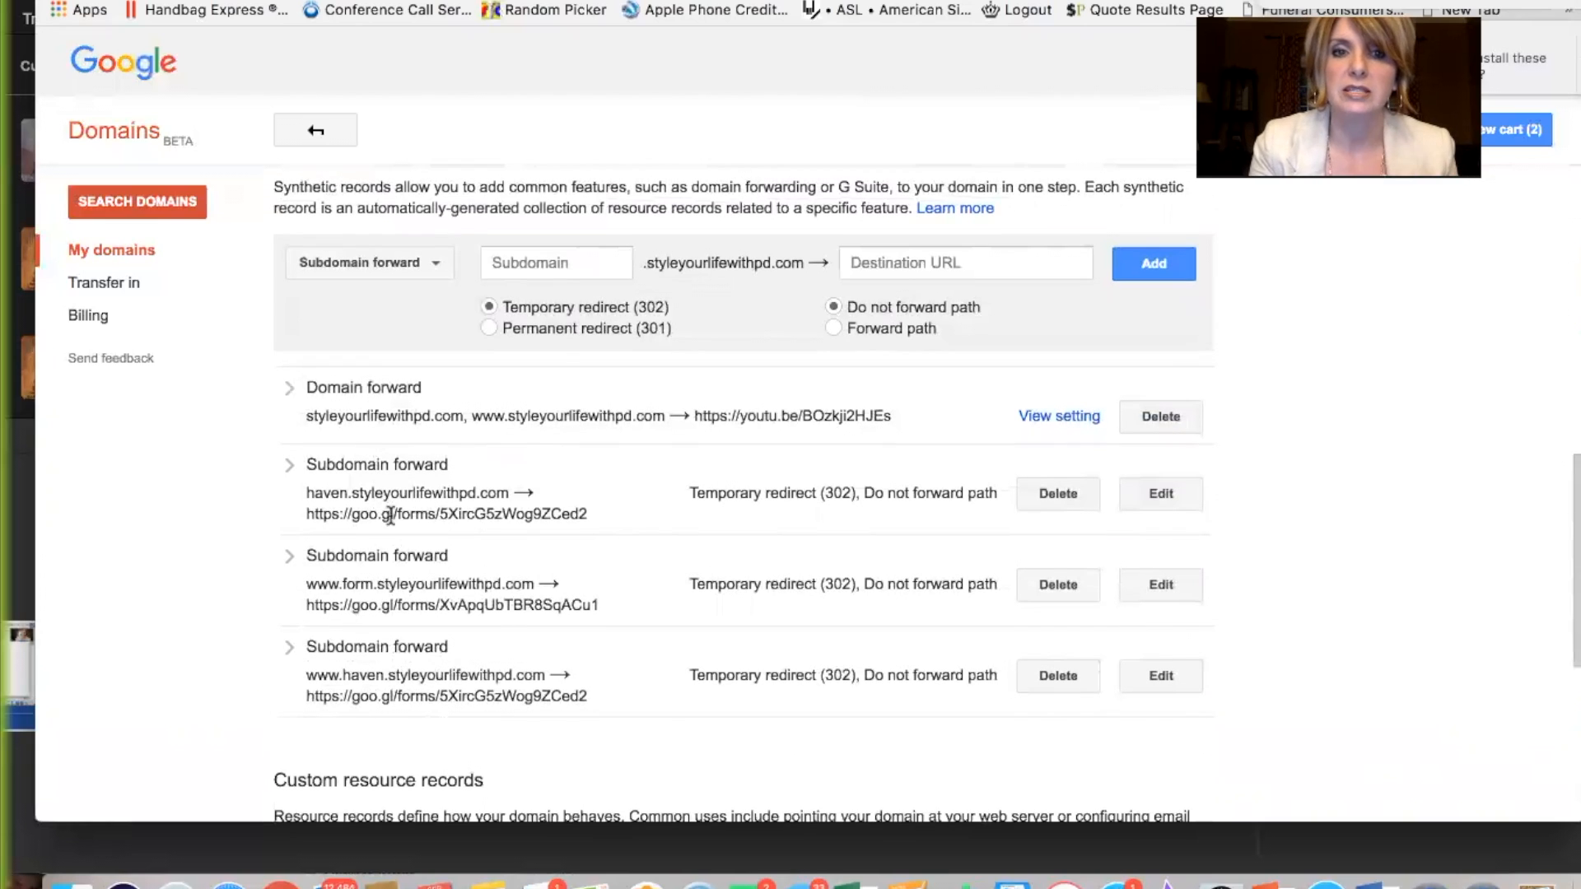
pyautogui.scroll(-3)
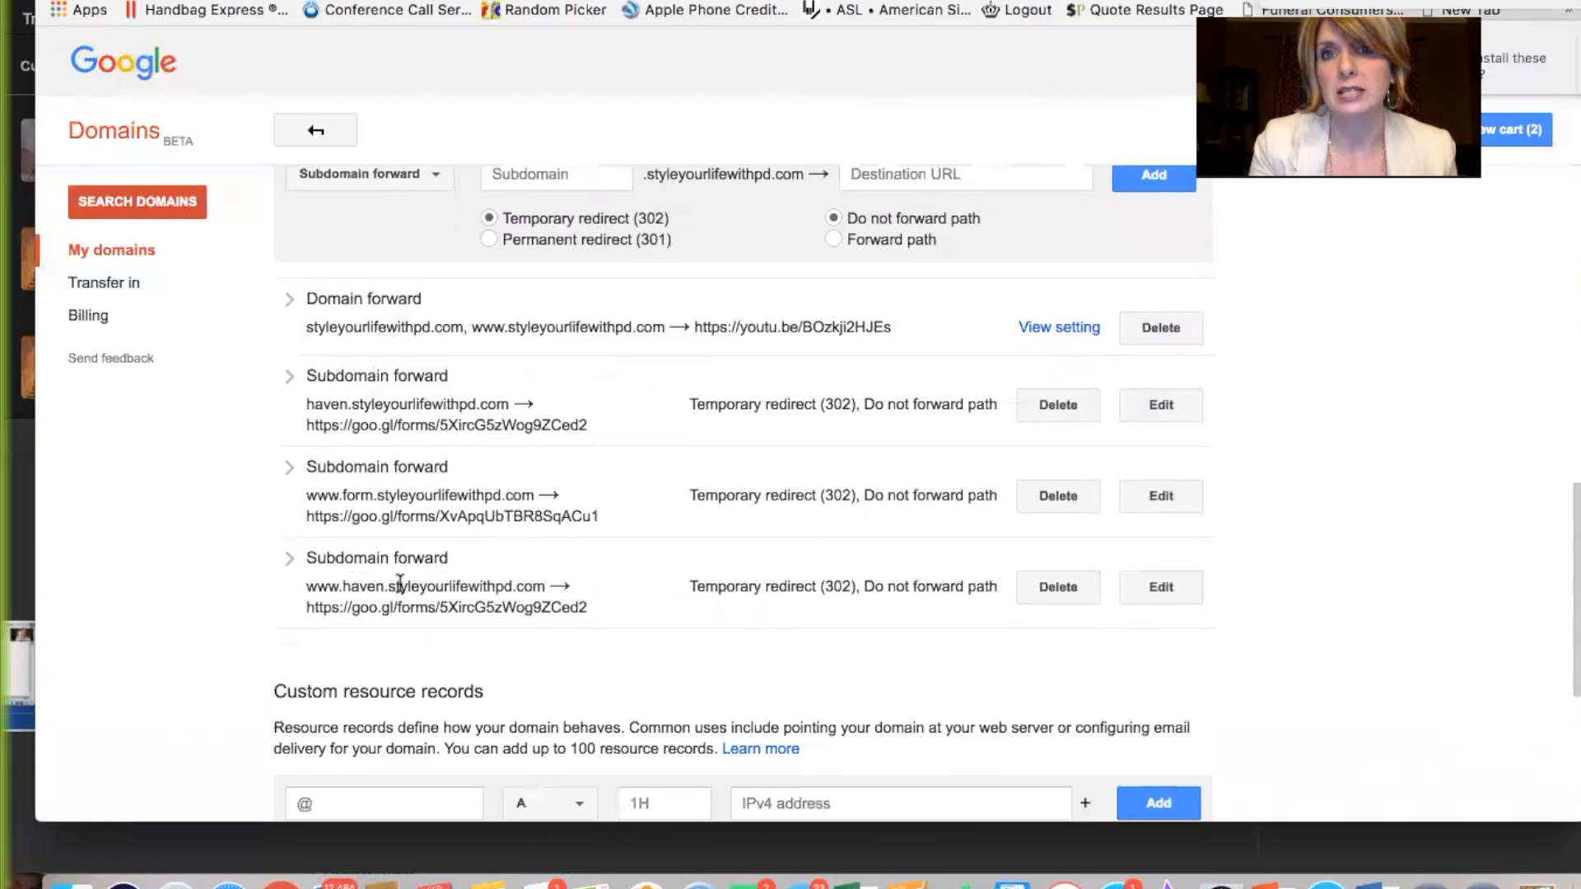
pyautogui.moveTo(1162, 497)
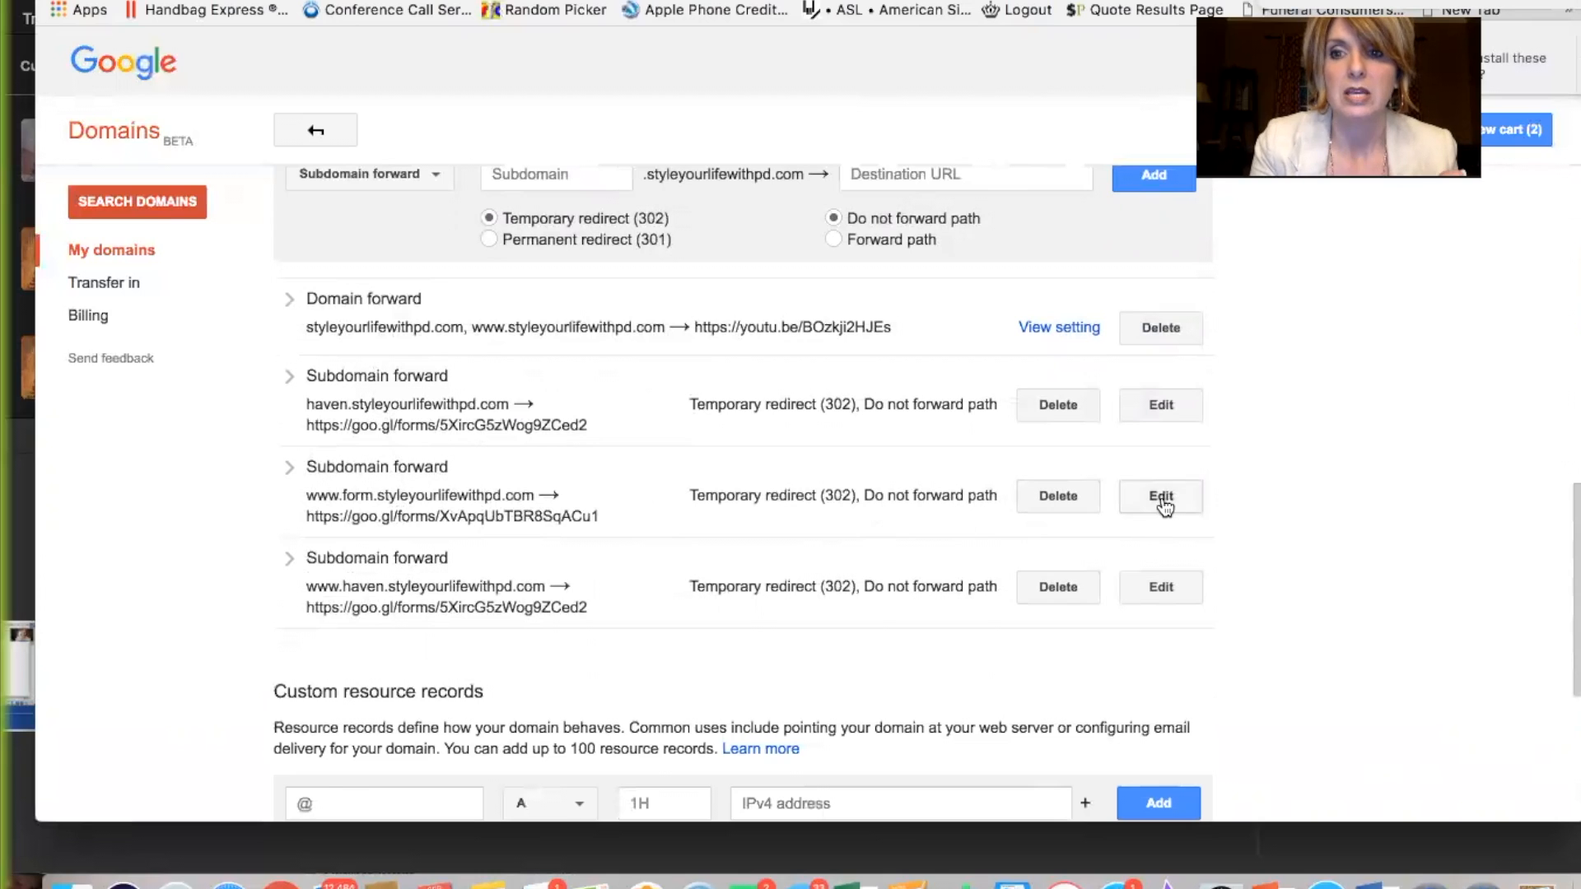
pyautogui.click(1160, 496)
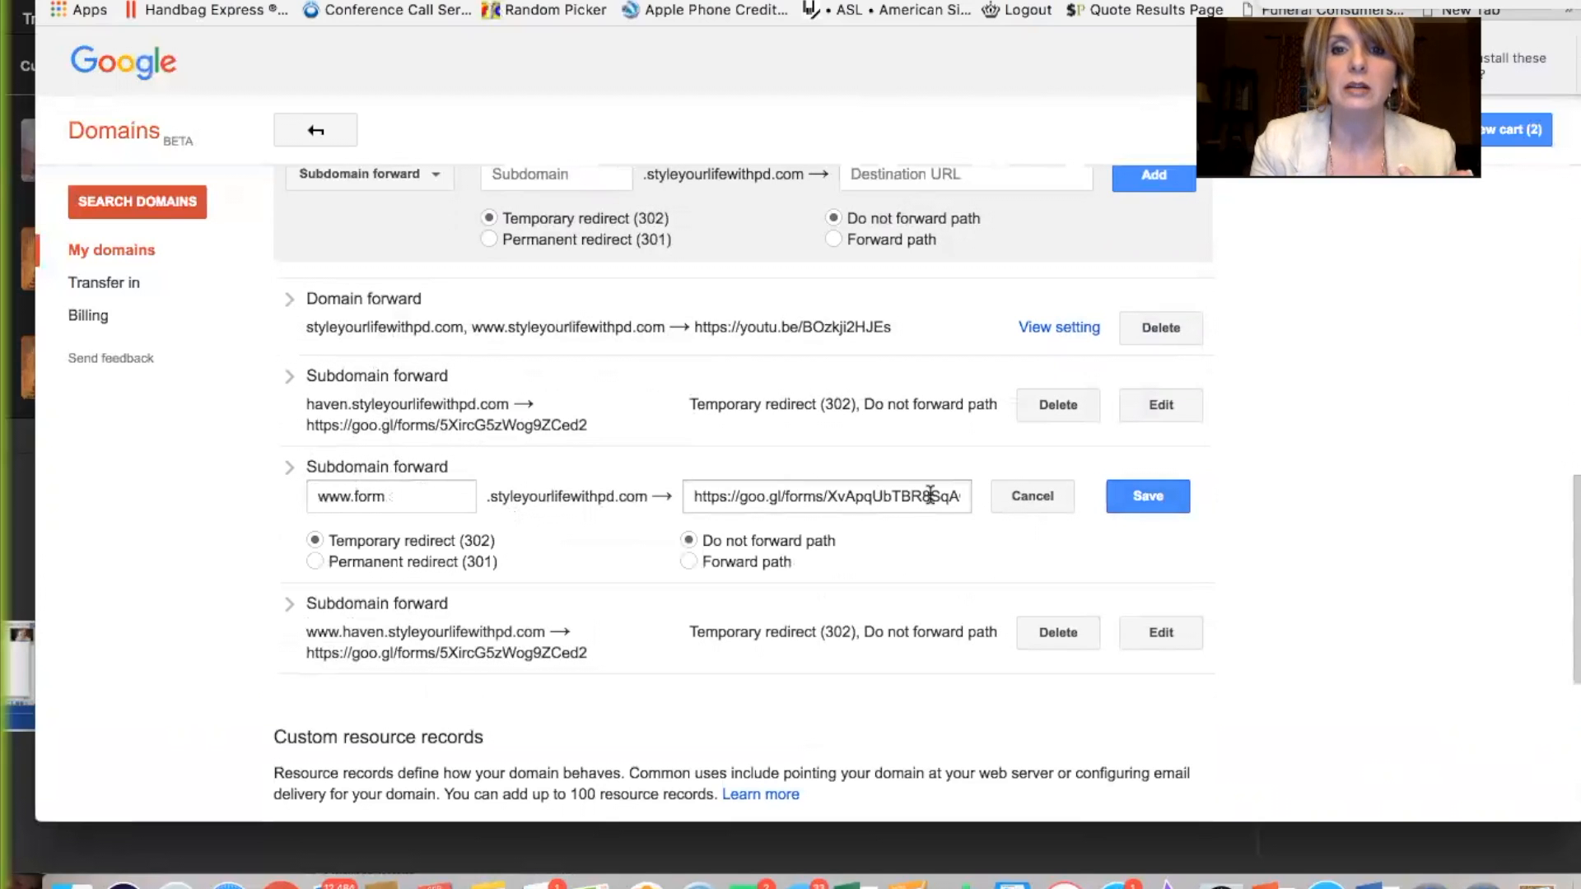
pyautogui.moveTo(790, 529)
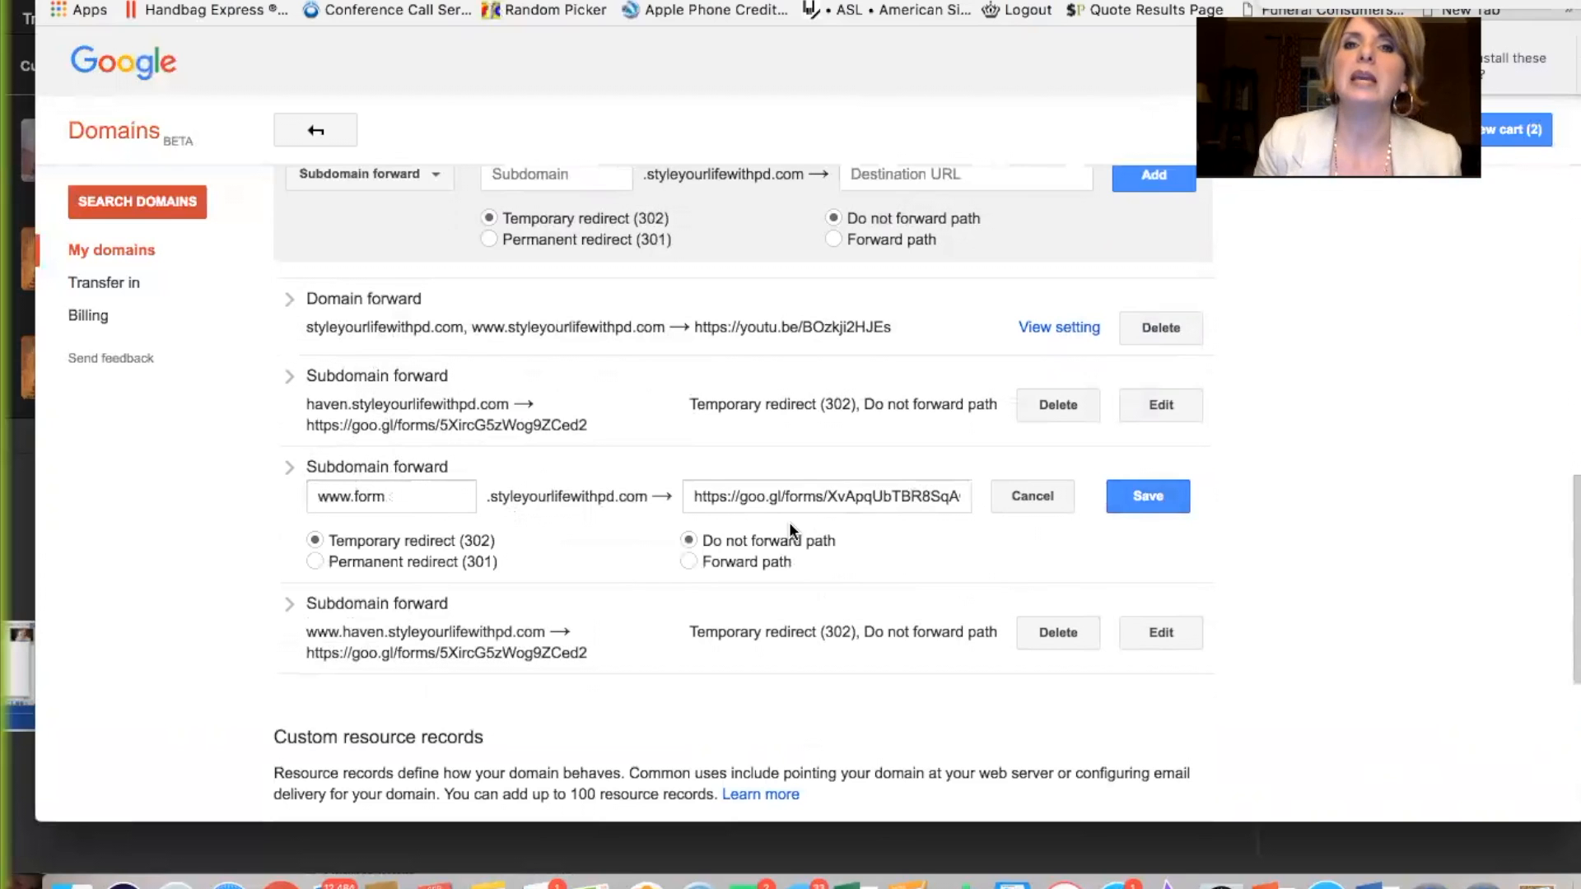
pyautogui.moveTo(1321, 513)
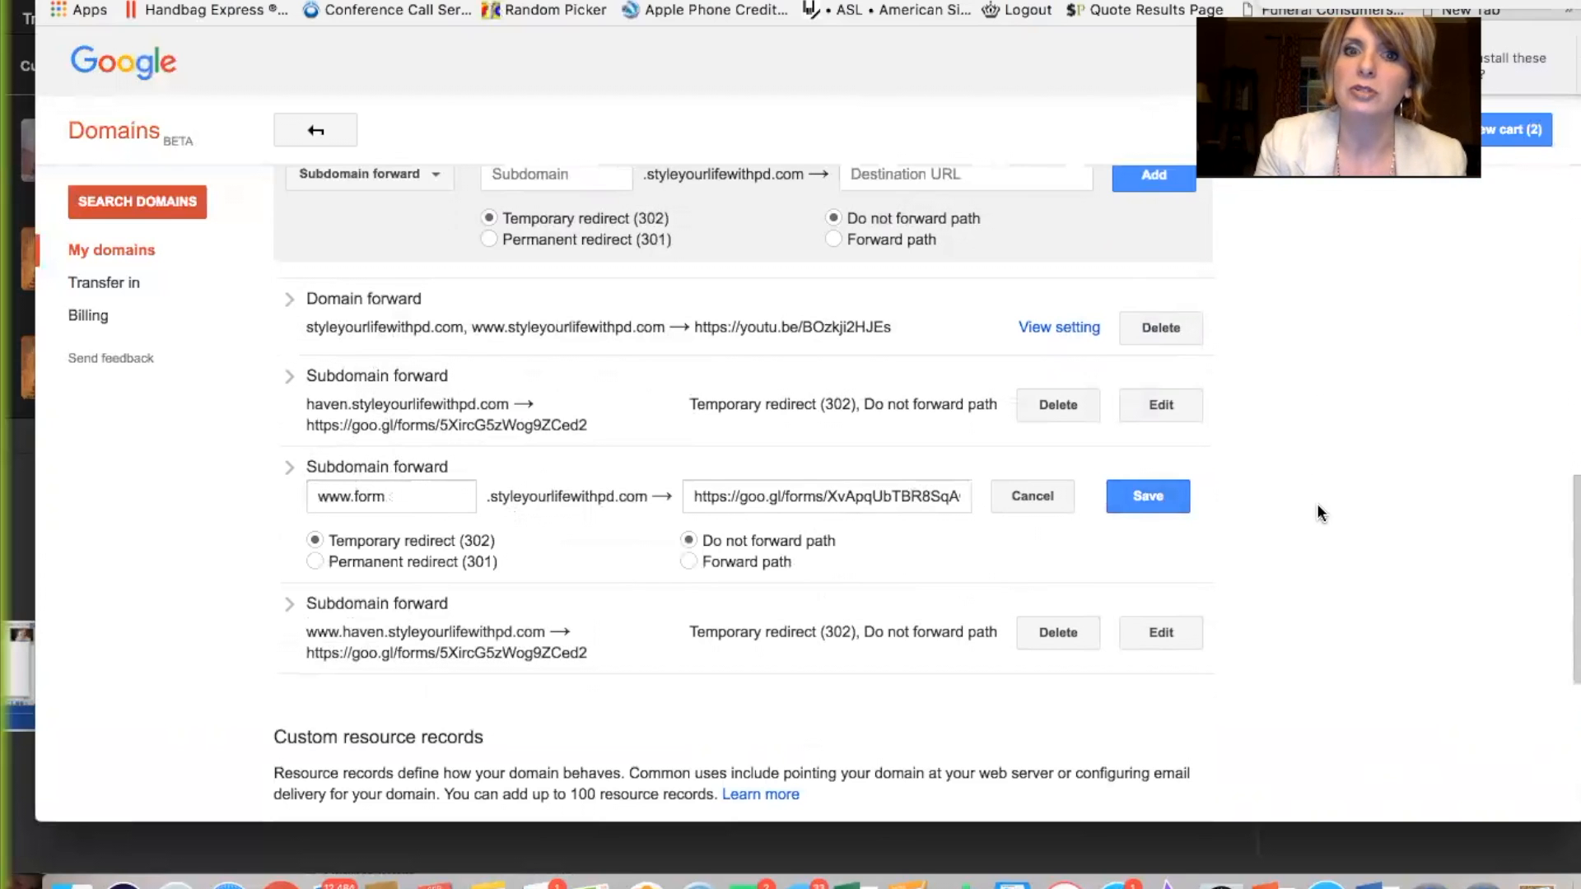
pyautogui.moveTo(1038, 506)
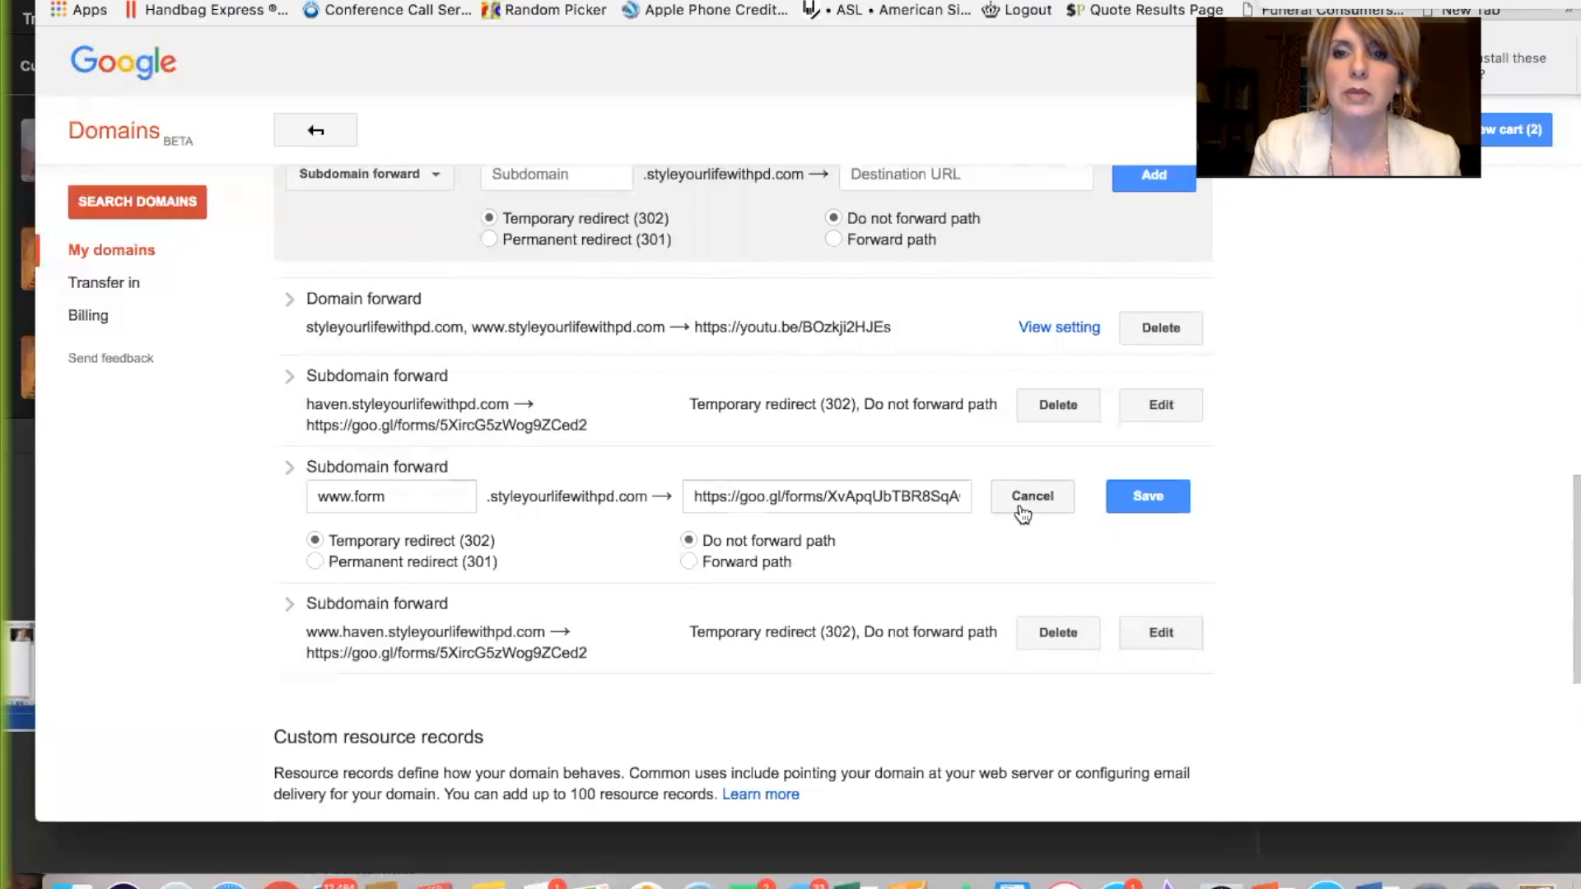
pyautogui.click(1148, 496)
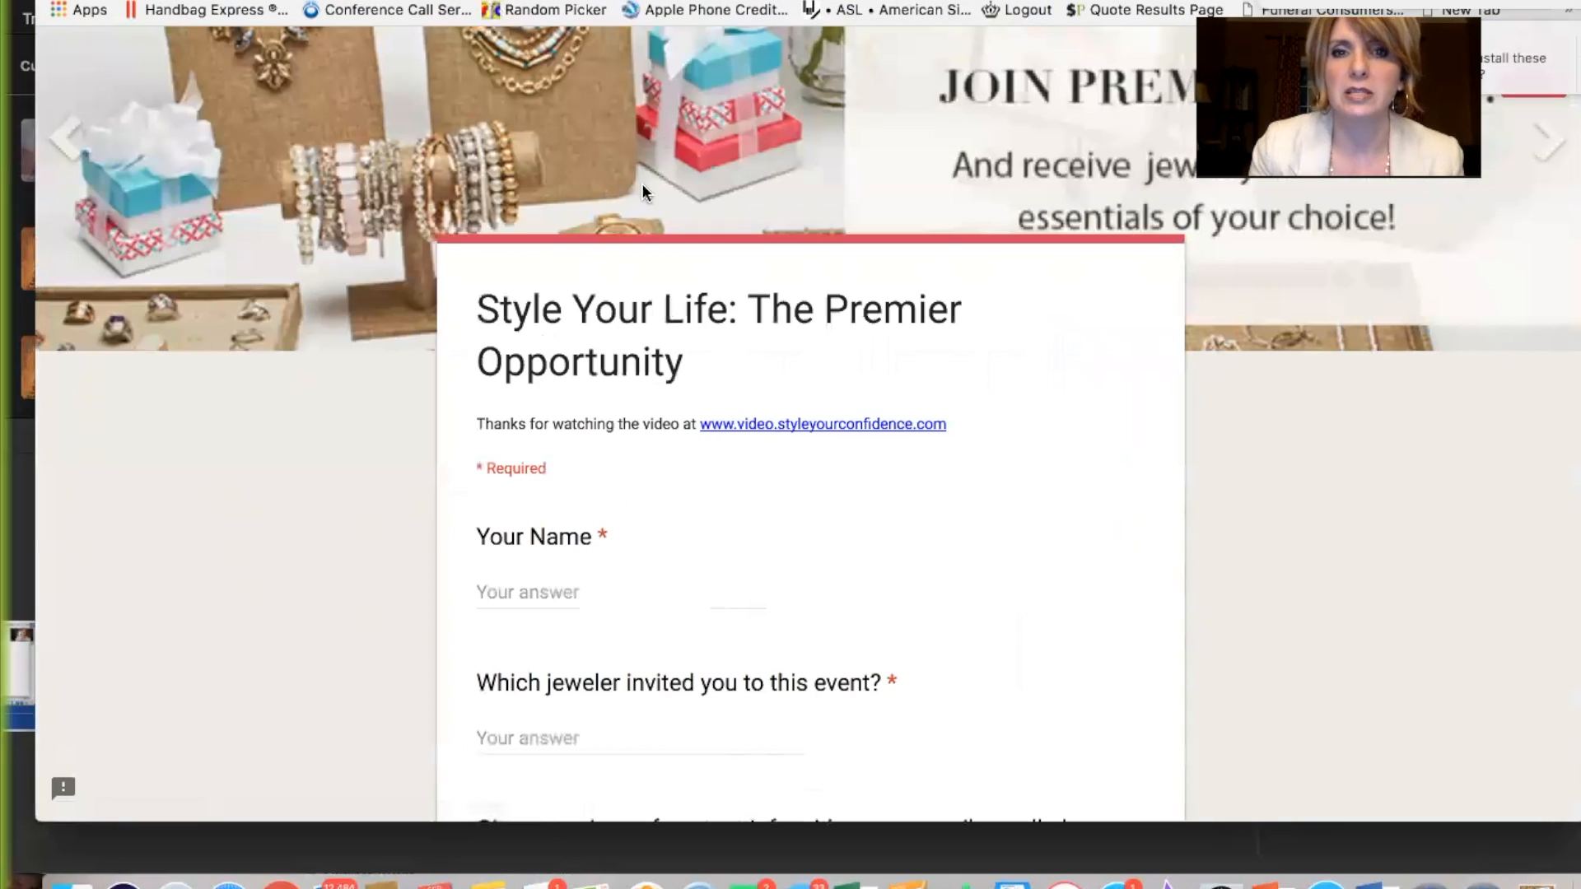
pyautogui.scroll(-3)
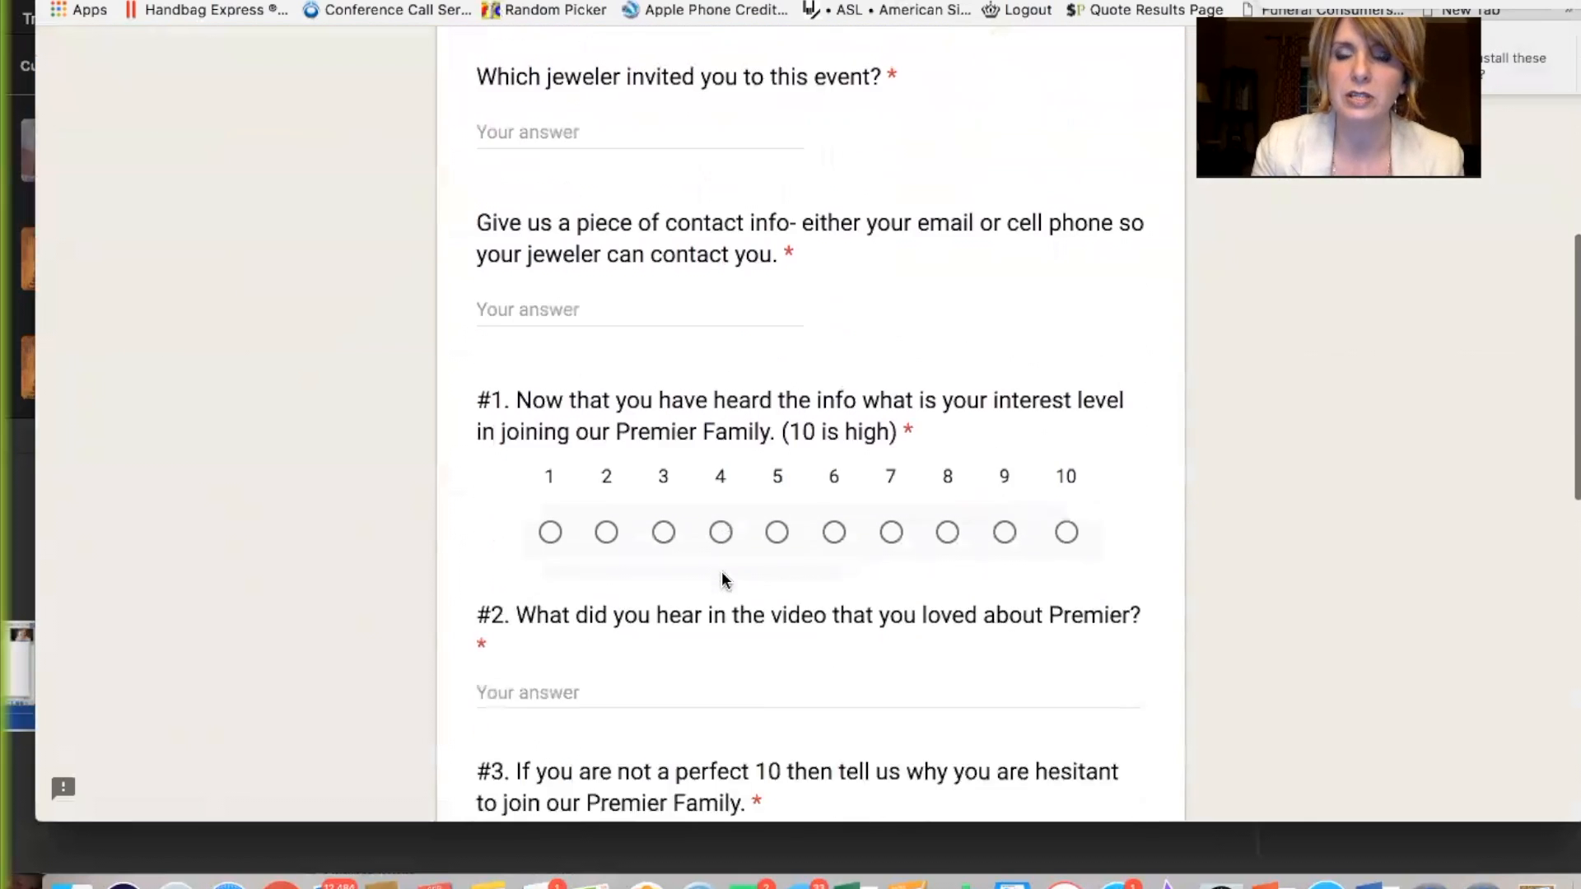
pyautogui.scroll(-3)
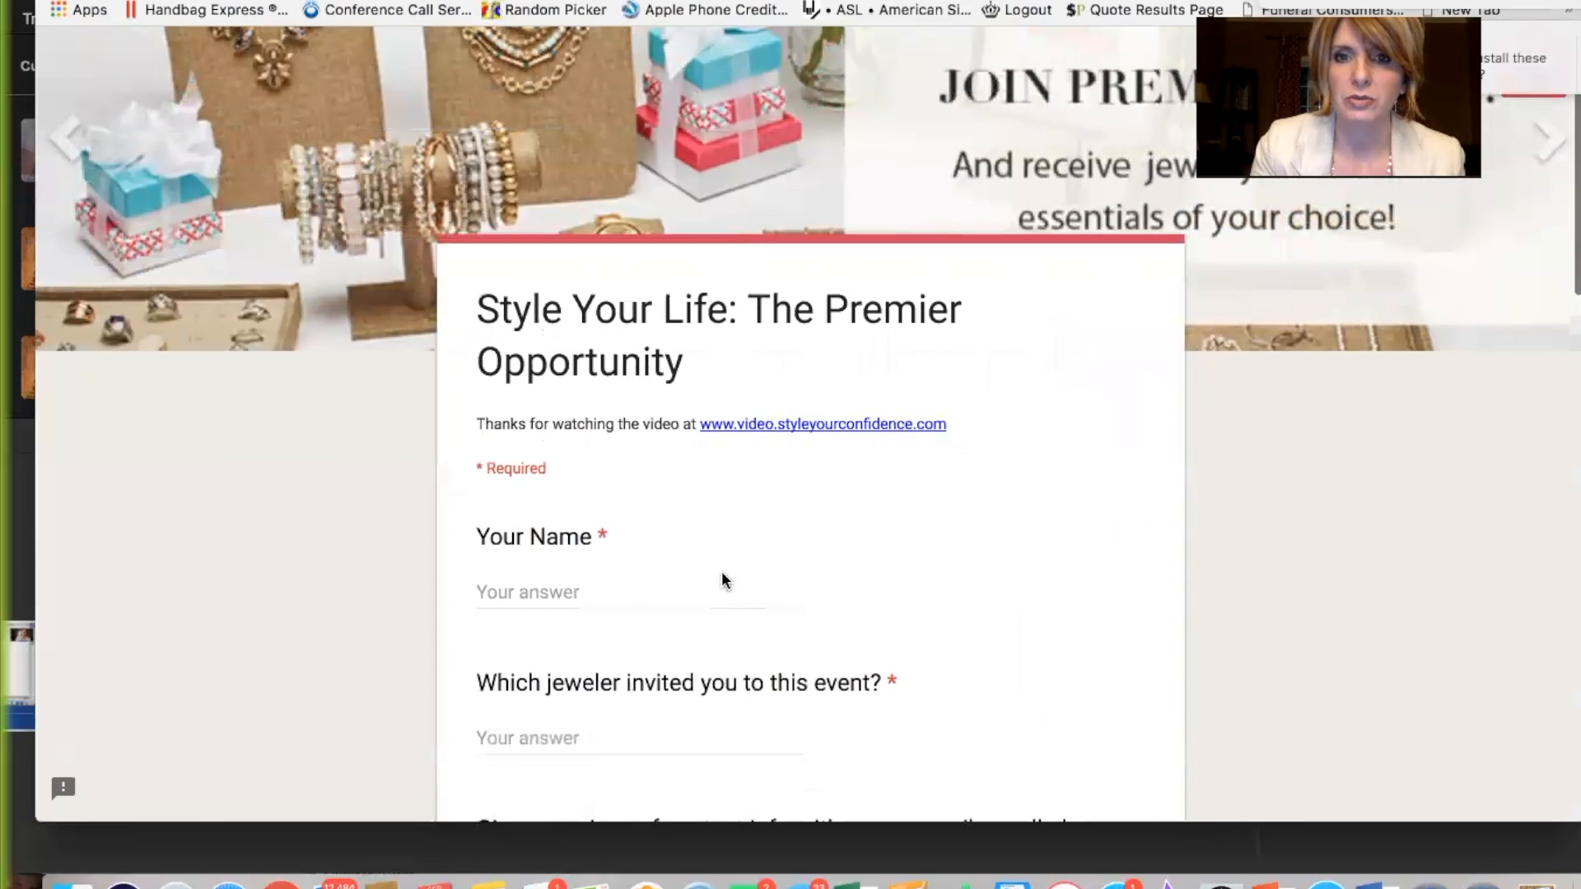
pyautogui.moveTo(1044, 448)
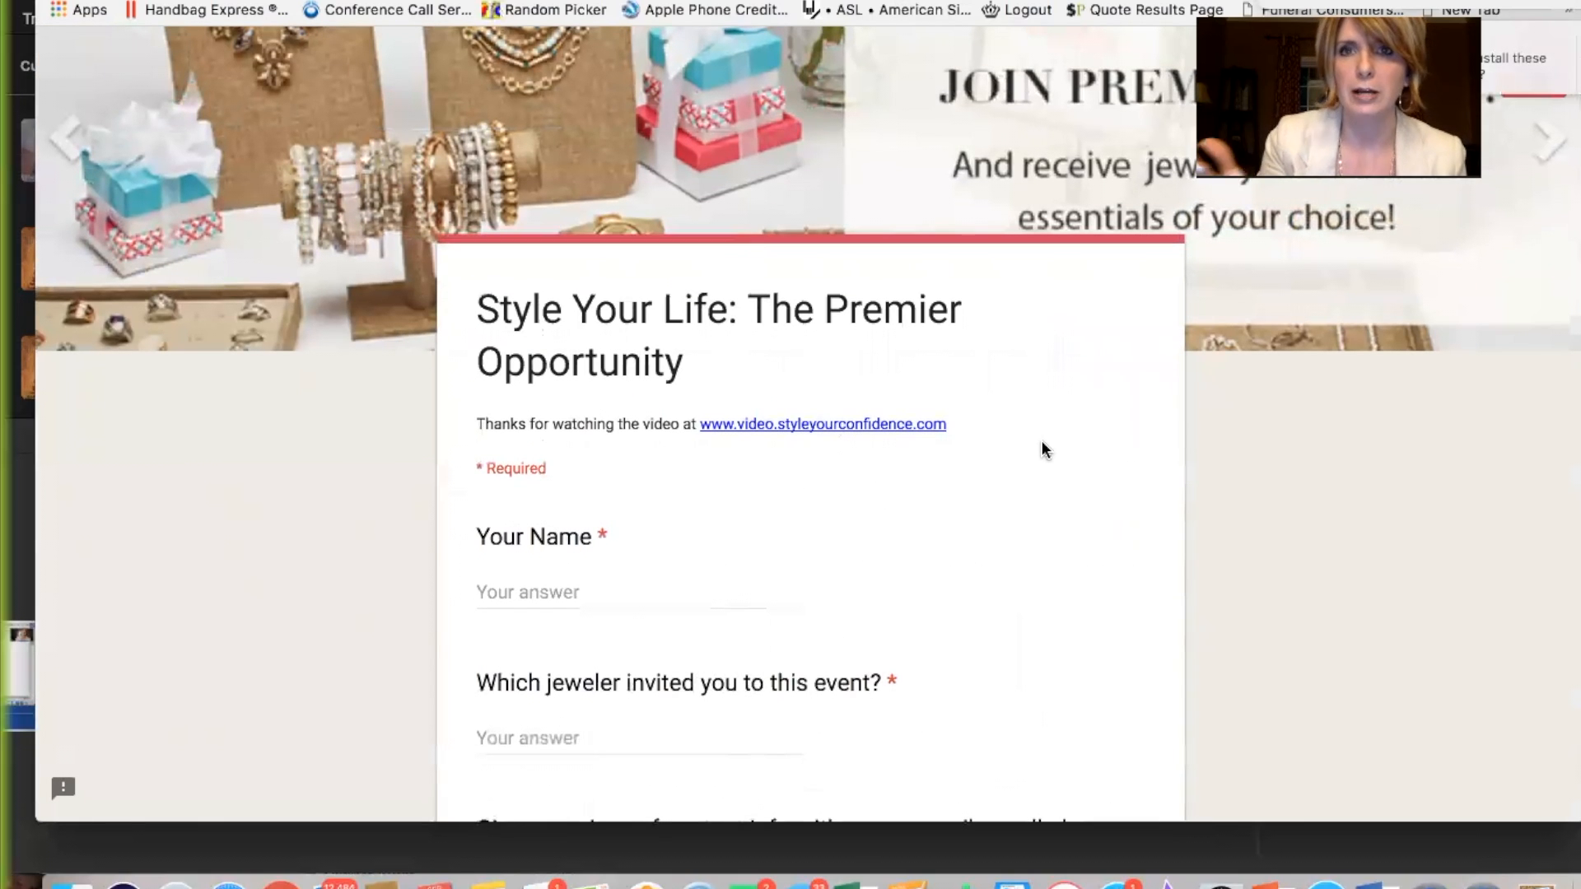